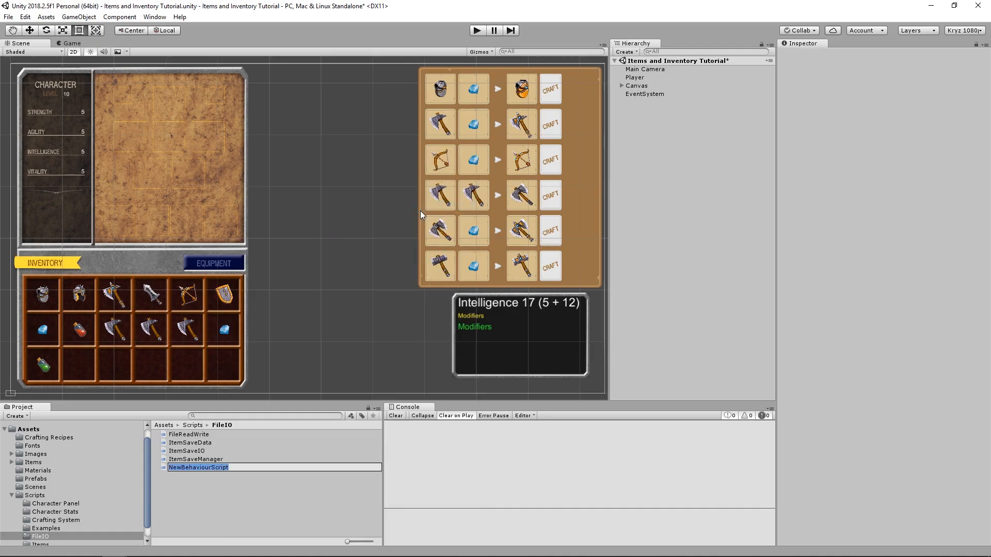
Name the new C# script ItemDatabase in Assets/Scripts/FileIO
{"action": "type", "text": "ItemDatabase"}
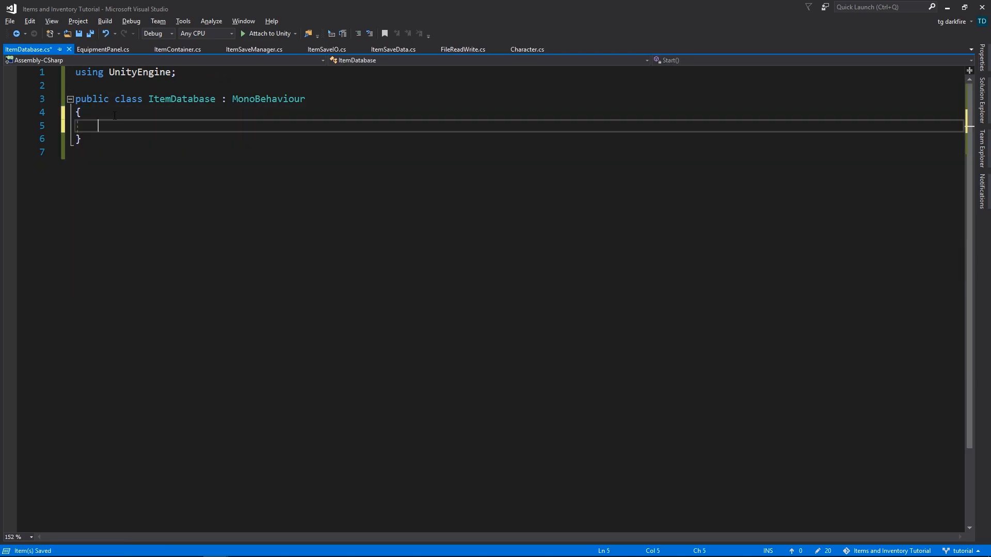
Derive ItemDatabase from ScriptableObject with [CreateAssetMenu] and a [SerializeField] Item[] items field
{"action": "type", "text": "scri"}
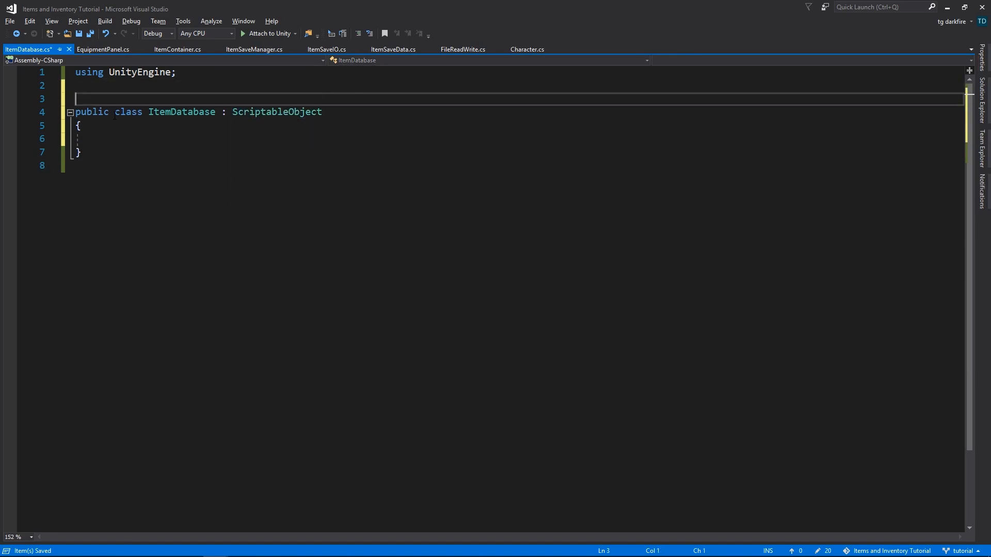
{"action": "type", "text": "[CreateAssetMenu]"}
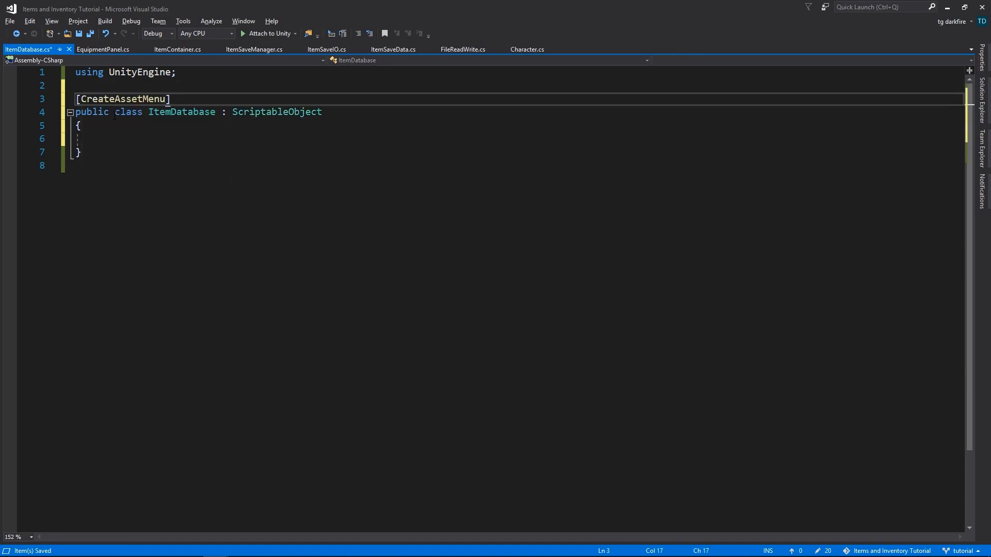
{"action": "type", "text": "[]"}
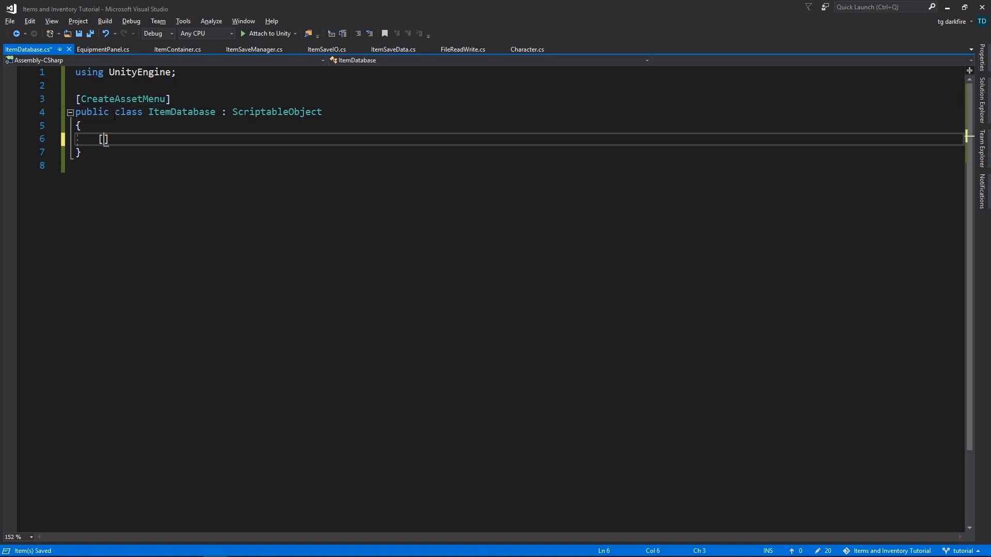
{"action": "type", "text": "SerializeField"}
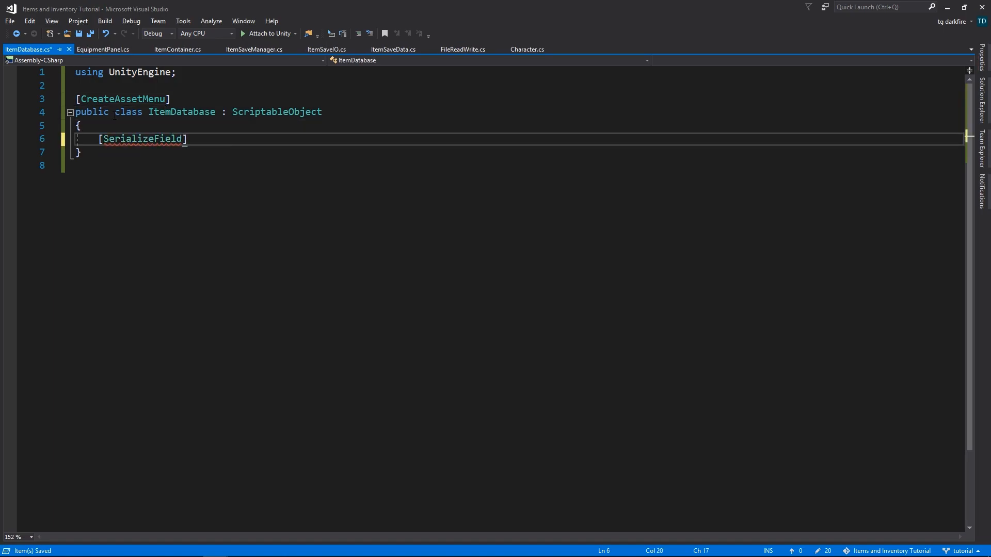
{"action": "type", "text": "it"}
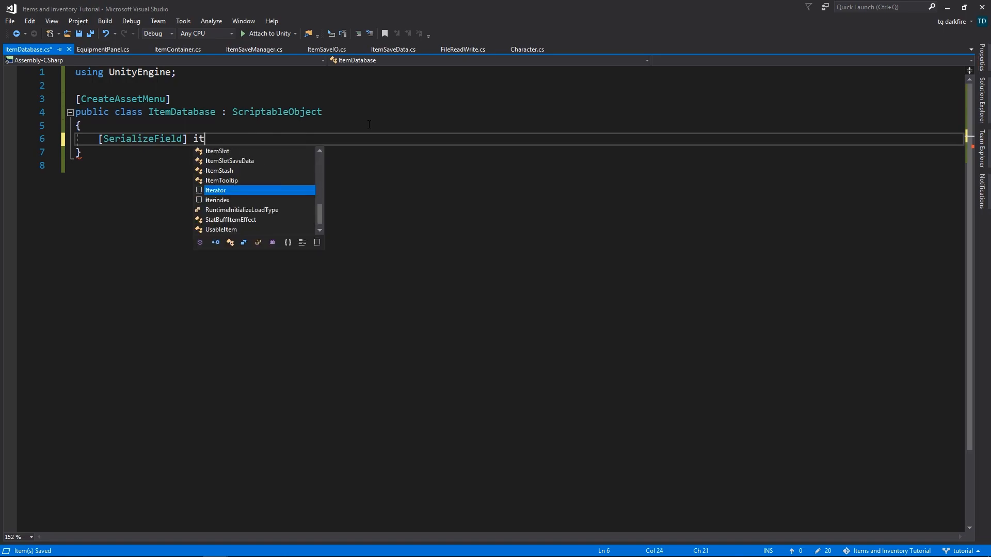
{"action": "type", "text": "Item[]"}
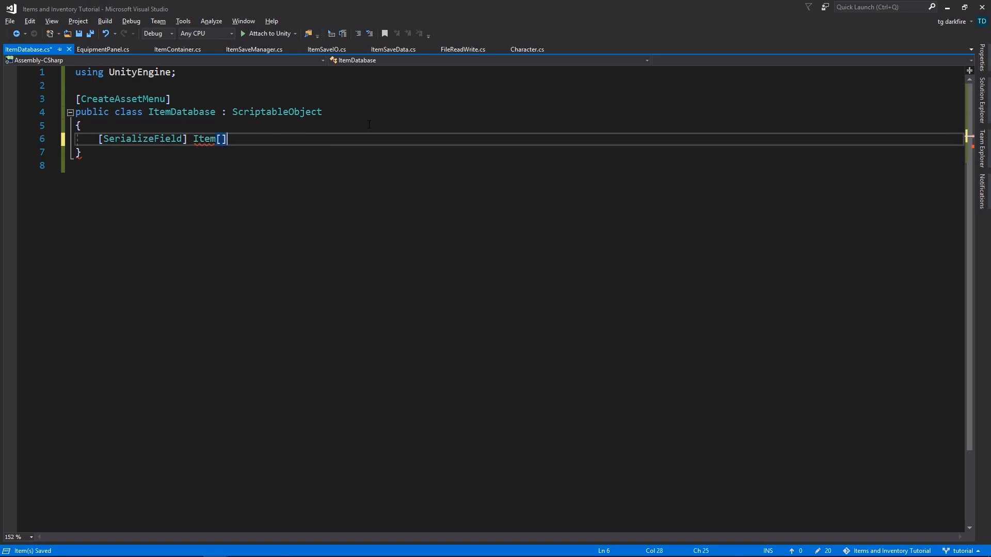
{"action": "type", "text": "items;"}
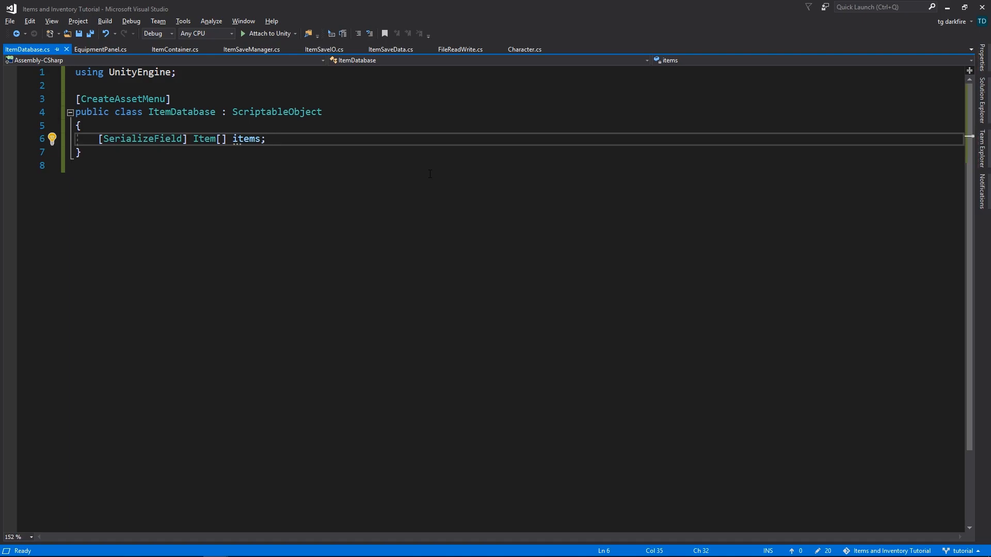
Declare public Item GetItemReference(string itemID) with an empty body
{"action": "type", "text": "public Item G"}
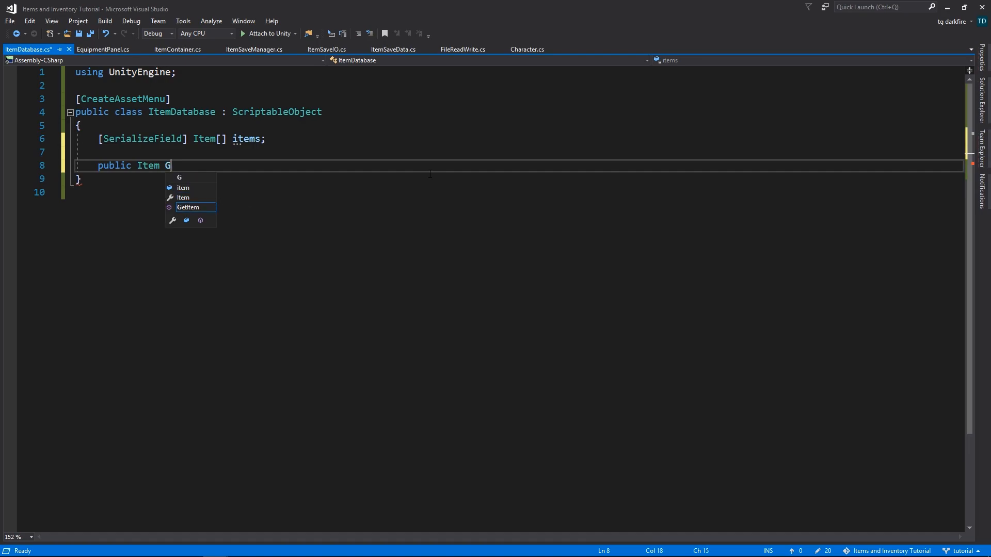
{"action": "type", "text": "etItemReference(string"}
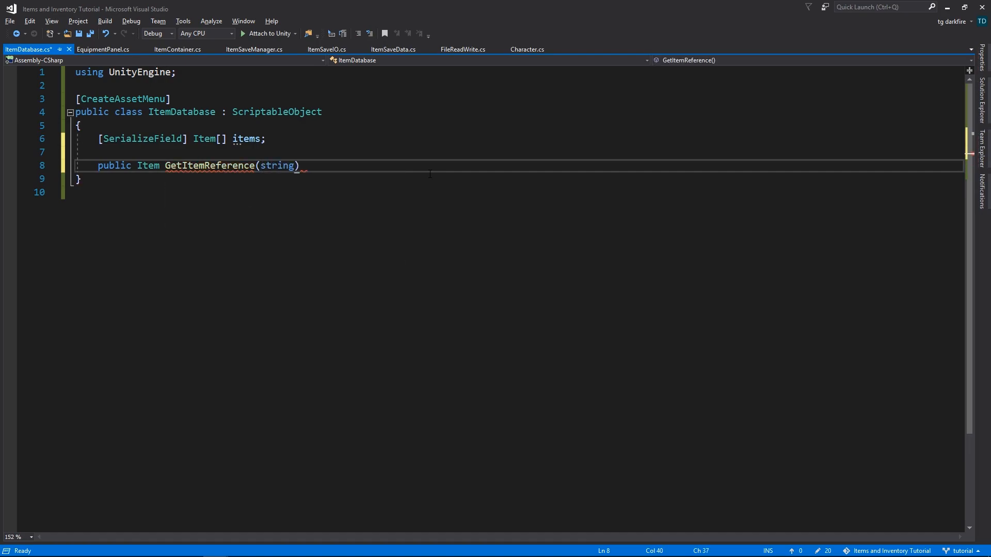
{"action": "type", "text": "item"}
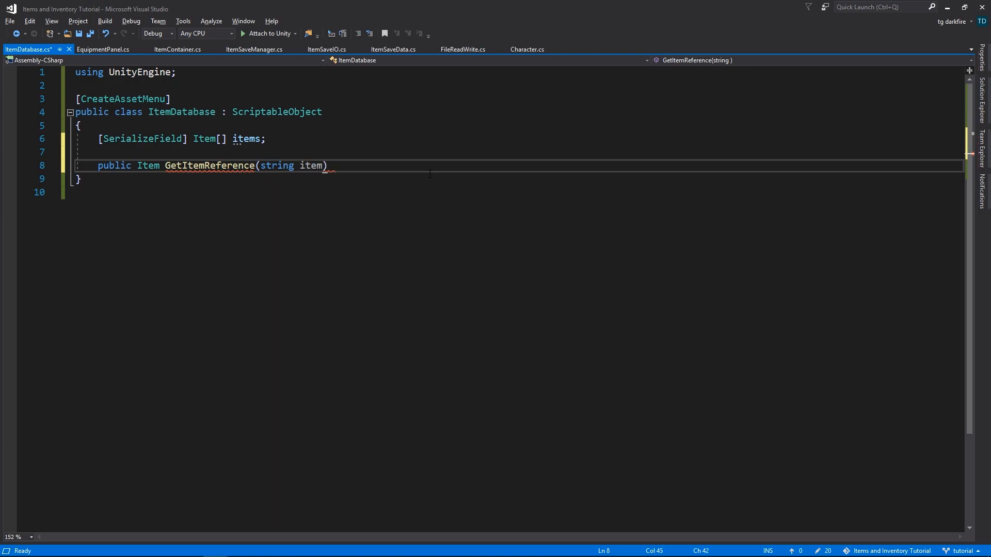
{"action": "type", "text": "ID"}
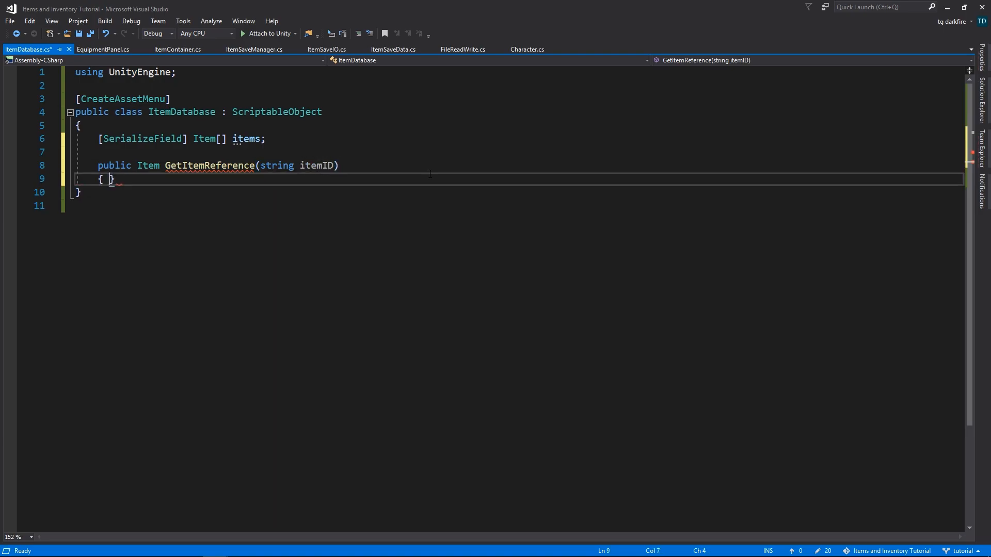
{"action": "key", "text": "Enter"}
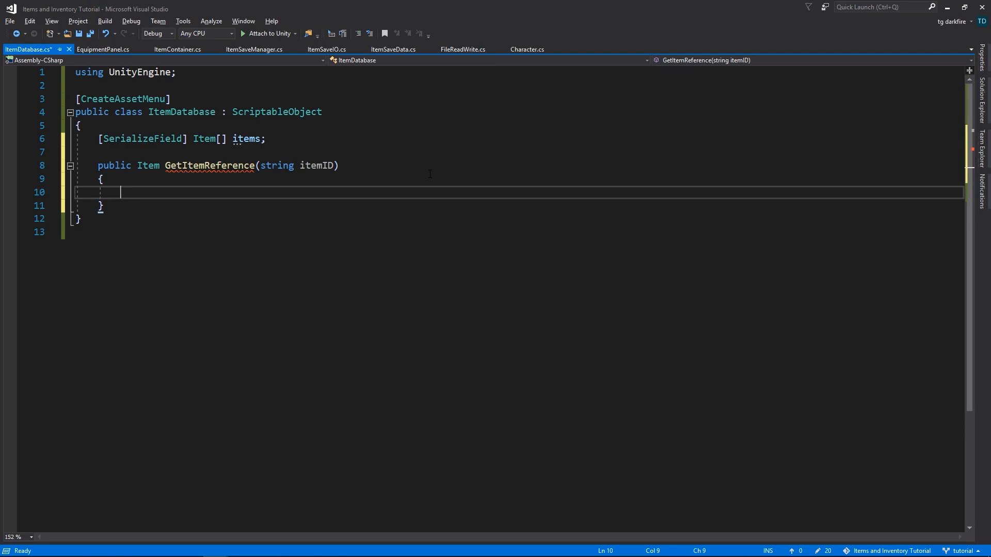
Loop over items returning the one whose ID equals itemID, else return null
{"action": "type", "text": "f"}
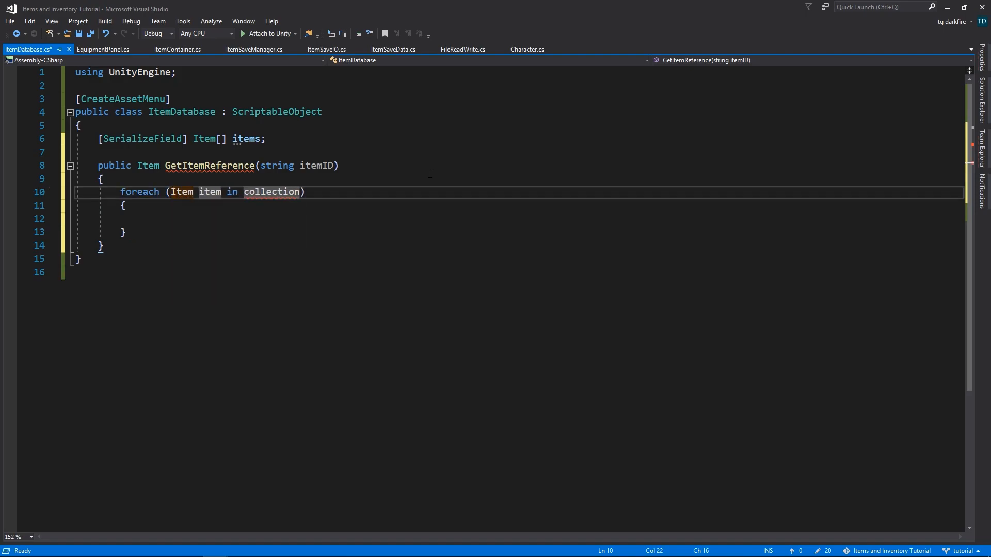
{"action": "type", "text": "items"}
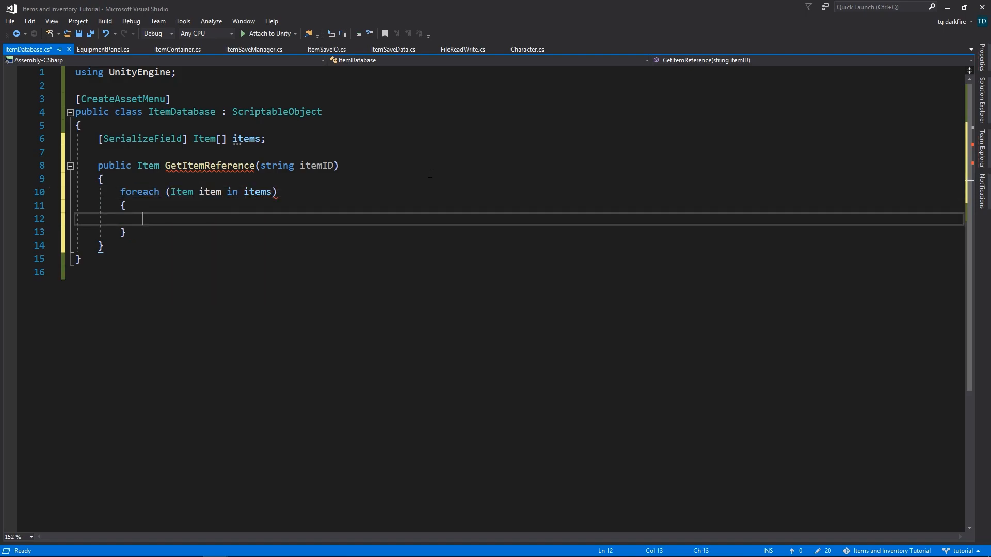
{"action": "type", "text": "if (item."}
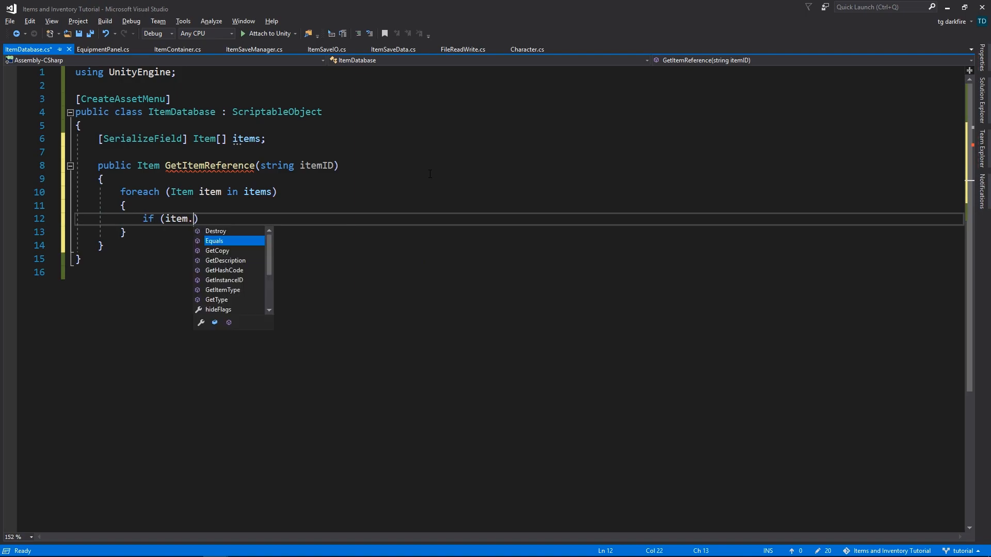
{"action": "type", "text": "ID =="}
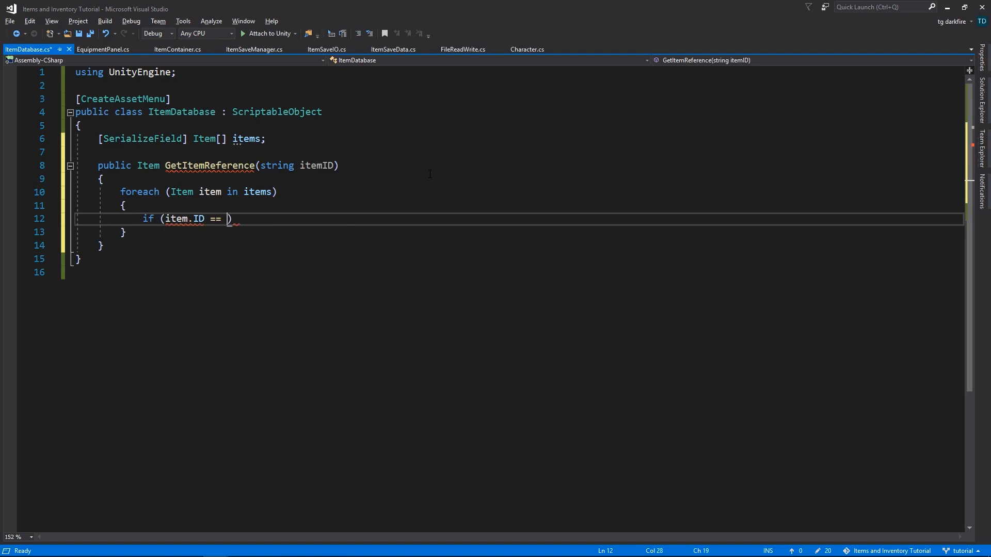
{"action": "type", "text": "itemID"}
{"action": "type", "text": "{ "}
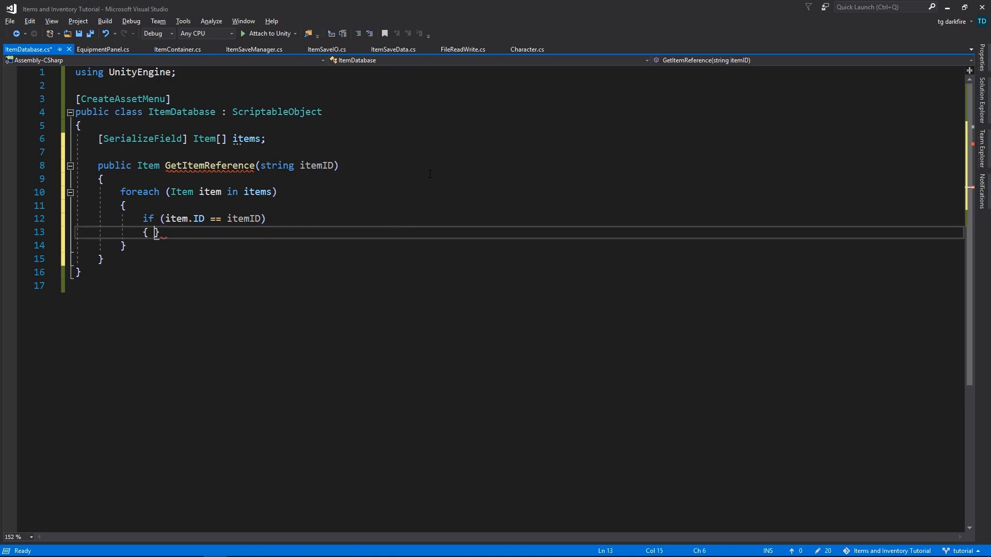
{"action": "type", "text": "return item"}
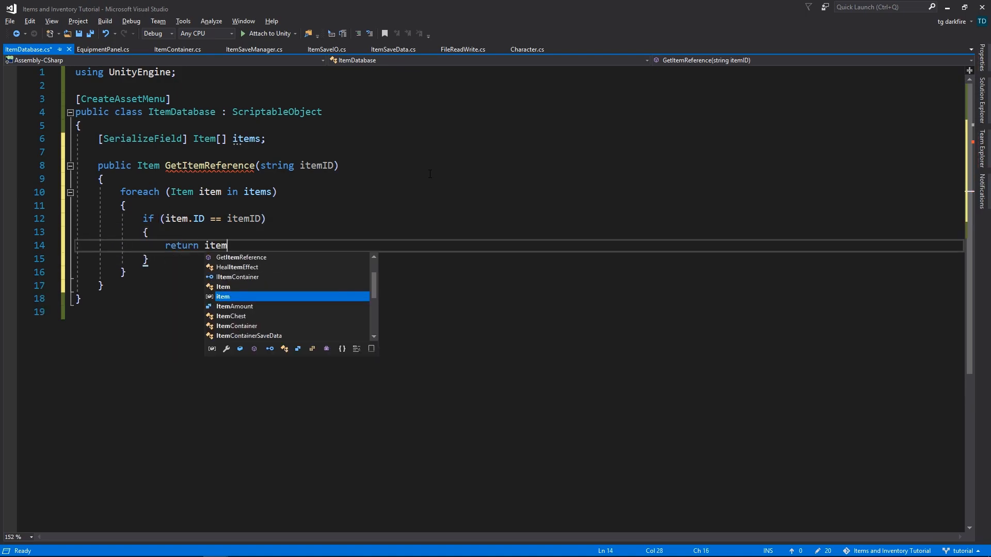
{"action": "key", "text": "Enter"}
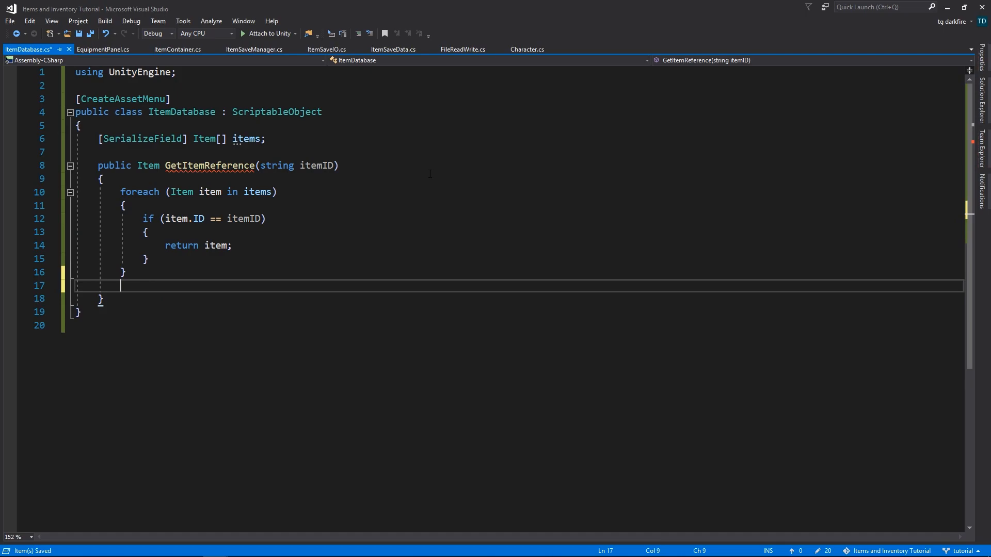
{"action": "type", "text": "return n"}
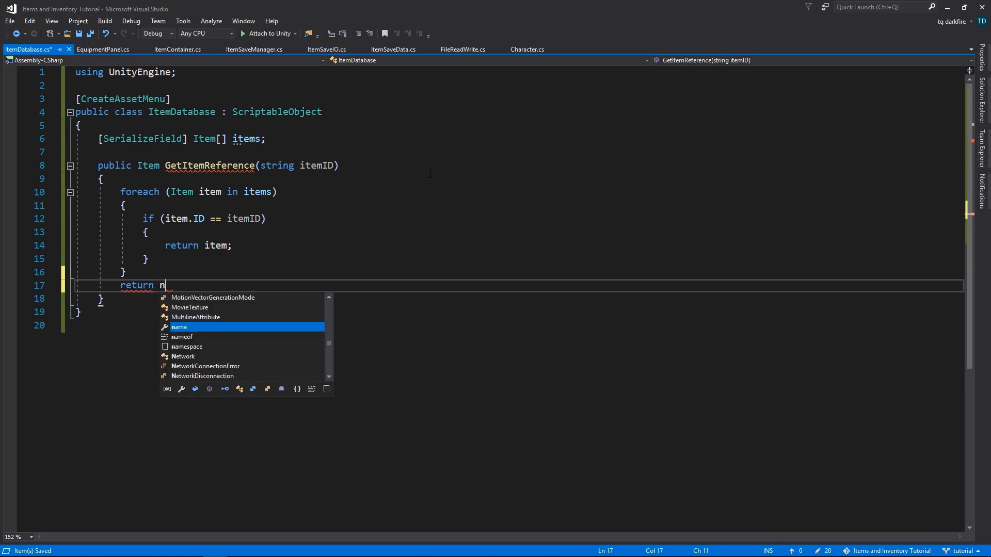
{"action": "type", "text": "ull;"}
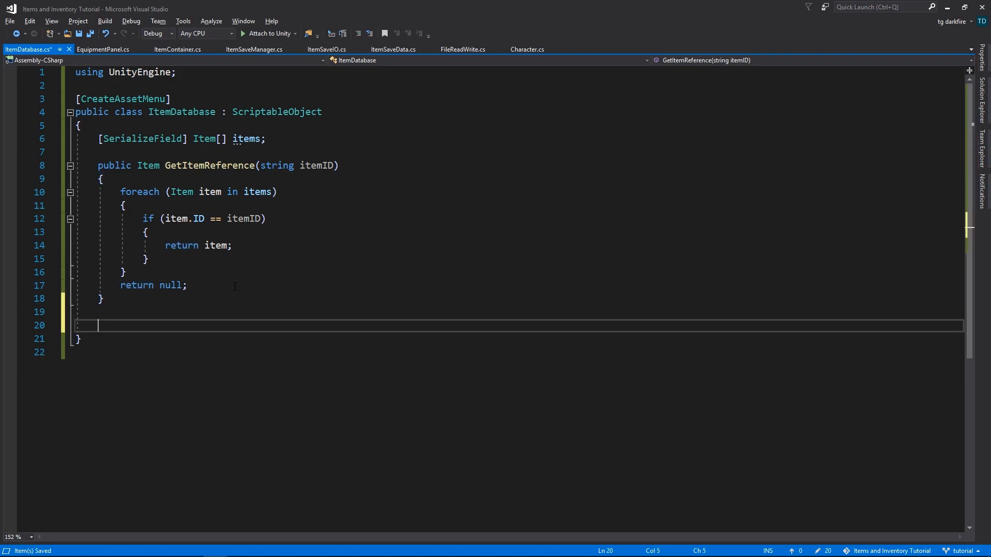
Declare public Item GetItemCopy(string itemID)
{"action": "type", "text": "public Item"}
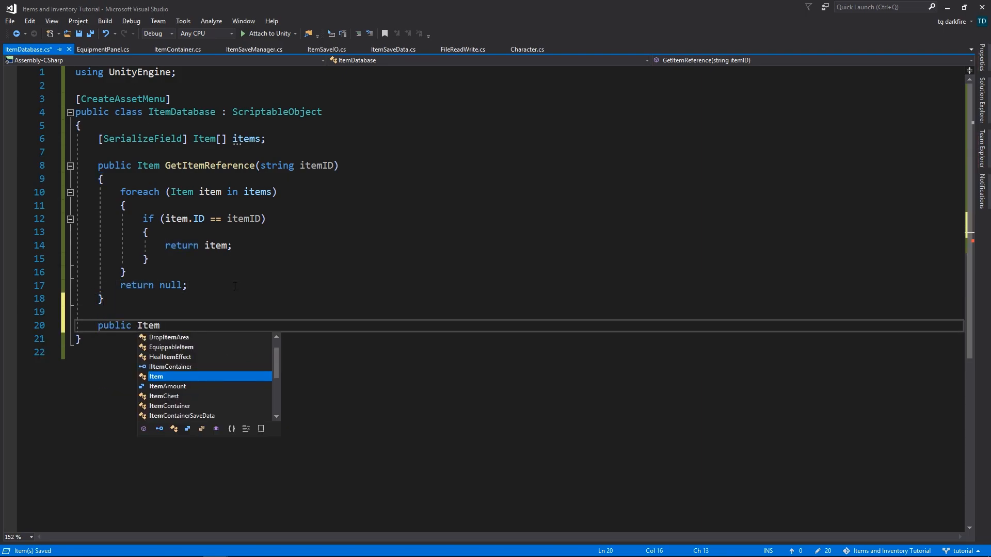
{"action": "type", "text": "Get"}
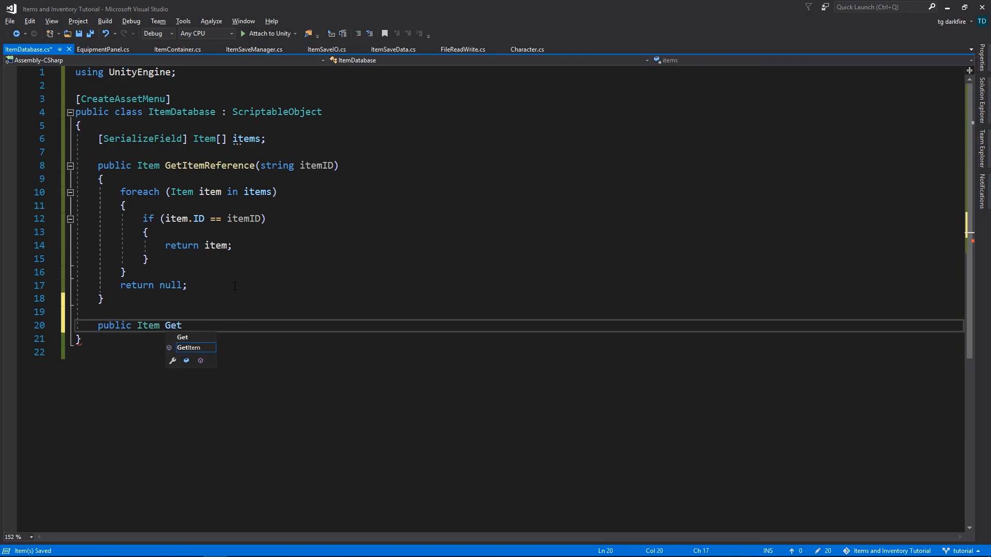
{"action": "type", "text": "Item"}
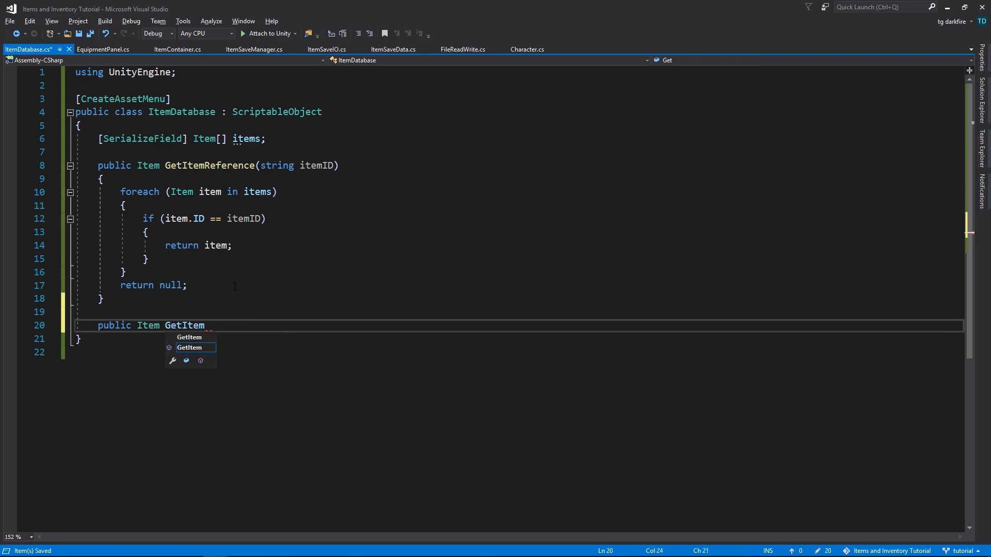
{"action": "type", "text": "Copy(st"}
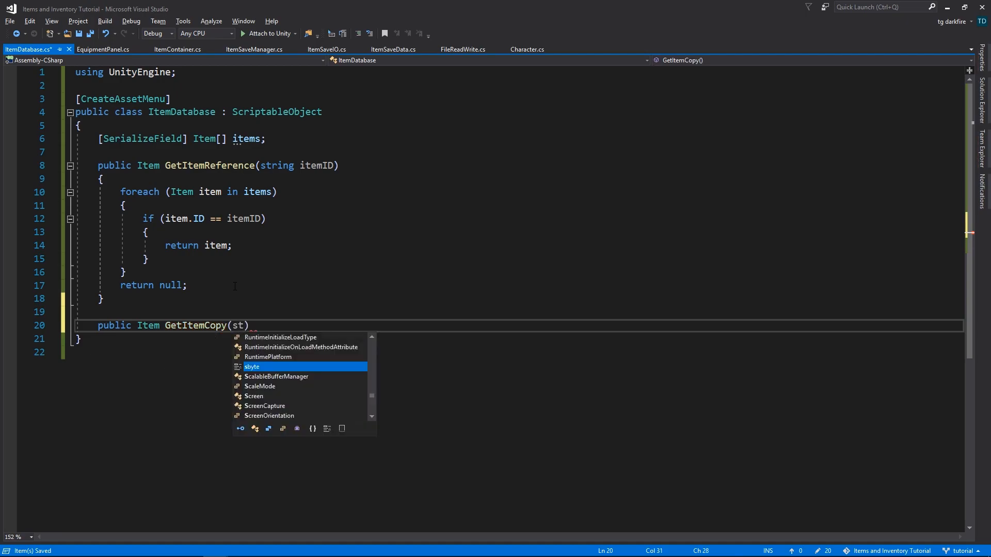
{"action": "type", "text": "ring itemID"}
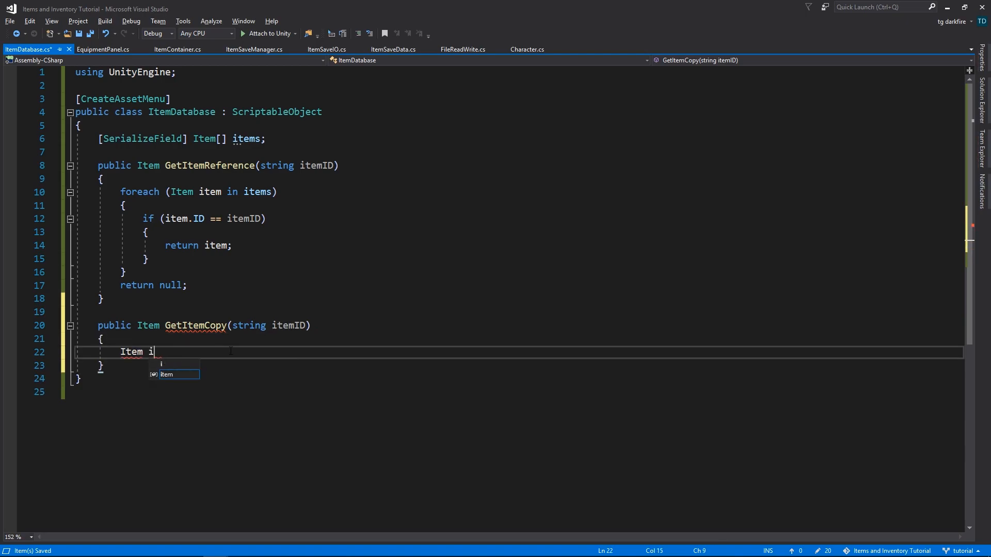
Fetch the item via GetItemReference(itemID), return null if missing, otherwise item.GetCopy()
{"action": "type", "text": "tem ="}
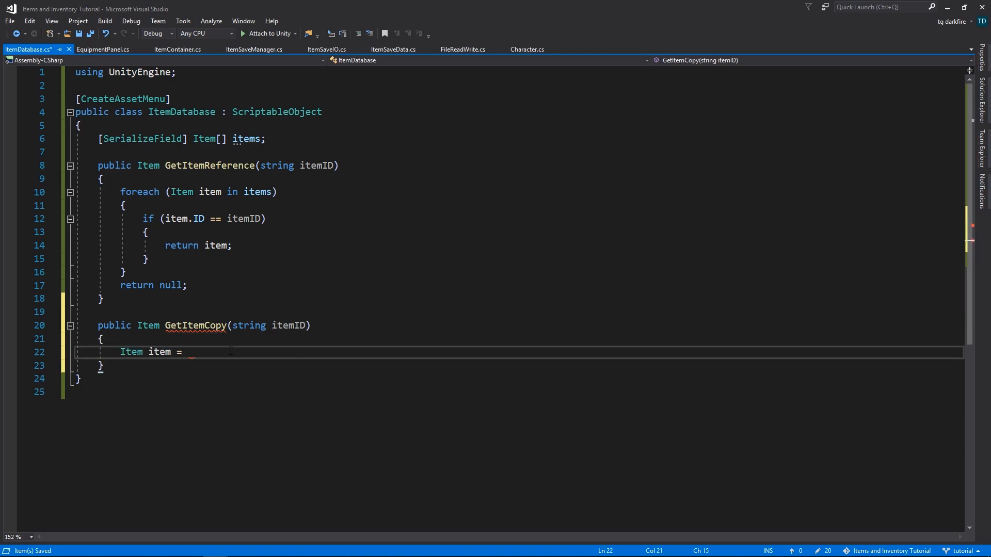
{"action": "type", "text": "GetItemReference"}
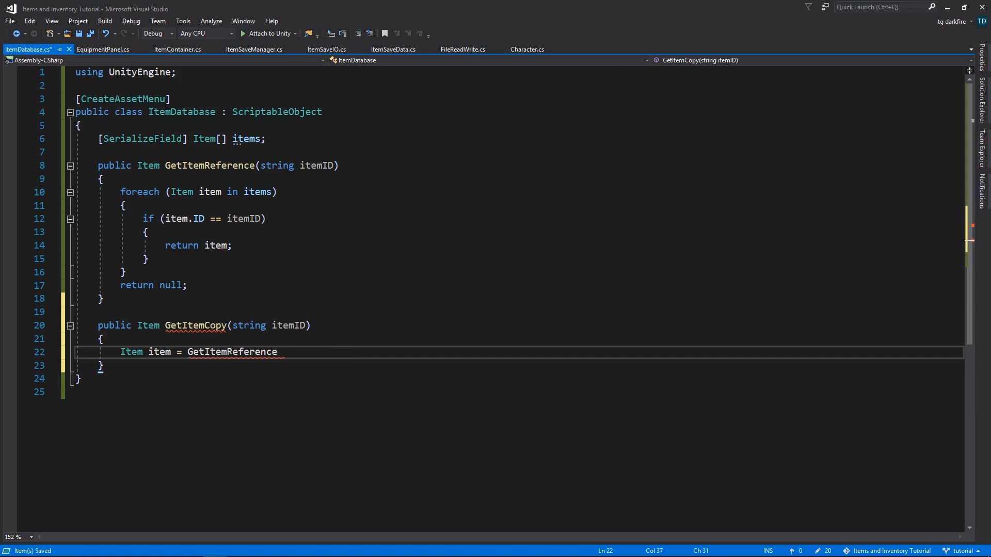
{"action": "type", "text": "()"}
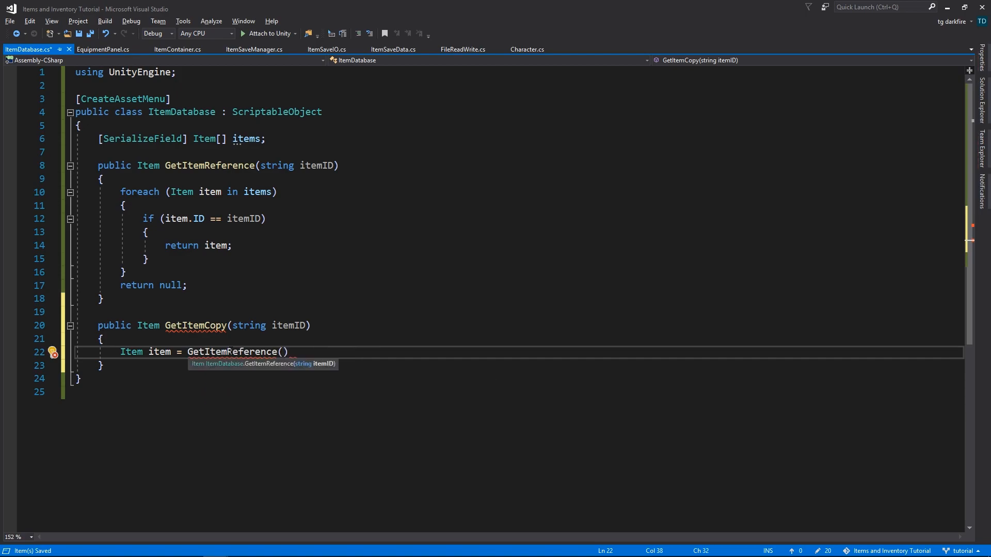
{"action": "type", "text": "itemID);"}
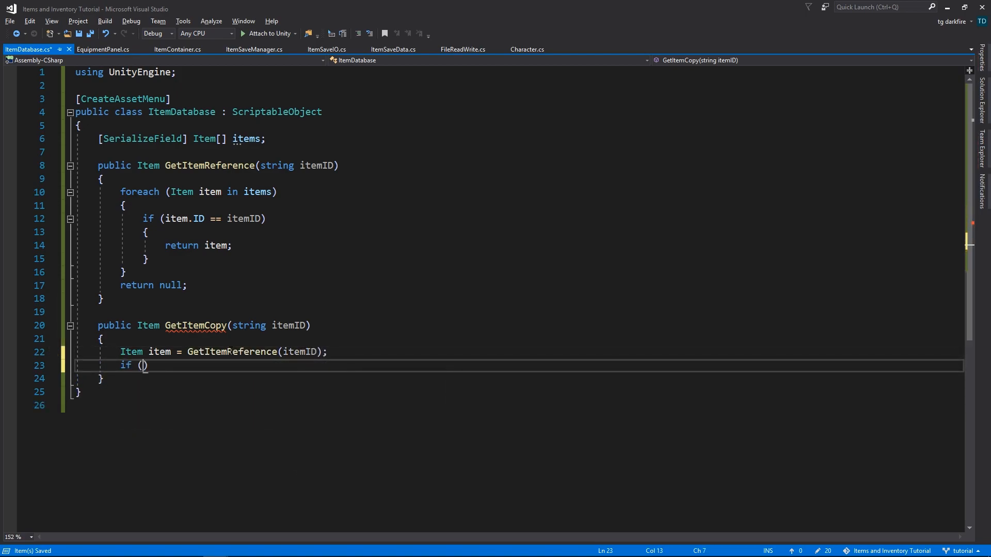
{"action": "type", "text": "item == null"}
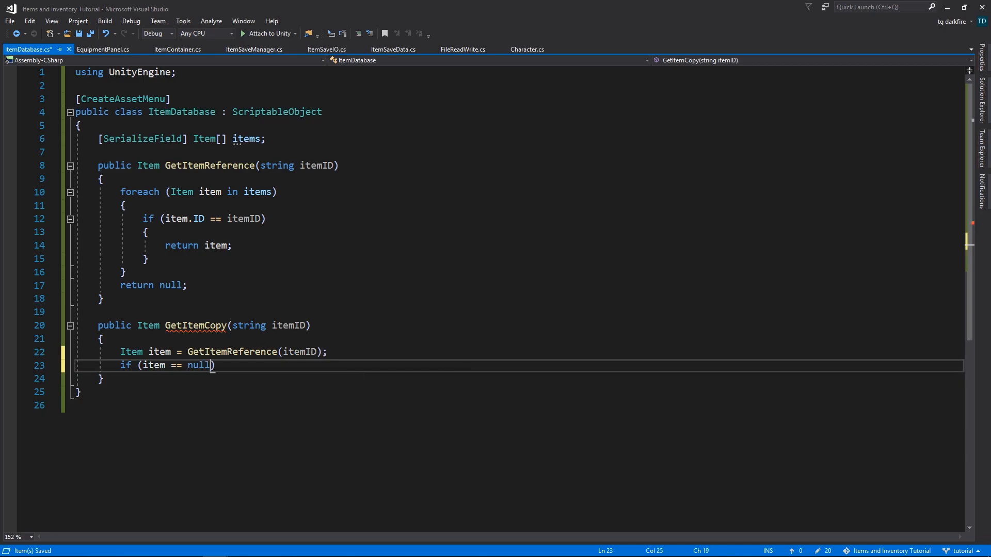
{"action": "type", "text": "return null;"}
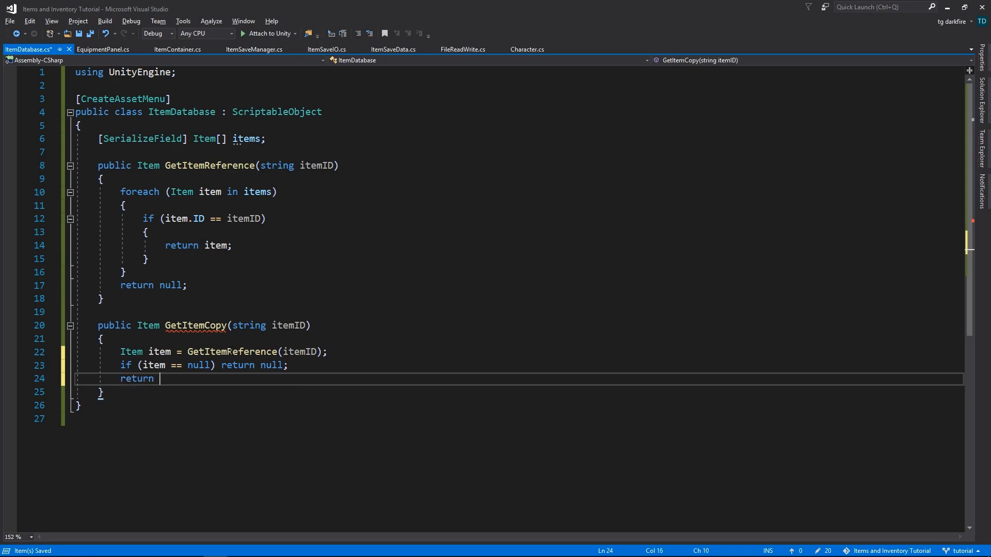
{"action": "type", "text": "item.getCopy();"}
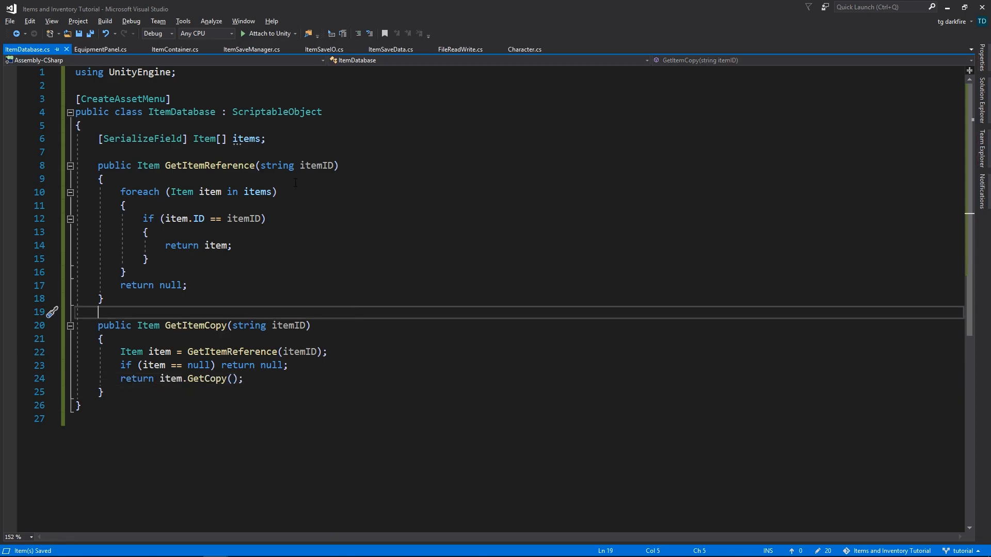
In ItemSaveManager add [SerializeField] ItemDatabase itemDatabase and set itemSlot.Item = itemDatabase.GetItemCopy(savedSlot.ItemID)
{"action": "left_click", "coordinate": [257, 49]}
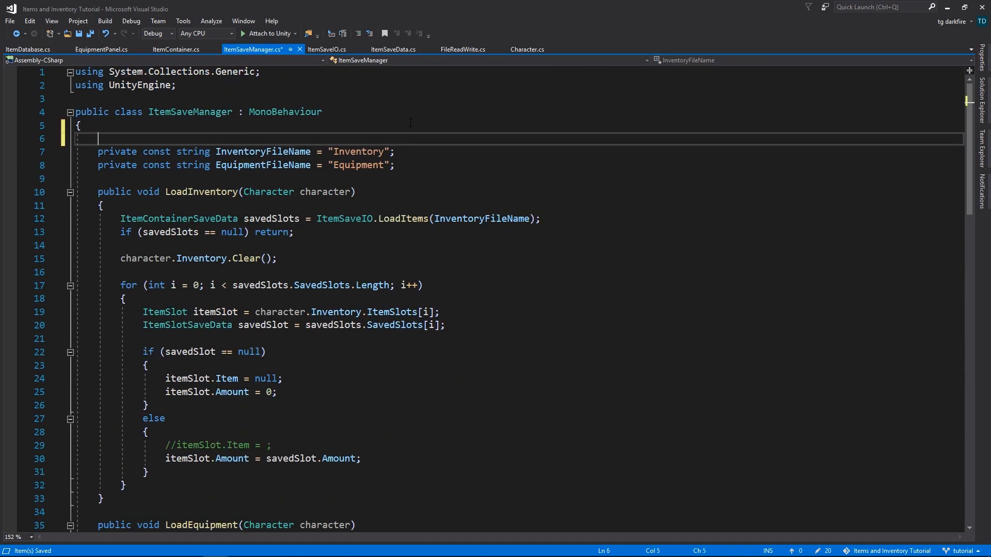
{"action": "type", "text": "[SerializeField] i"}
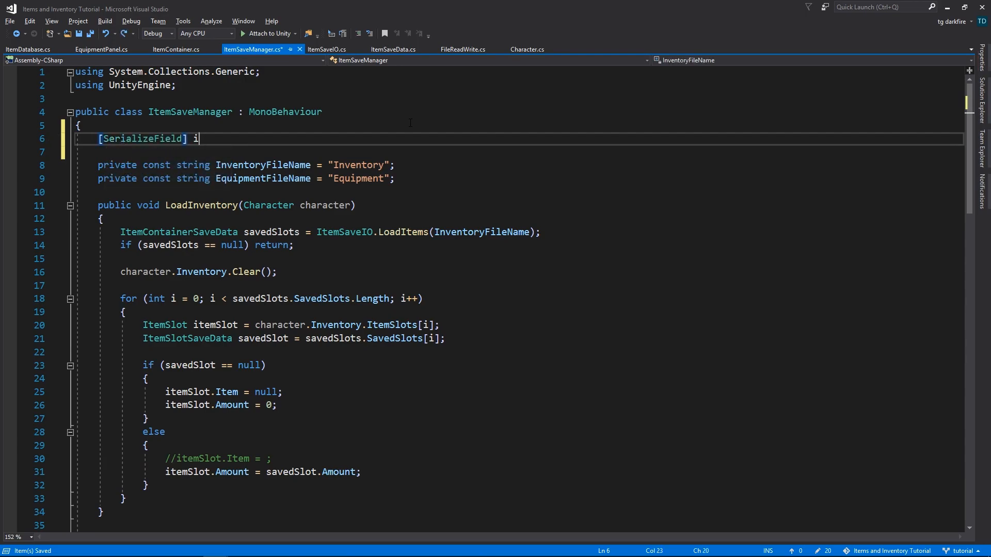
{"action": "type", "text": "temdatabase itemDatabase;"}
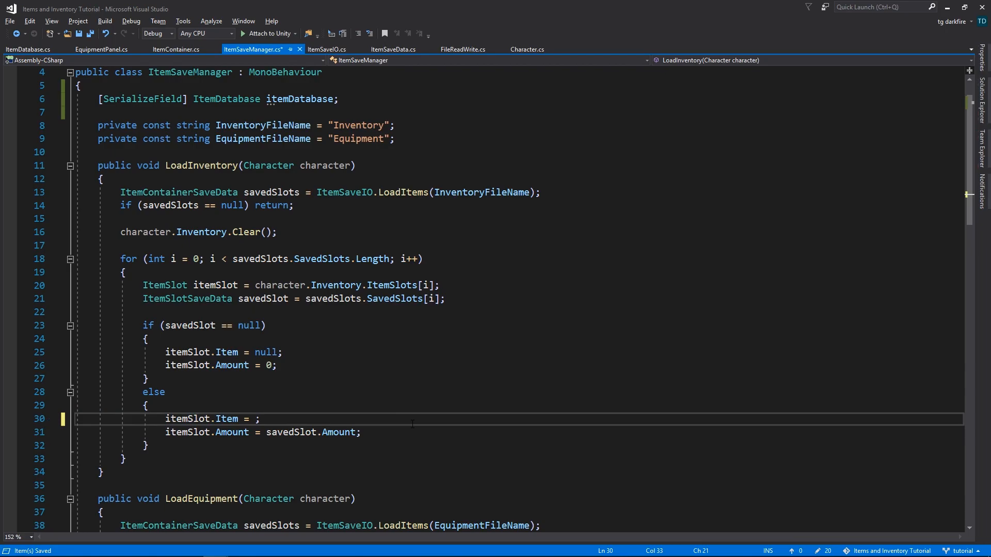
{"action": "type", "text": "itemDatabase.GetItemCopy"}
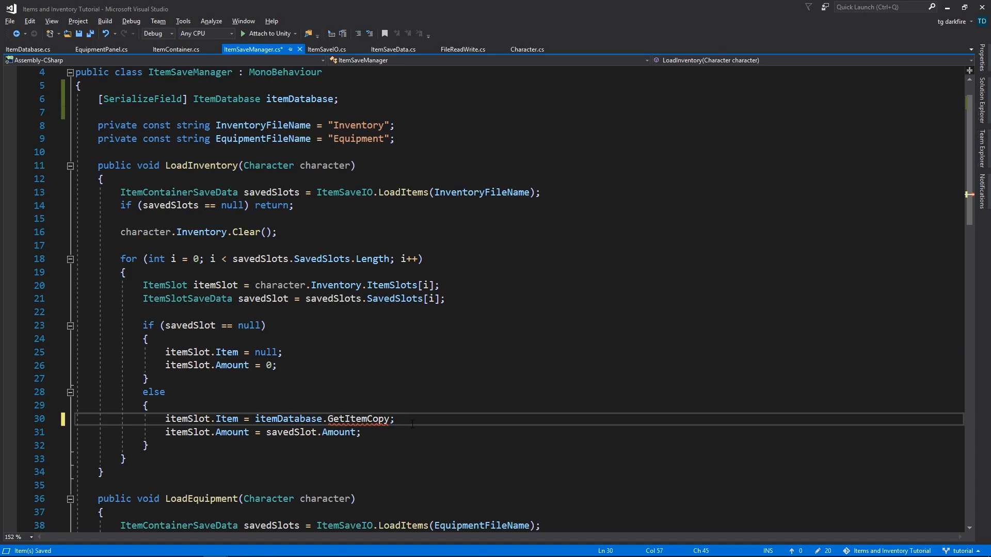
{"action": "type", "text": "(savedSlot.ItemID"}
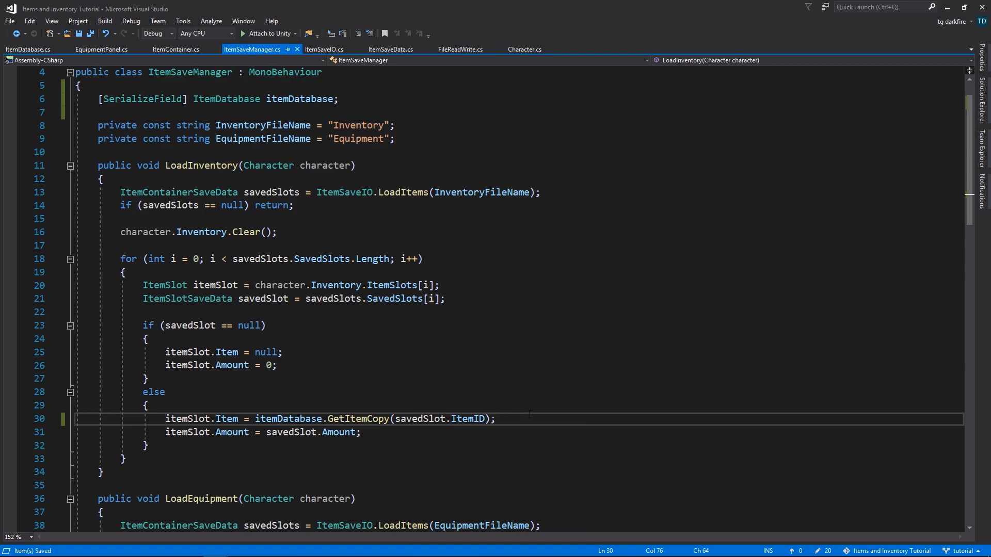
Change LoadEquipment to Item item = itemDatabase.GetItemCopy(savedSlot.ItemID)
{"action": "scroll", "scroll_direction": "down", "scroll_amount": 3}
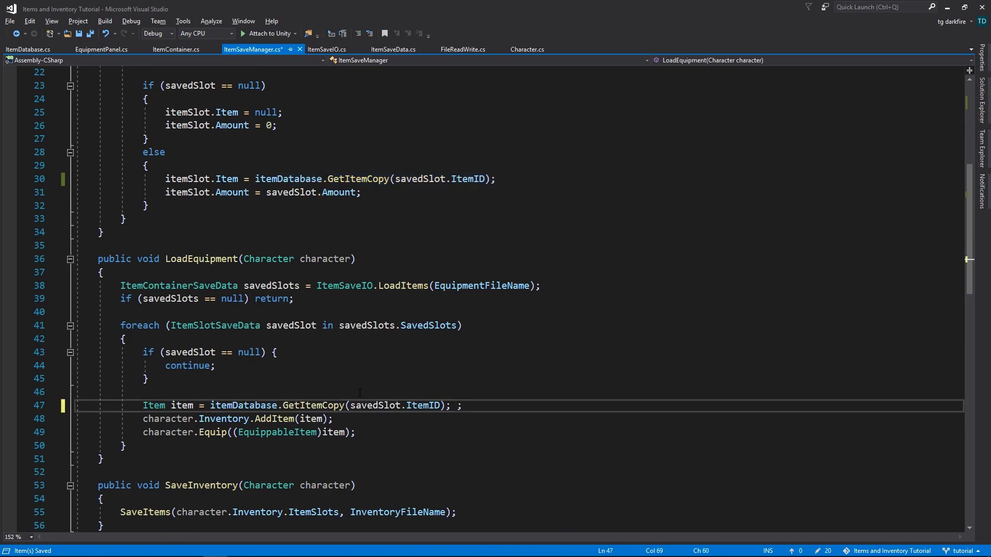
{"action": "key", "text": "Backspace"}
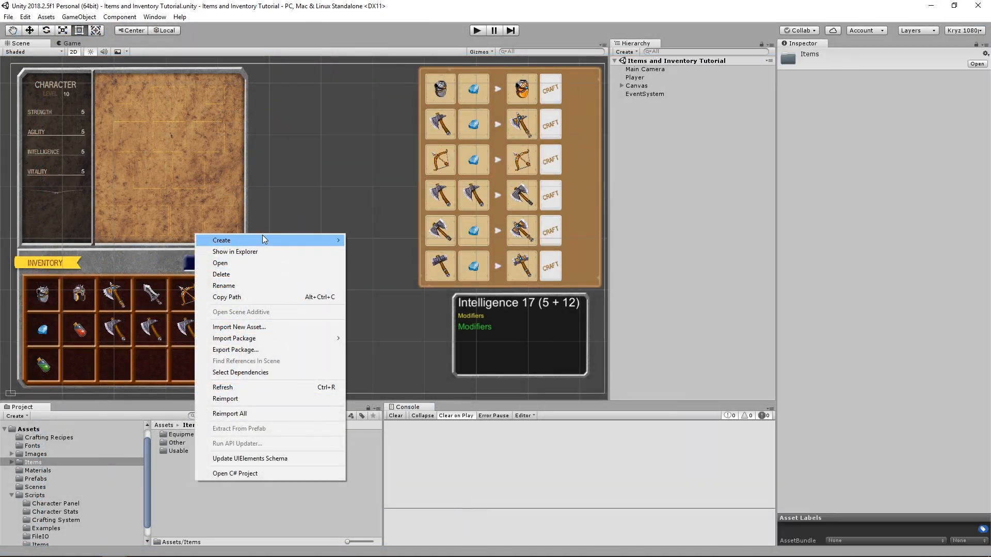
Browse the Items, Usable and Equipment folders and select the Item Database asset
{"action": "left_click", "coordinate": [221, 240]}
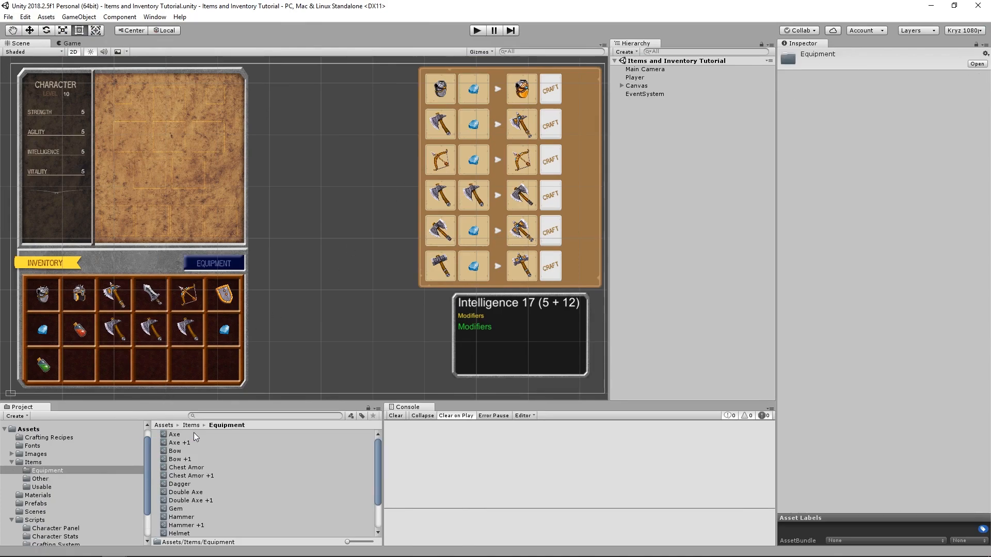
{"action": "left_click", "coordinate": [39, 487]}
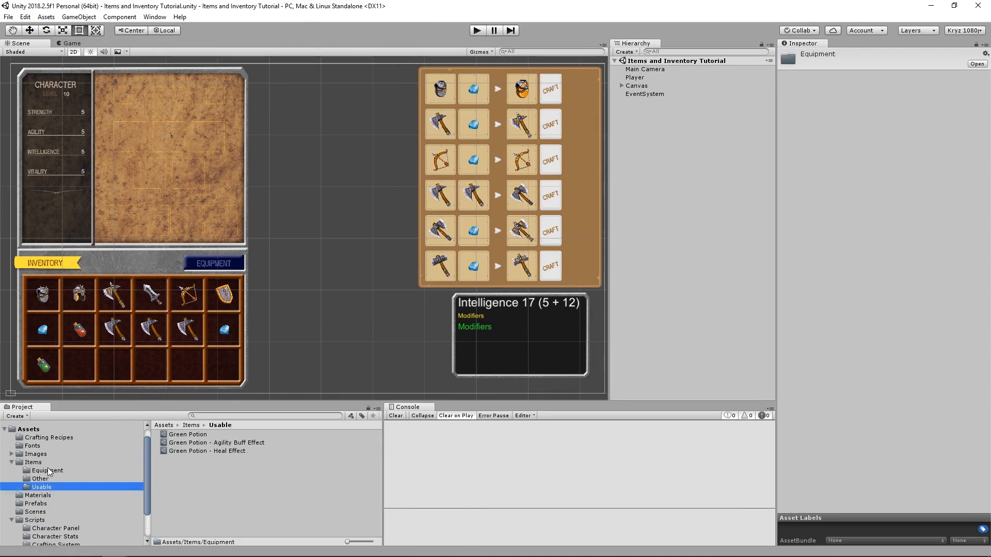
{"action": "left_click", "coordinate": [27, 463]}
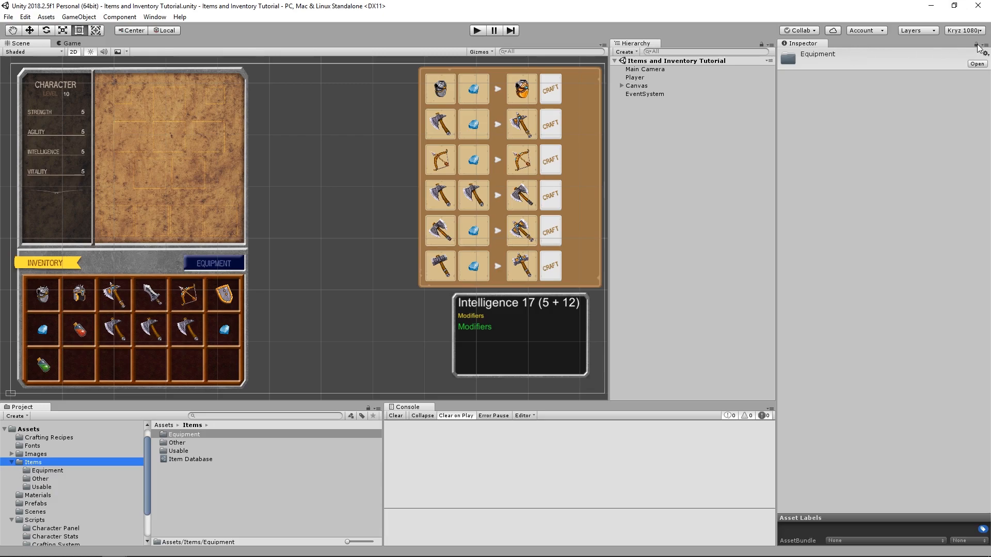
{"action": "left_click", "coordinate": [190, 459]}
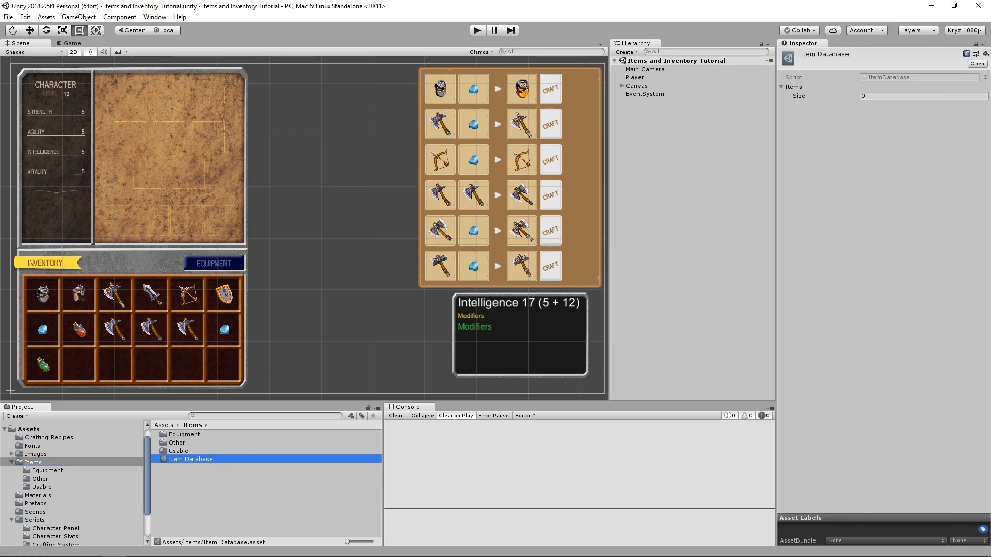
{"action": "left_click", "coordinate": [184, 434]}
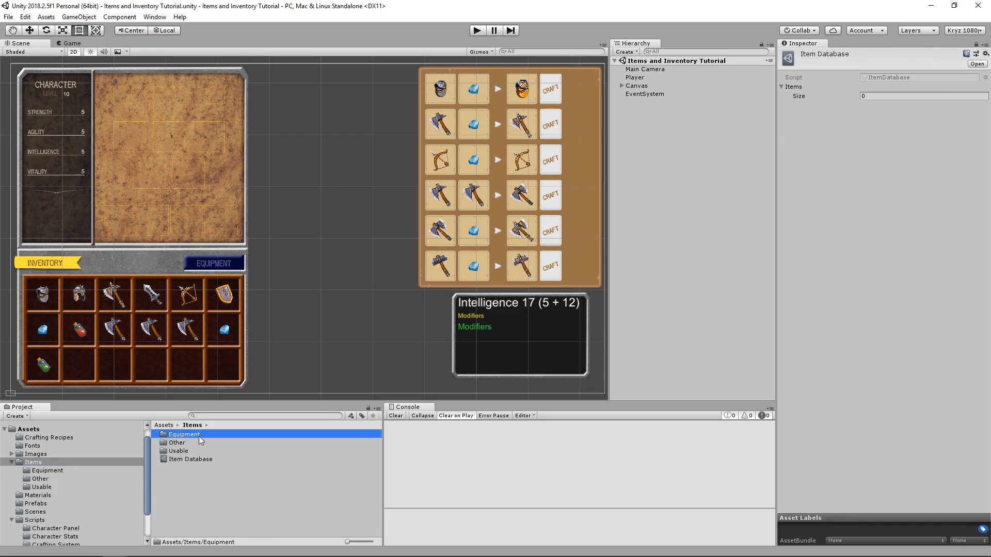
{"action": "double_click", "coordinate": [184, 434]}
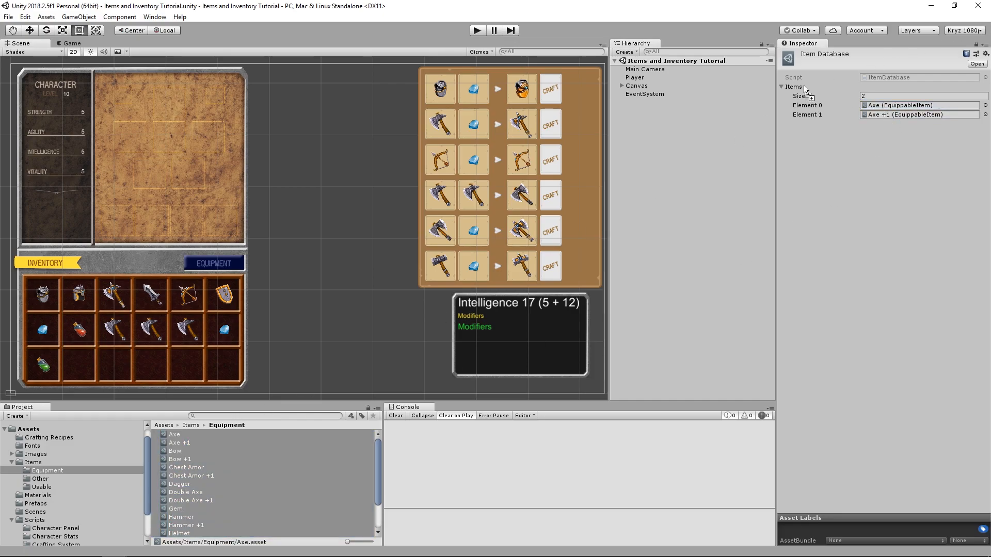
Set the Items array size to 20 to hold the equipment entries
{"action": "type", "text": "20"}
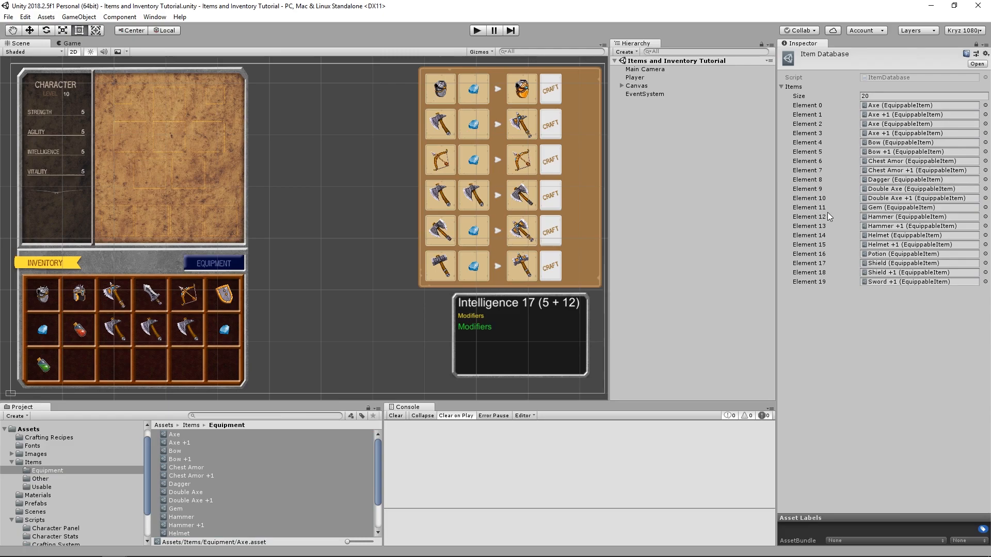
{"action": "mouse_move", "coordinate": [297, 494]}
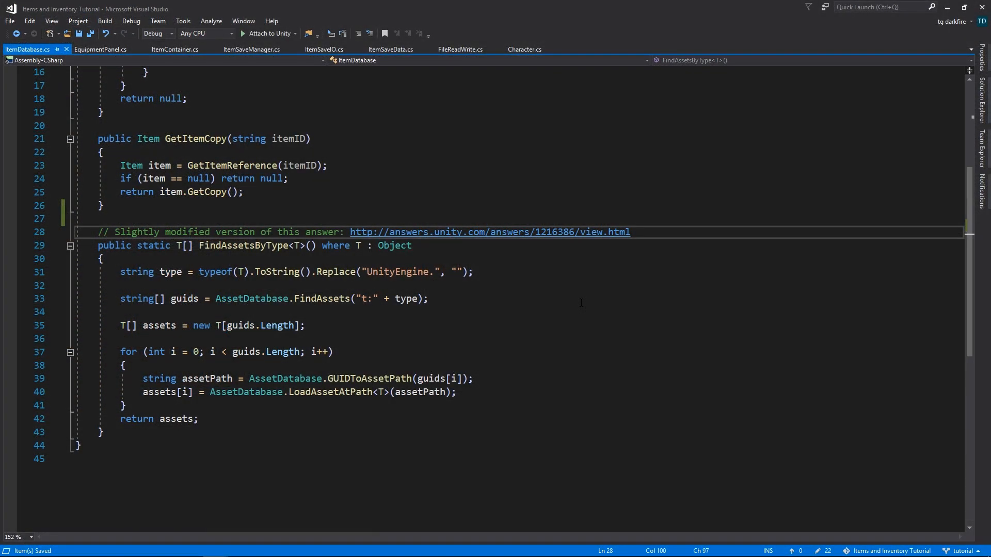
{"action": "left_click", "coordinate": [489, 232]}
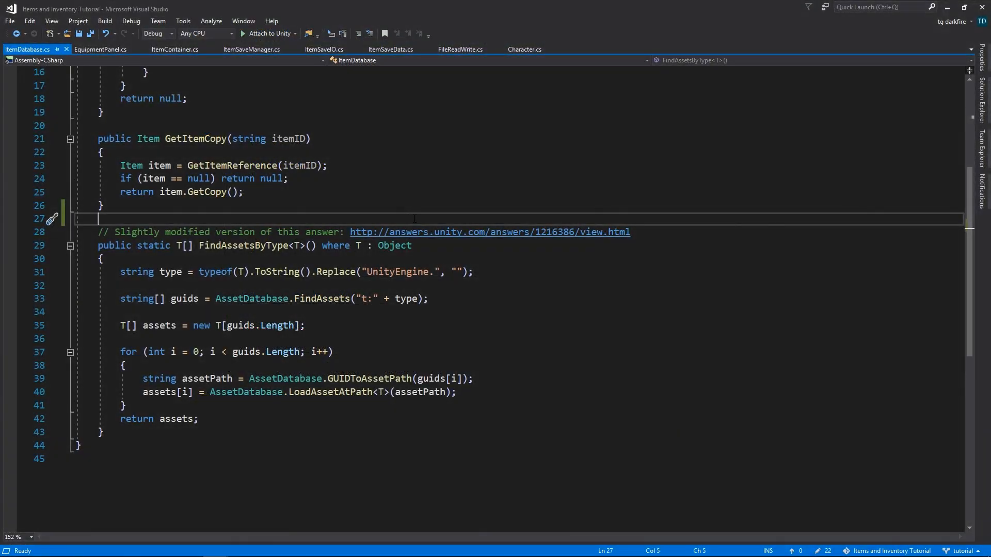
{"action": "left_click", "coordinate": [268, 245]}
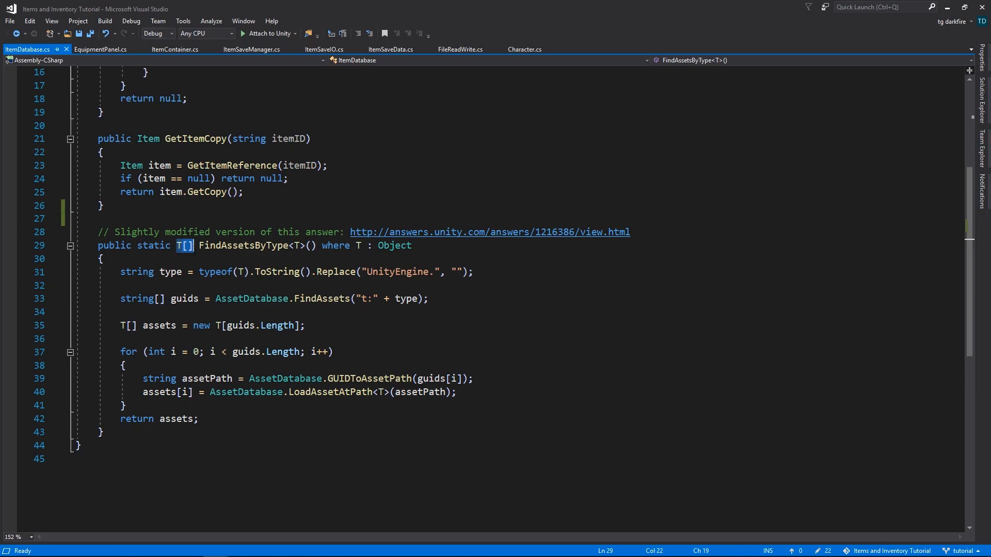
{"action": "left_click", "coordinate": [102, 258]}
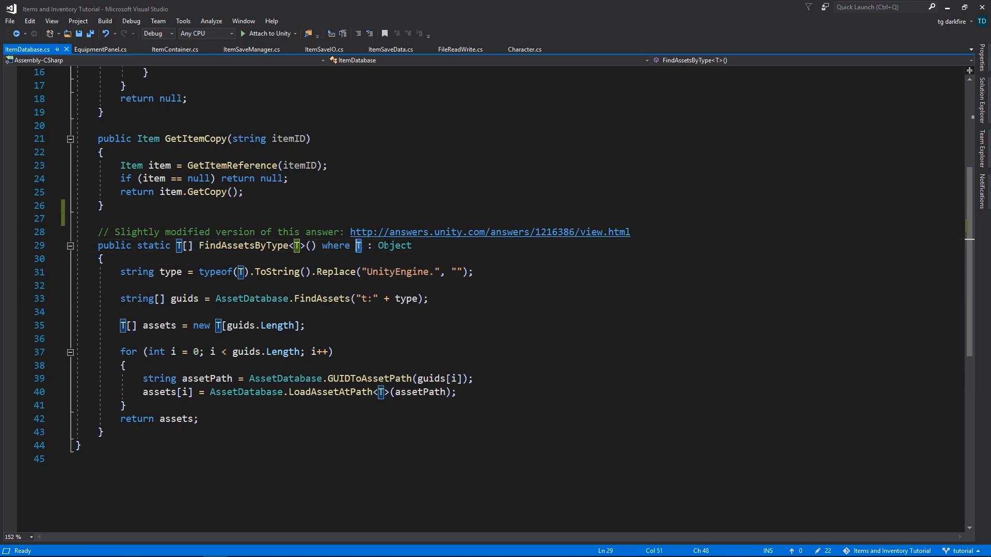
{"action": "mouse_move", "coordinate": [394, 245]}
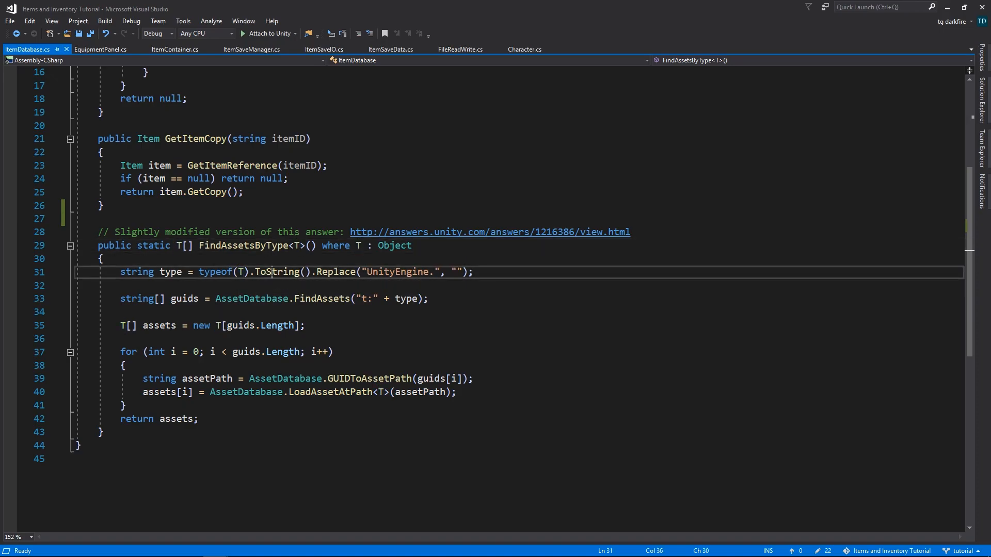
{"action": "double_click", "coordinate": [277, 272]}
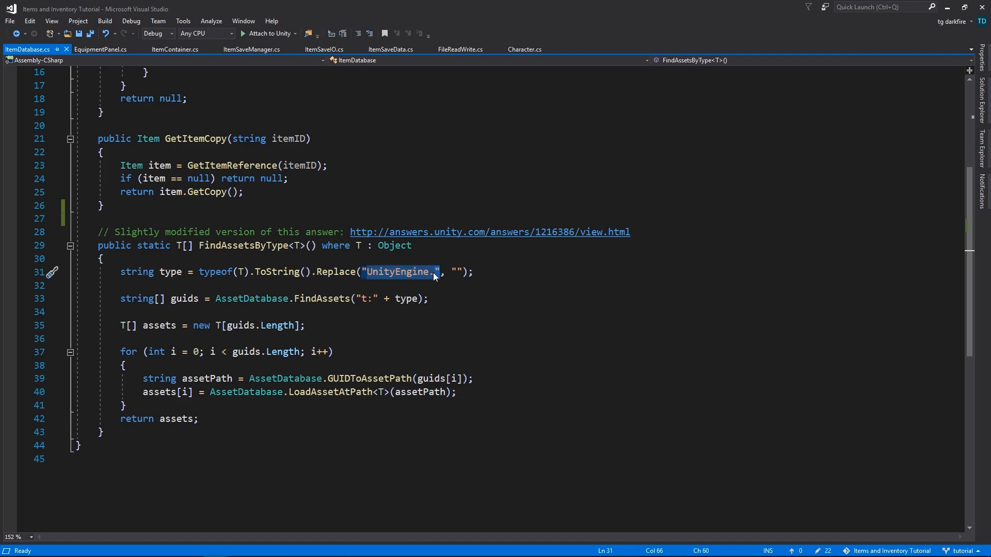
{"action": "left_click", "coordinate": [474, 272]}
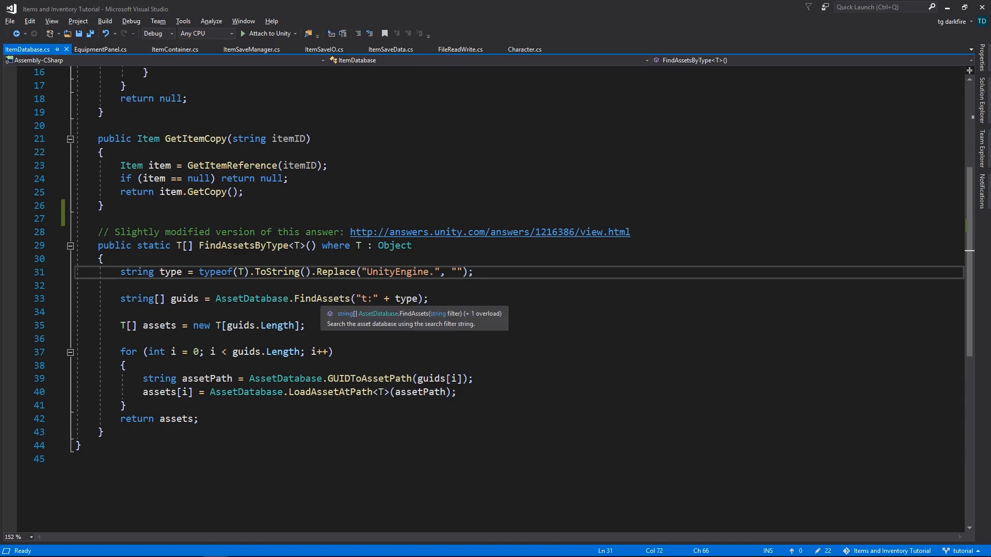
{"action": "double_click", "coordinate": [321, 298]}
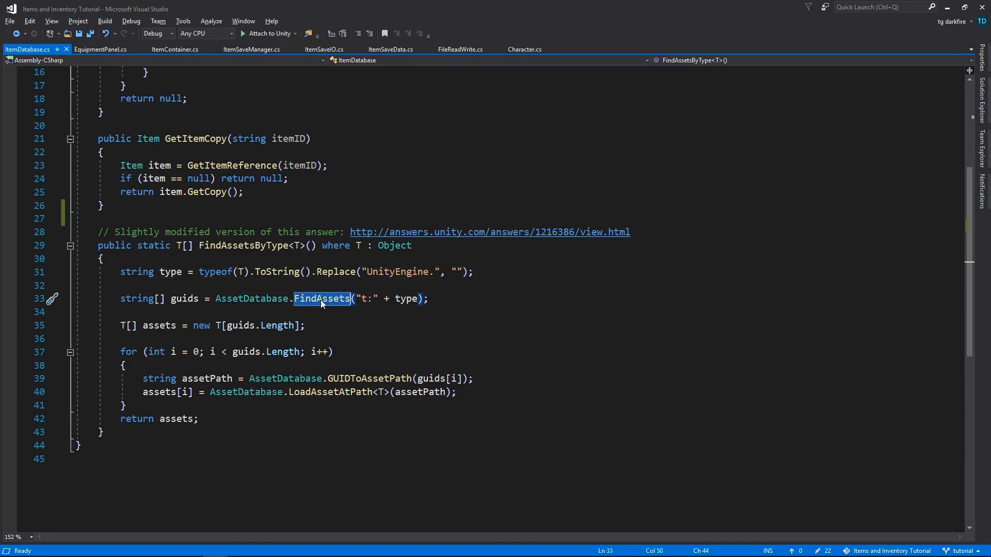
{"action": "double_click", "coordinate": [405, 299]}
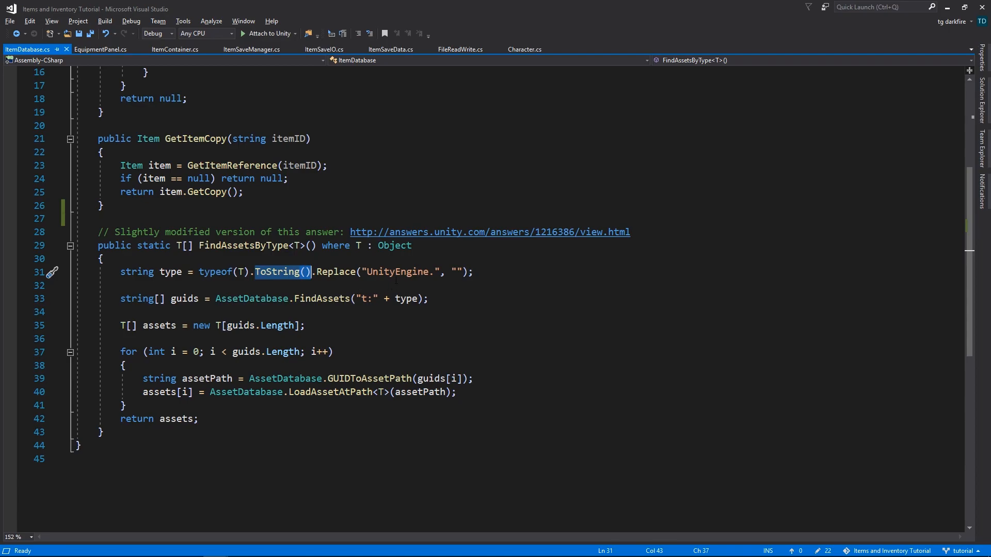
{"action": "type", "text": "string mat = typeof(Material).ToString(); // == UnityEngine.Material"}
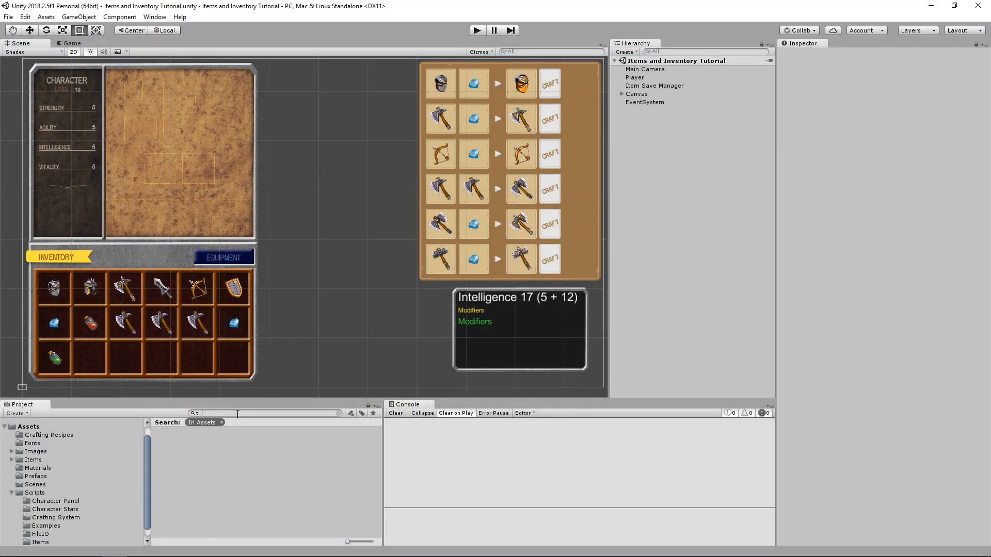
Filter the Project assets with t:UnityEngine.Material, yielding no results
{"action": "type", "text": "UnityEngine."}
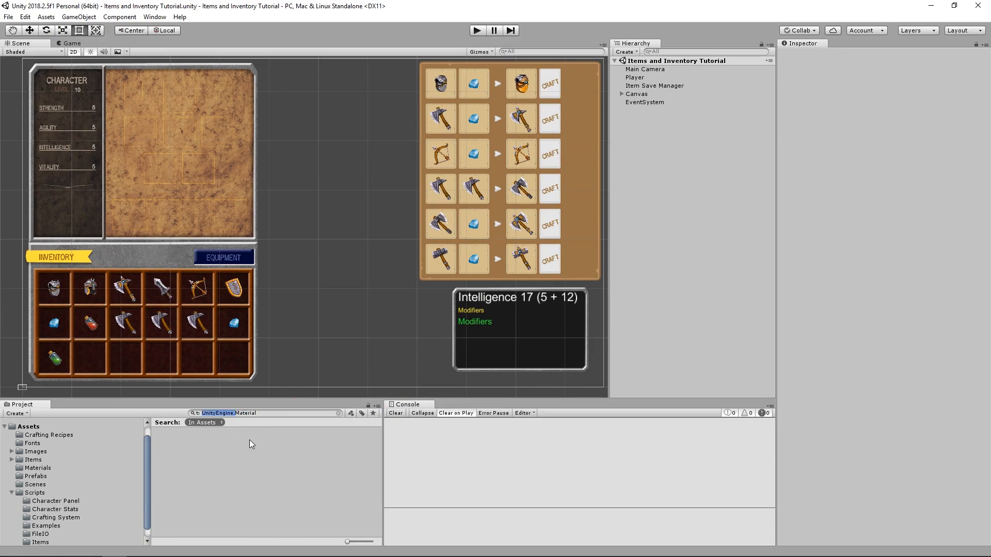
{"action": "type", "text": "Material"}
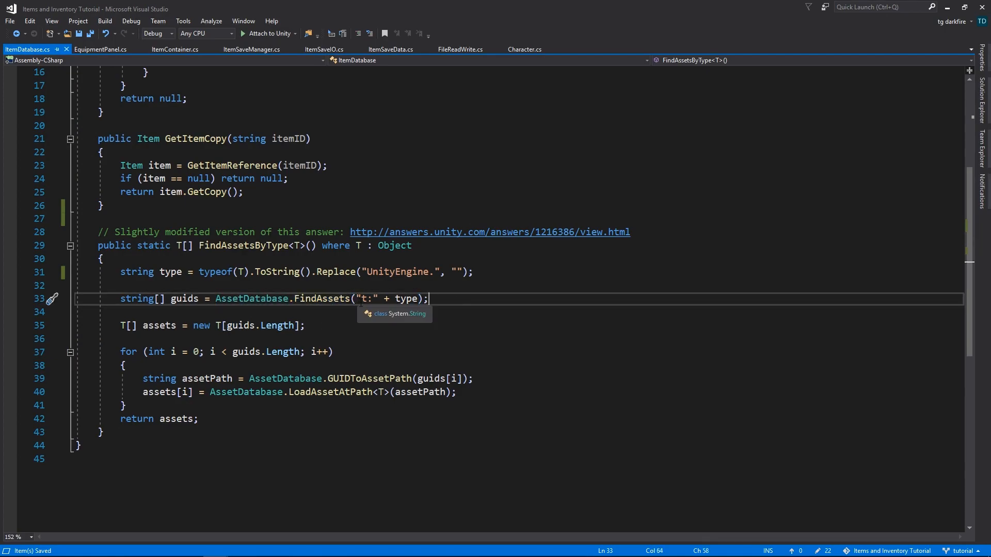
{"action": "double_click", "coordinate": [406, 298]}
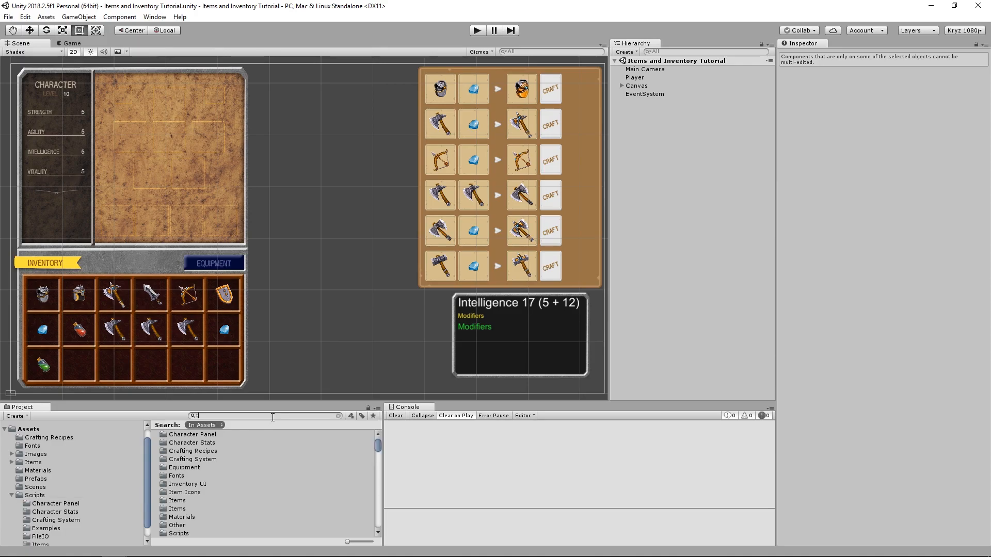
Search the Project for t:item, listing assets like Axe, Bow and Dagger
{"action": "type", "text": "t:item"}
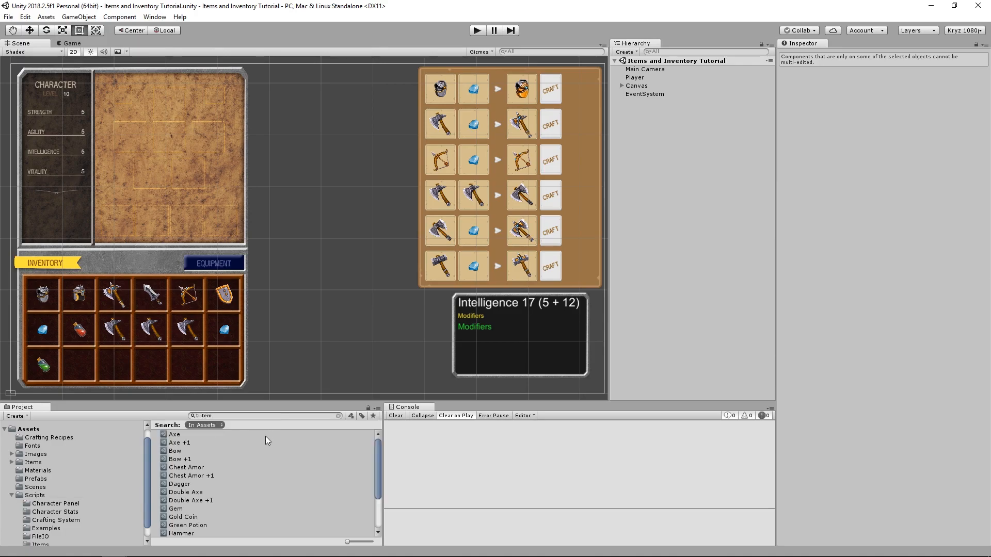
{"action": "scroll", "scroll_direction": "down", "scroll_amount": 3}
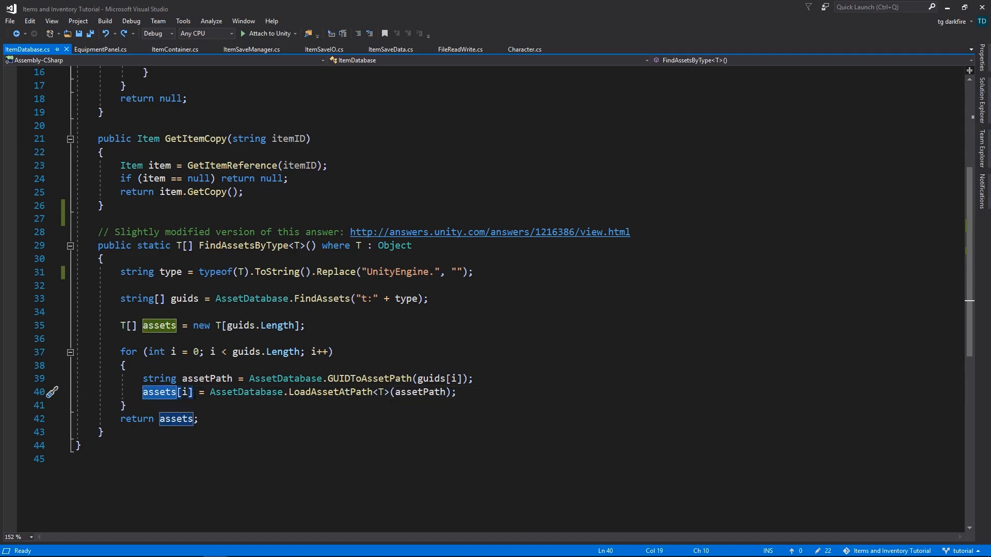
{"action": "left_click", "coordinate": [159, 326]}
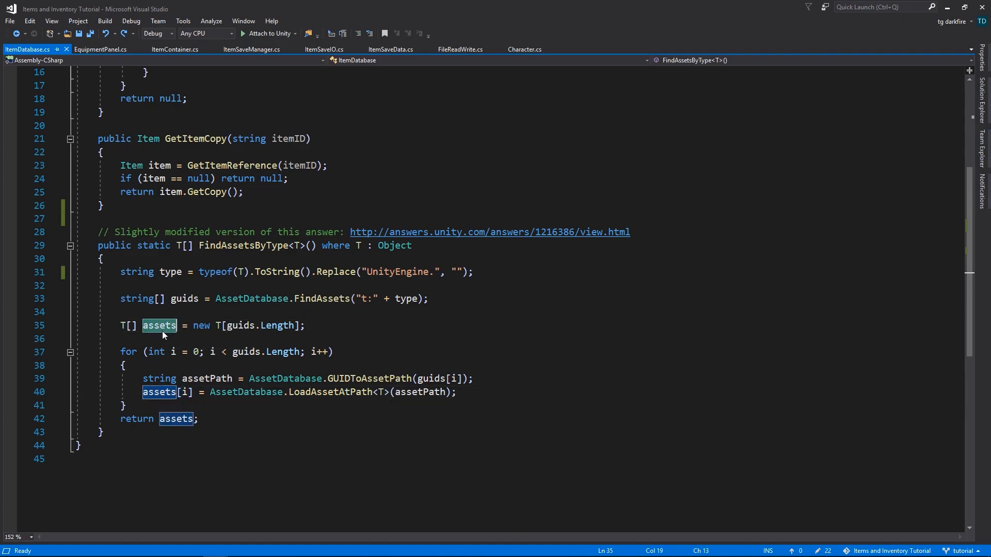
{"action": "left_click", "coordinate": [200, 419]}
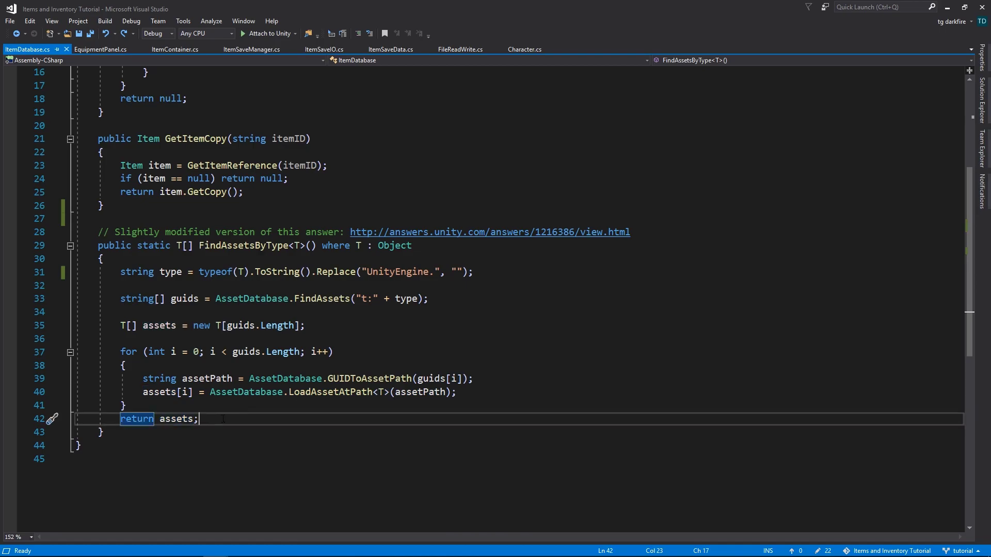
{"action": "double_click", "coordinate": [175, 419]}
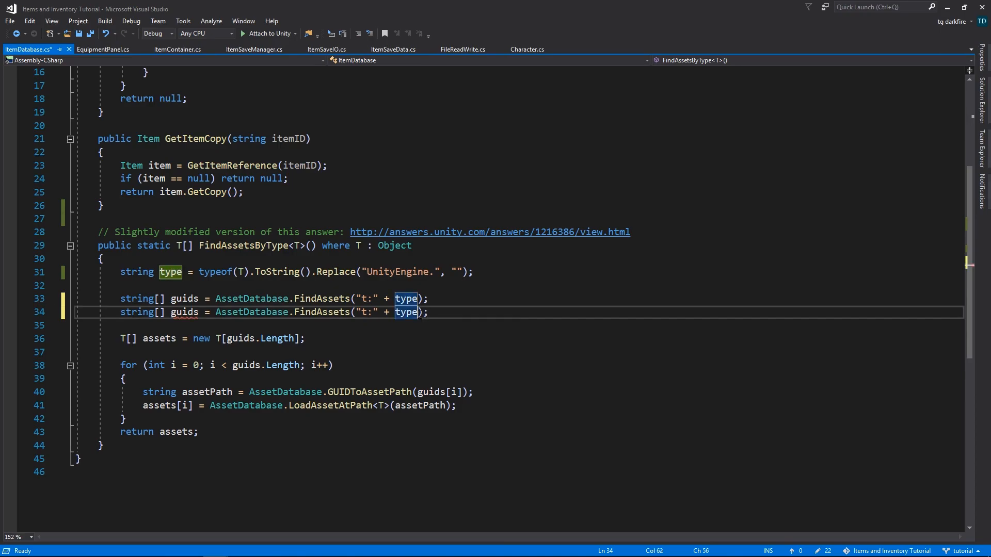
{"action": "type", "text": ","}
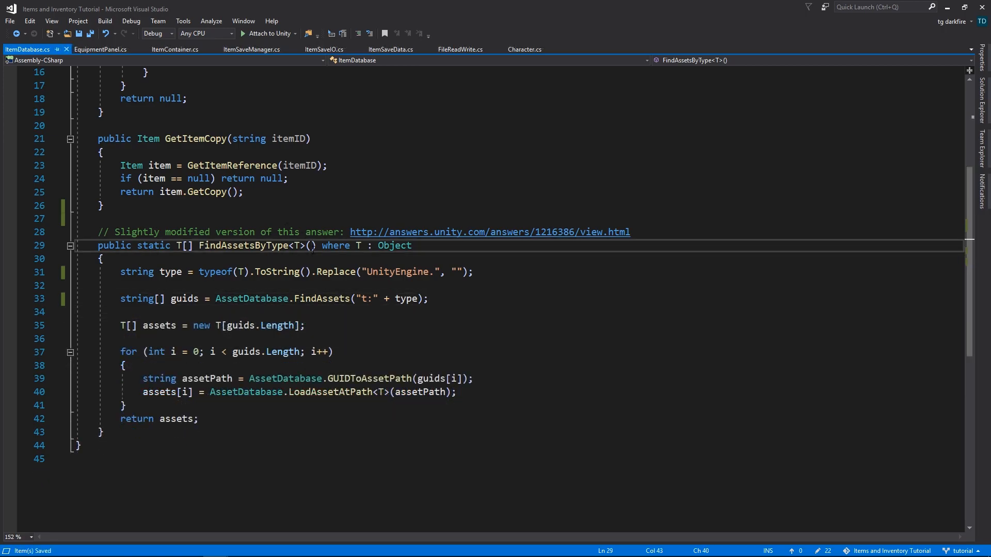
Add a params string[] folders parameter to FindAssetsByType
{"action": "type", "text": "para"}
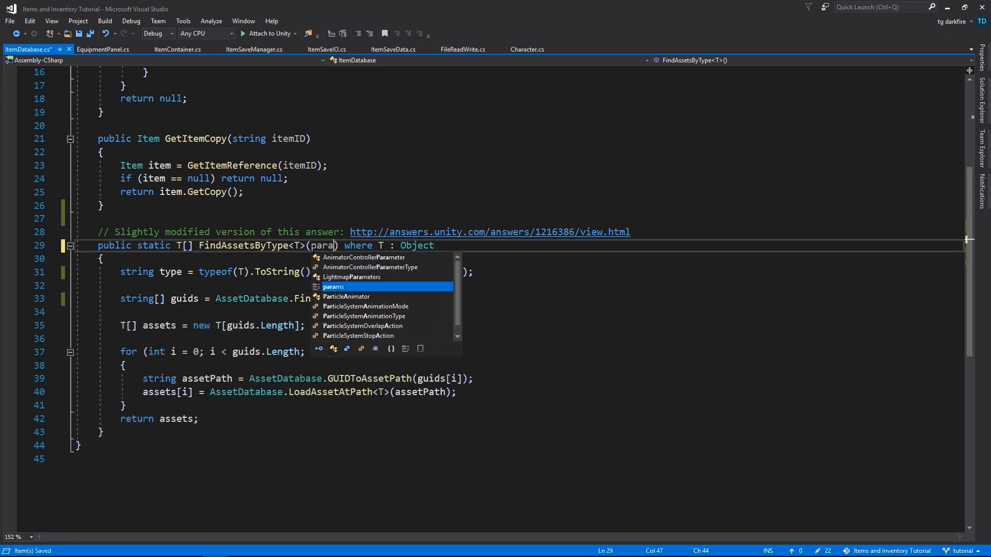
{"action": "key", "text": "Tab"}
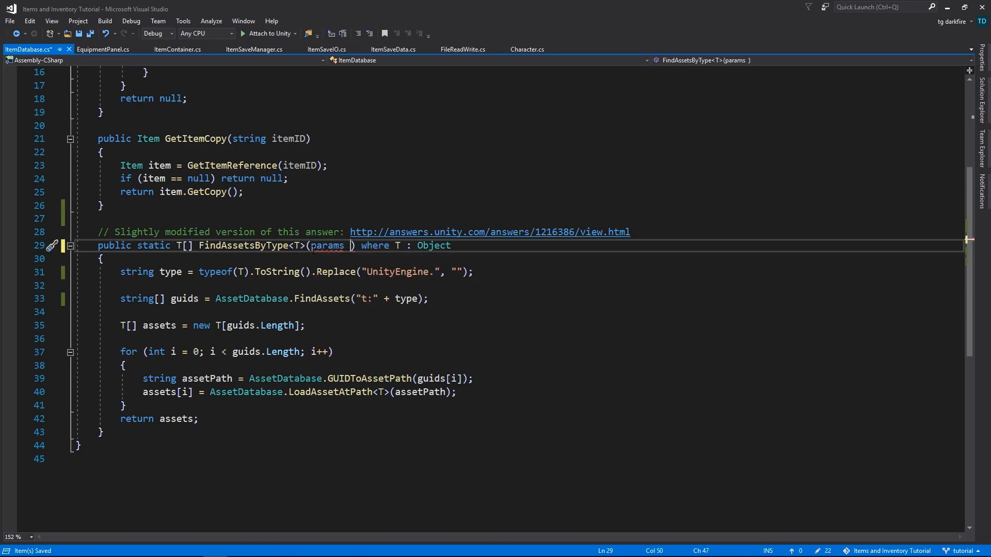
{"action": "type", "text": "string[]"}
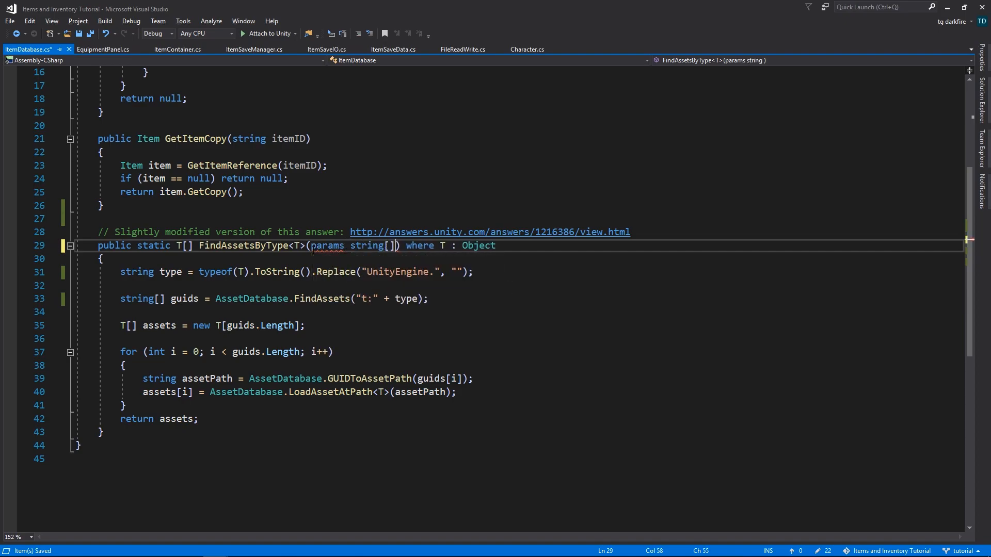
{"action": "type", "text": "foldr"}
{"action": "type", "text": "if ("}
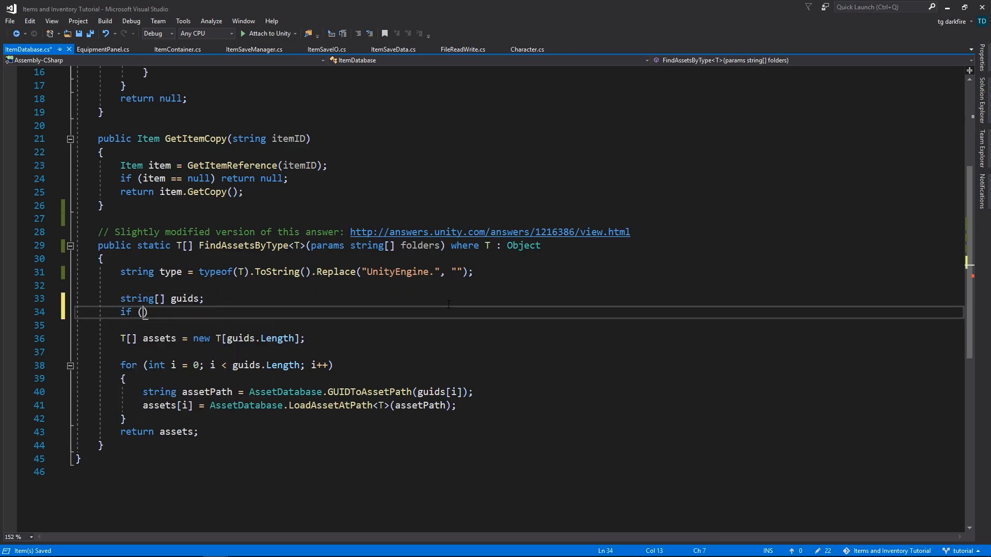
Call AssetDatabase.FindAssets("t:" + type) alone when folders is null or empty, else with folders
{"action": "type", "text": "folders == null"}
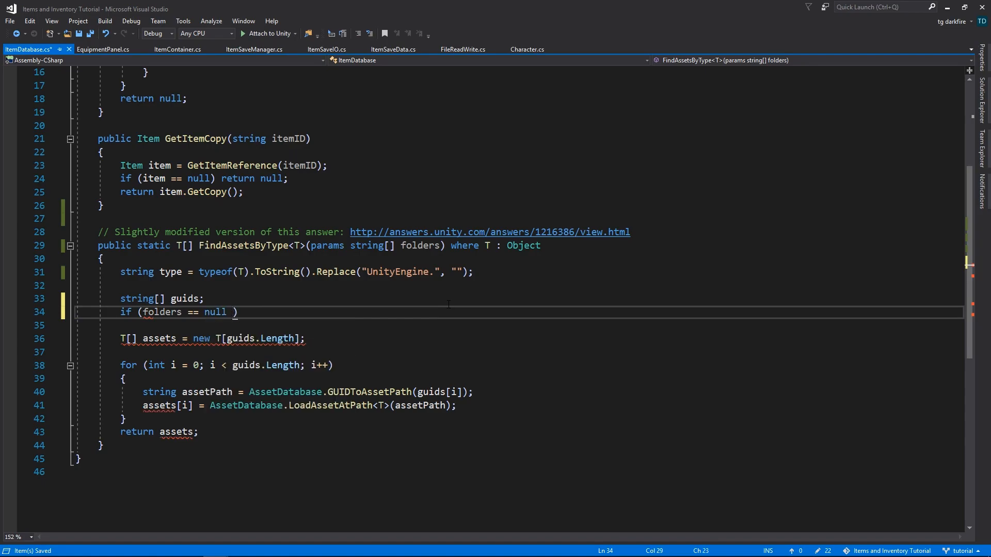
{"action": "type", "text": "|| folders.l"}
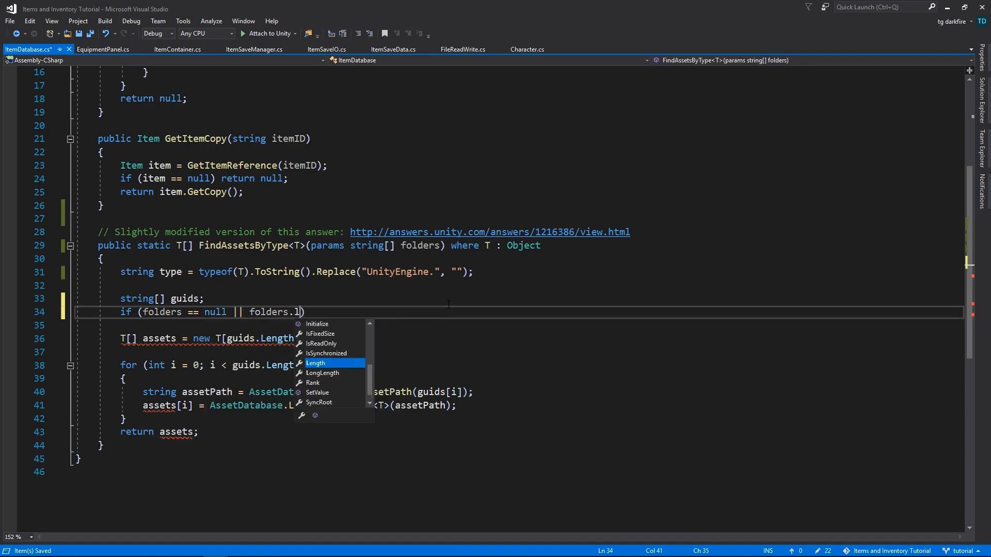
{"action": "type", "text": "ength == 0)"}
{"action": "left_click", "coordinate": [520, 325]}
{"action": "type", "text": "{"}
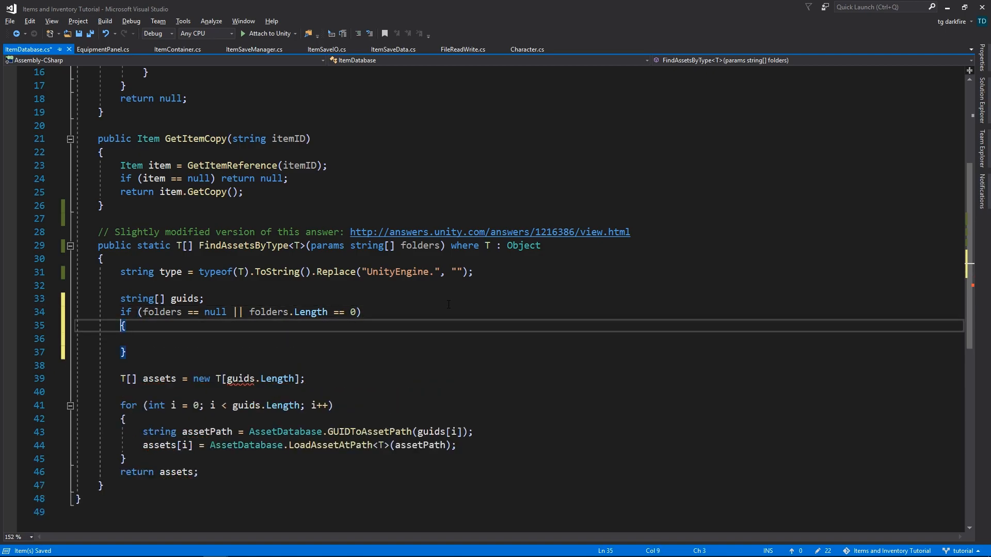
{"action": "type", "text": "AssetDatabase.FindAssets(\"t:\" + type);"}
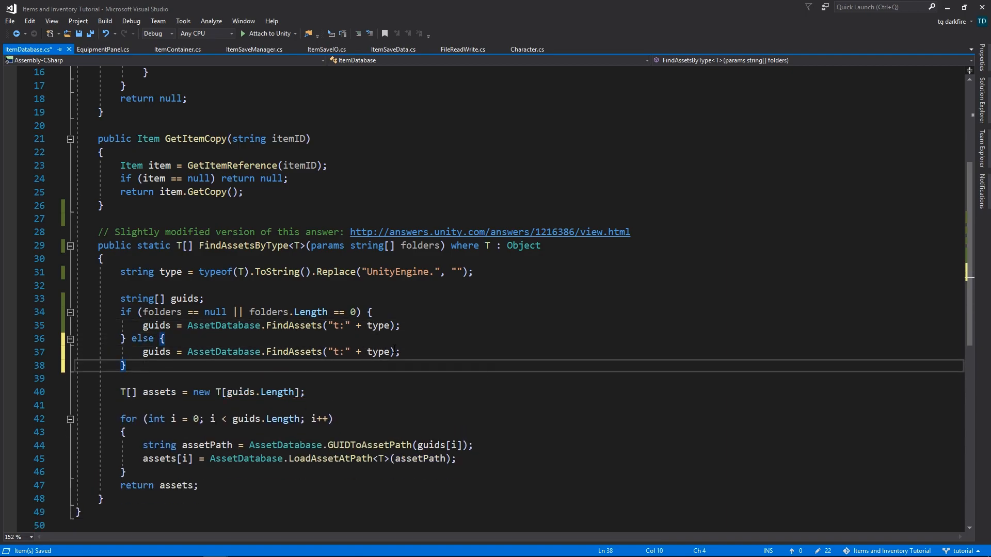
{"action": "type", "text": ", folders"}
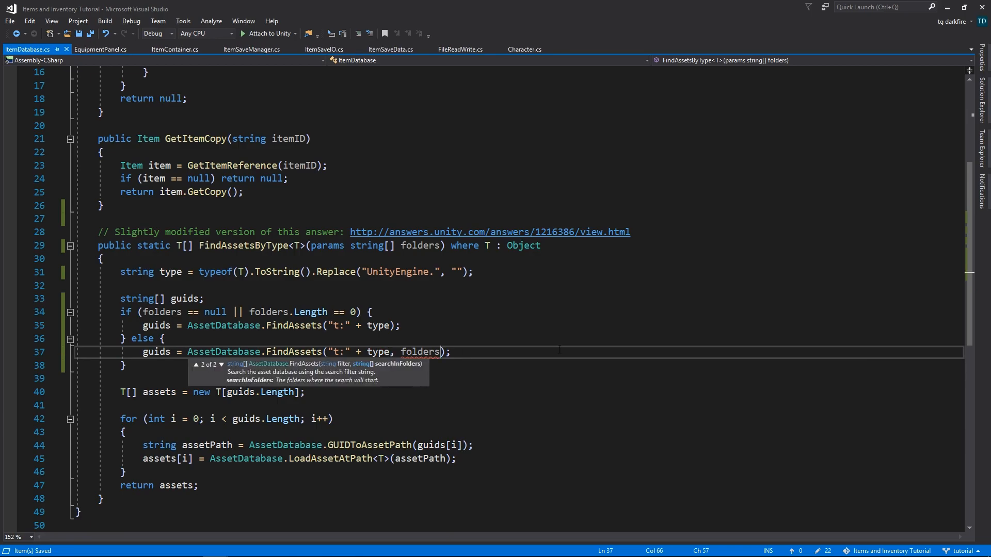
{"action": "type", "text": "p"}
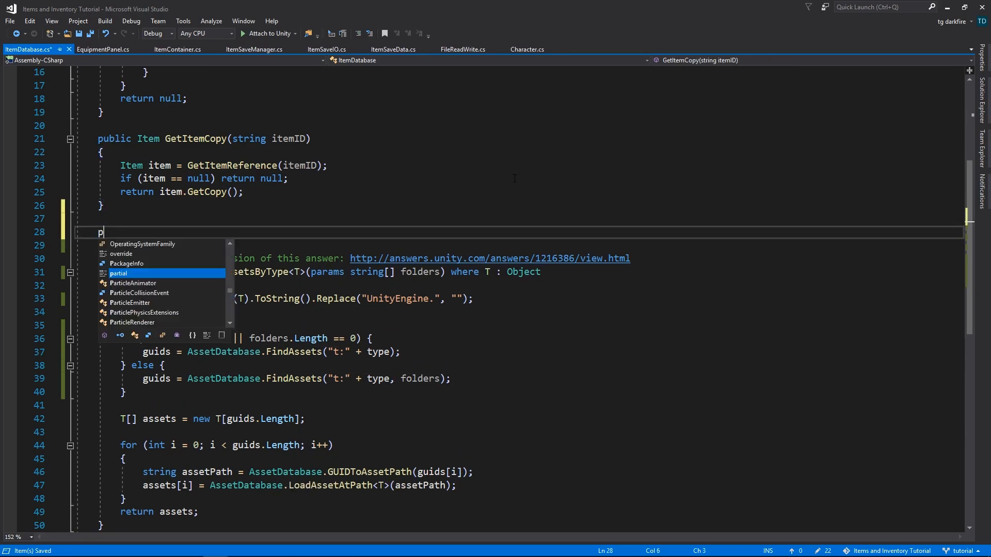
Write LoadItems() assigning items = FindAssetsByType<Item>("Assets/Items")
{"action": "type", "text": "private void L"}
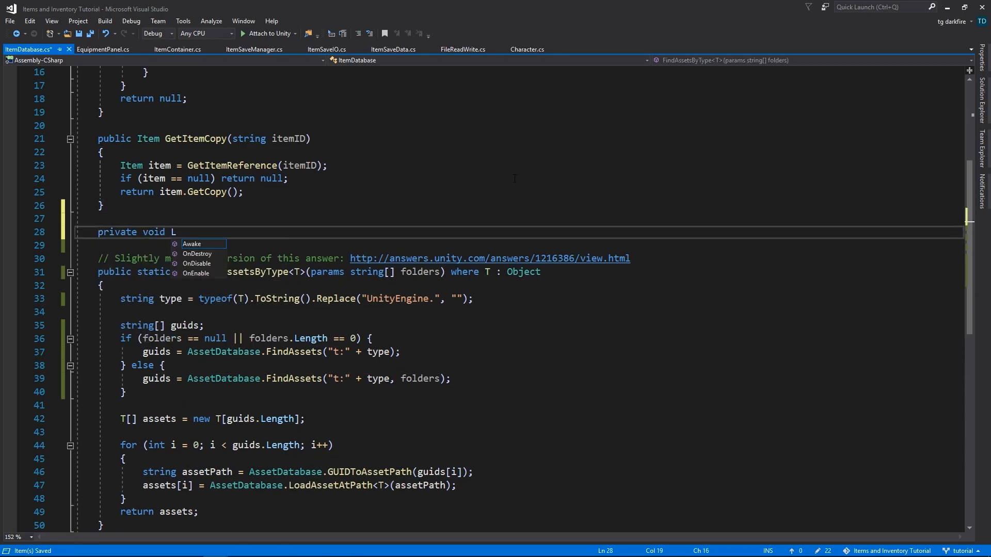
{"action": "type", "text": "oadItems()"}
{"action": "type", "text": "items = FindAssetsByType<Item>"}
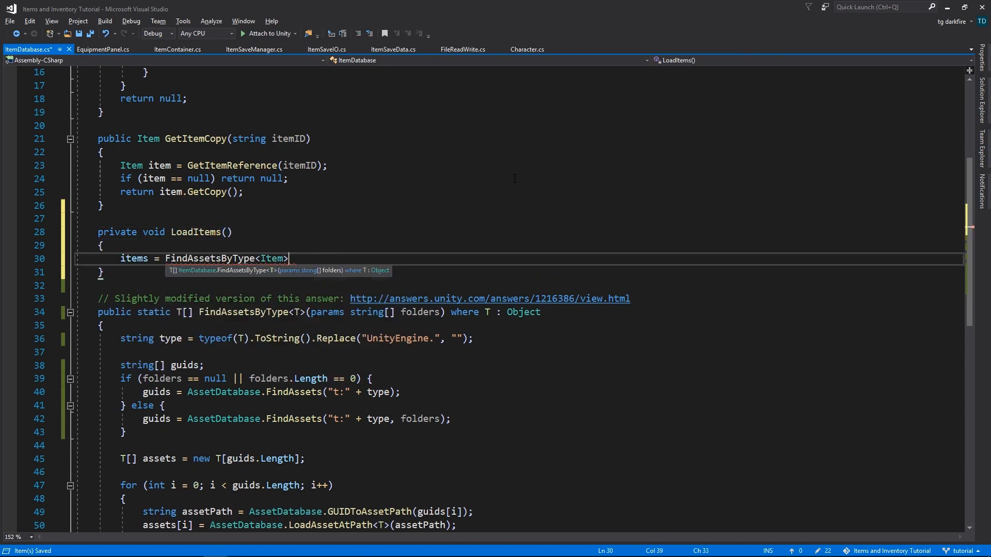
{"action": "type", "text": "(\"A\");"}
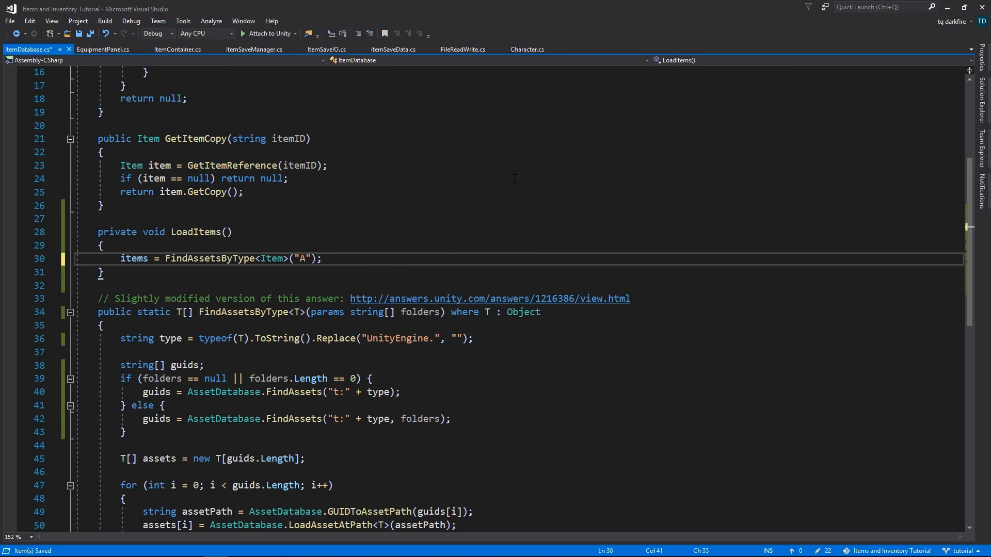
{"action": "type", "text": "ssets/"}
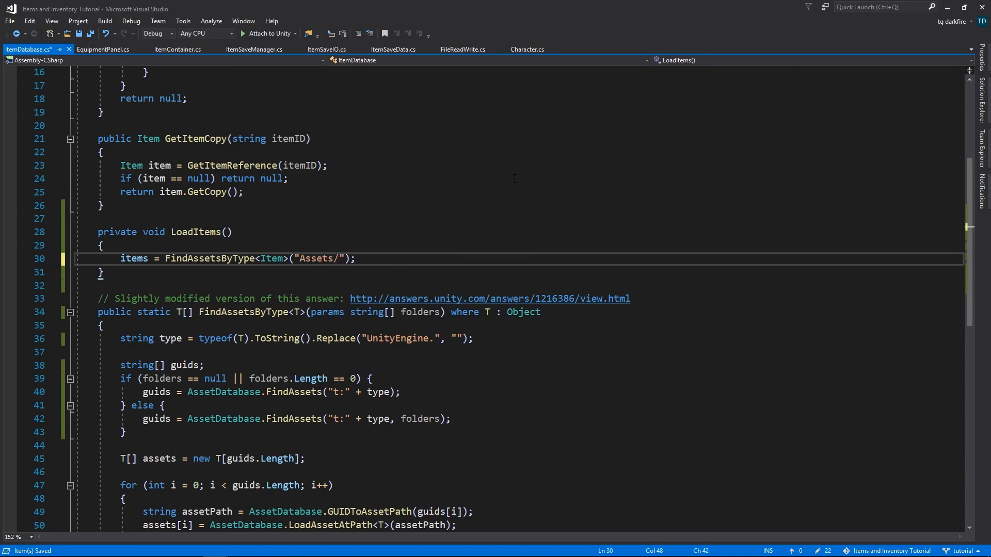
{"action": "type", "text": "Items"}
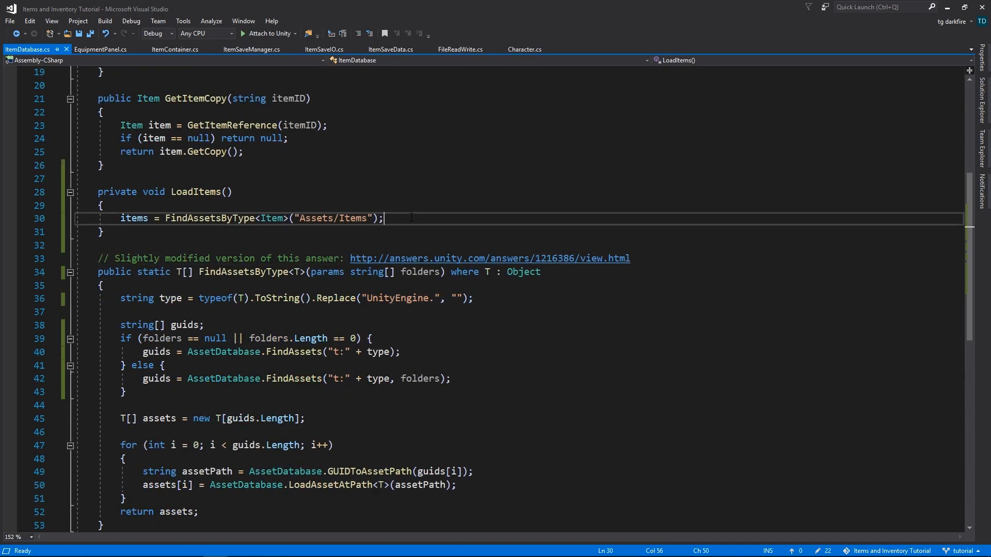
Add OnValidate calling LoadItems, save ItemDatabase, and start an empty OnEnable
{"action": "double_click", "coordinate": [195, 191]}
{"action": "type", "text": "private void OnValid"}
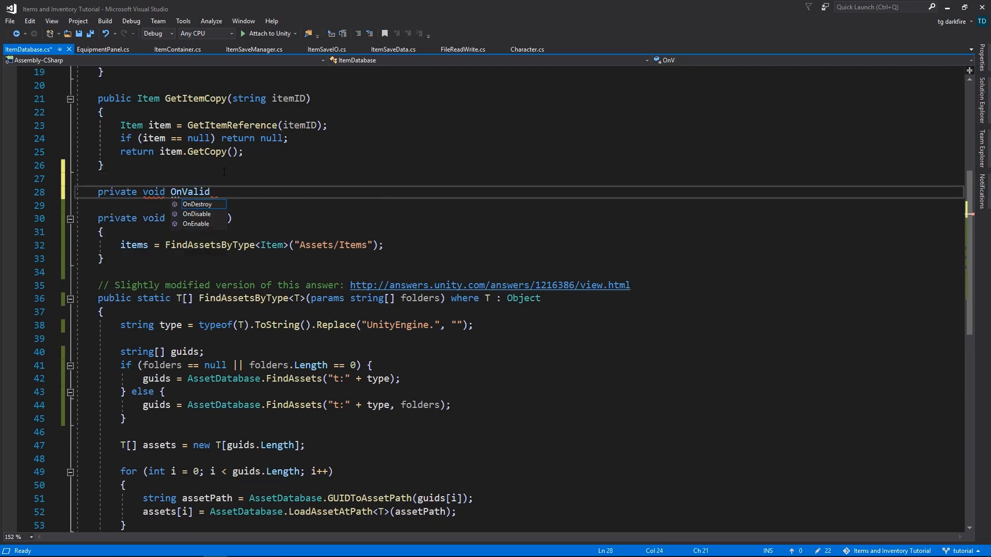
{"action": "type", "text": "ate()"}
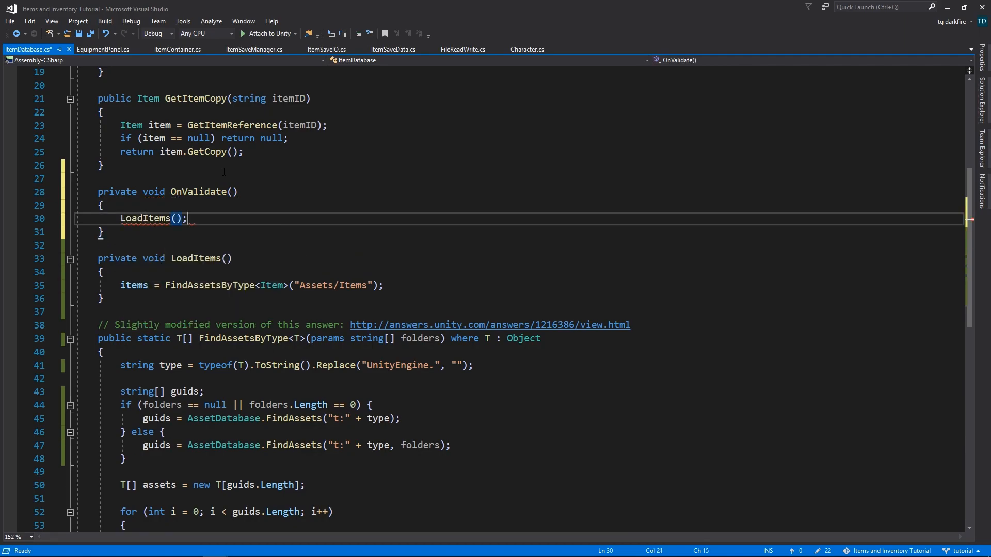
{"action": "key", "text": "Ctrl+S"}
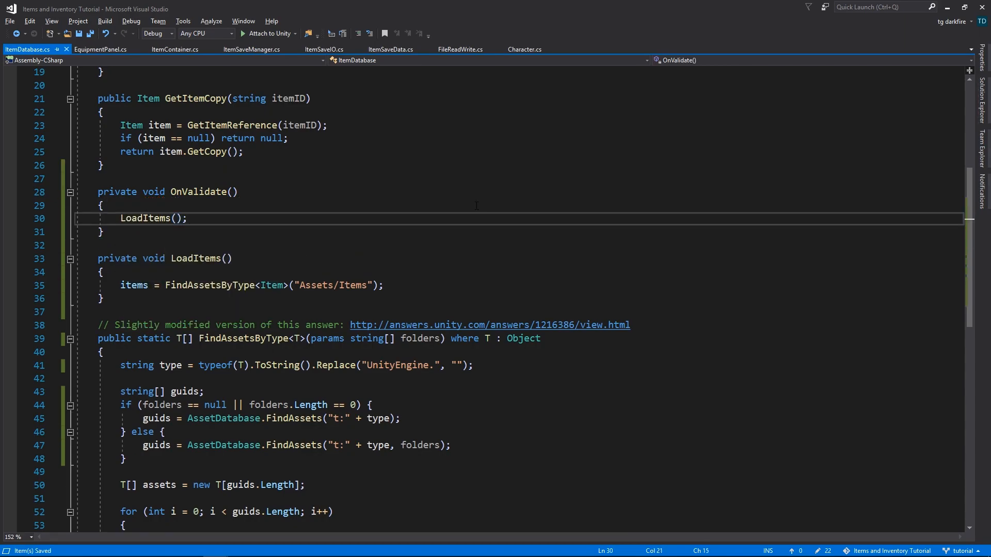
{"action": "double_click", "coordinate": [190, 259]}
{"action": "type", "text": "private void OnEnable("}
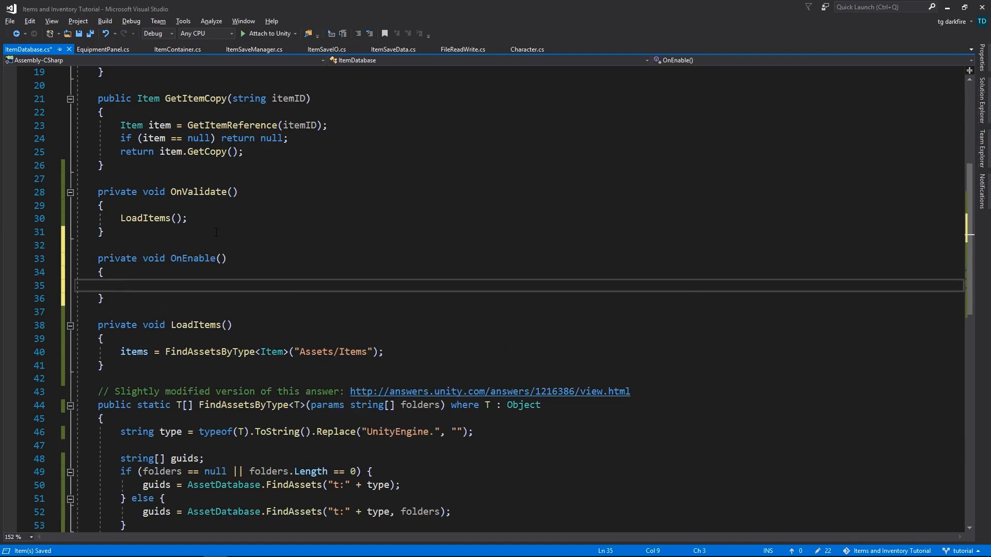
Subscribe LoadItems to EditorApplication.projectChanged in OnEnable and unsubscribe it in OnDisable
{"action": "type", "text": "EditorApplication."}
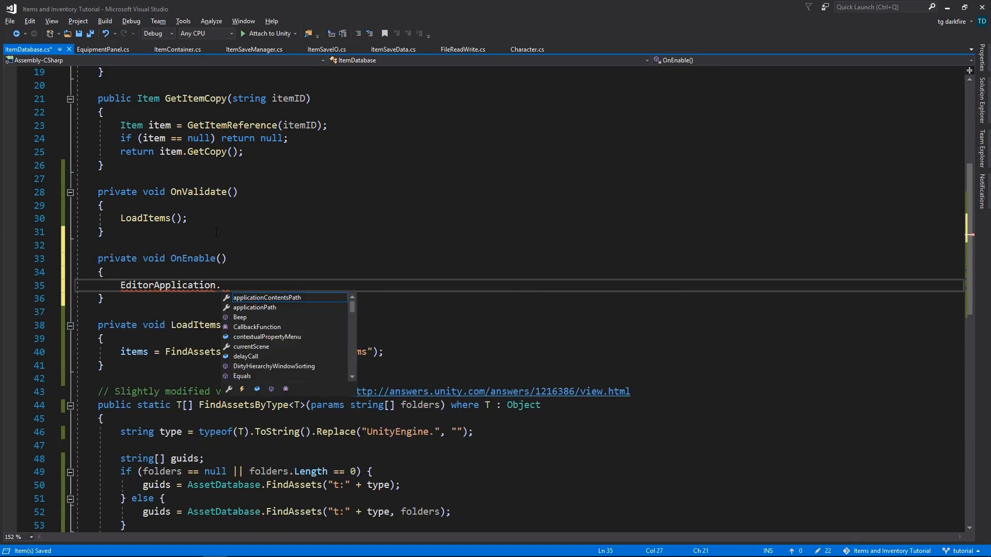
{"action": "type", "text": "projectChanged +"}
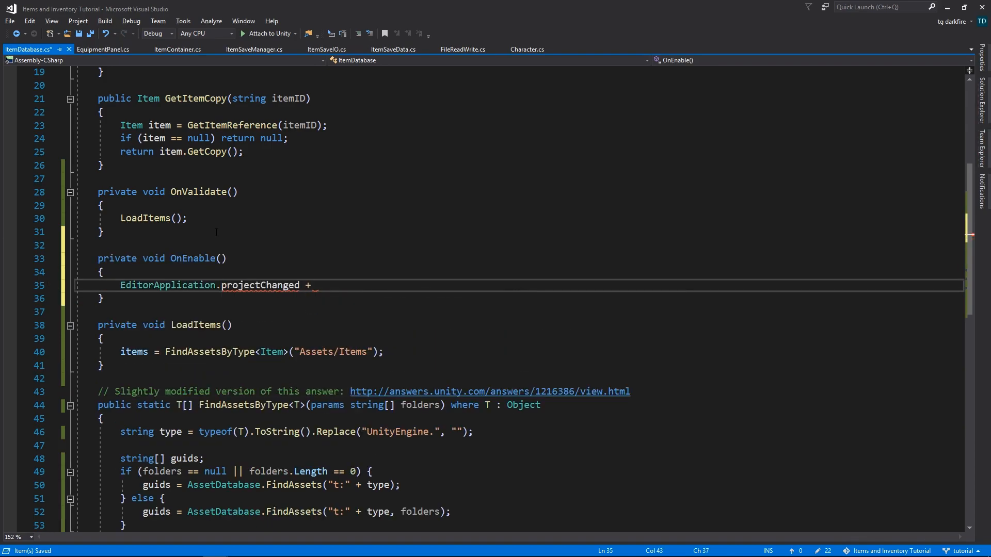
{"action": "type", "text": "= LoadItems;"}
{"action": "type", "text": "private void OnDisable("}
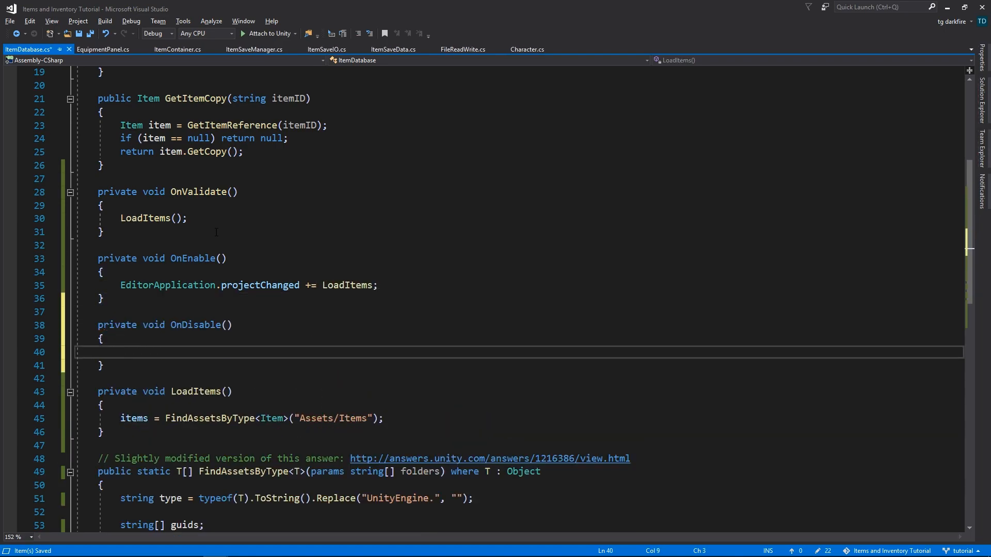
{"action": "type", "text": "EditorApplication.p"}
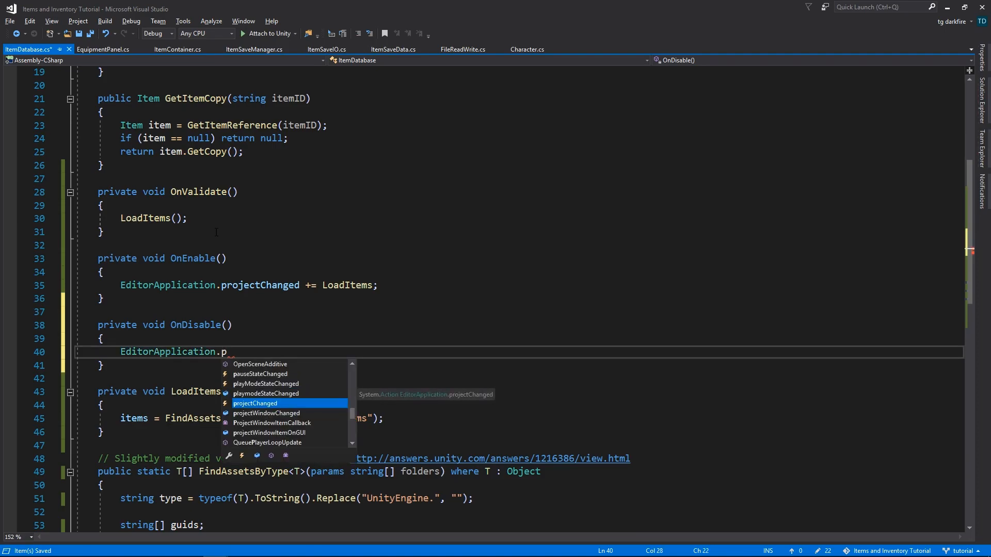
{"action": "type", "text": "rojectChanged -= loadItems;"}
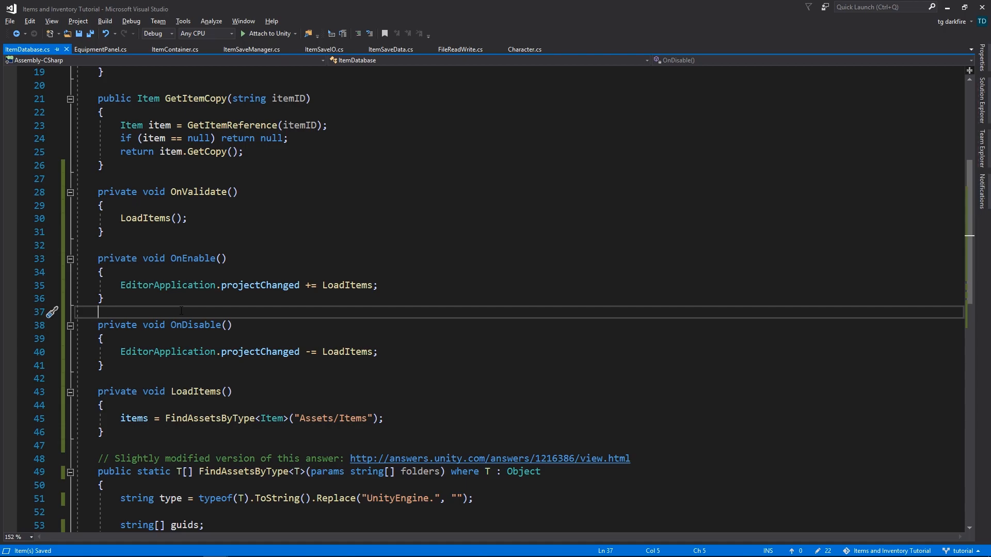
{"action": "mouse_move", "coordinate": [418, 258]}
{"action": "type", "text": "#"}
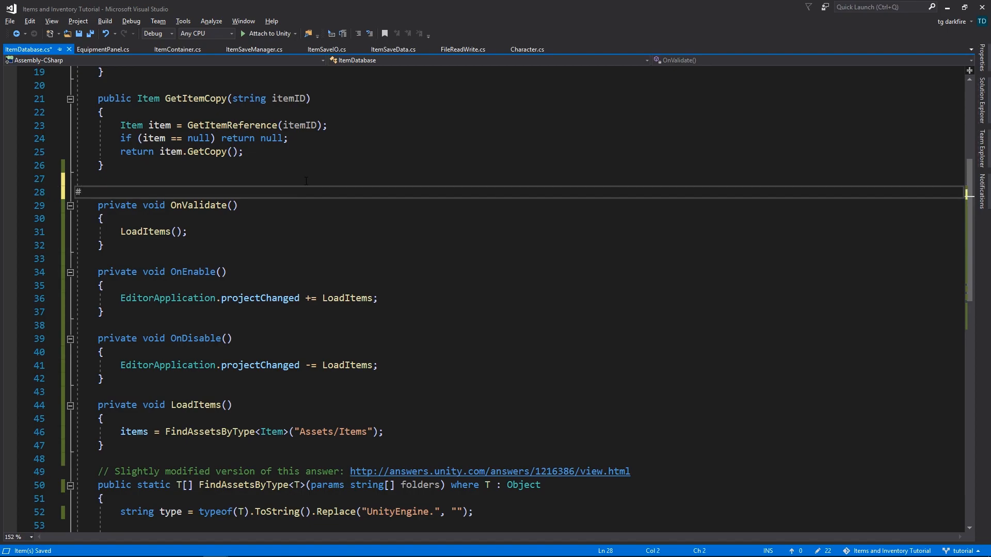
Surround 'using UnityEditor' and the editor-only loading methods with #if UNITY_EDITOR / #endif
{"action": "type", "text": "if"}
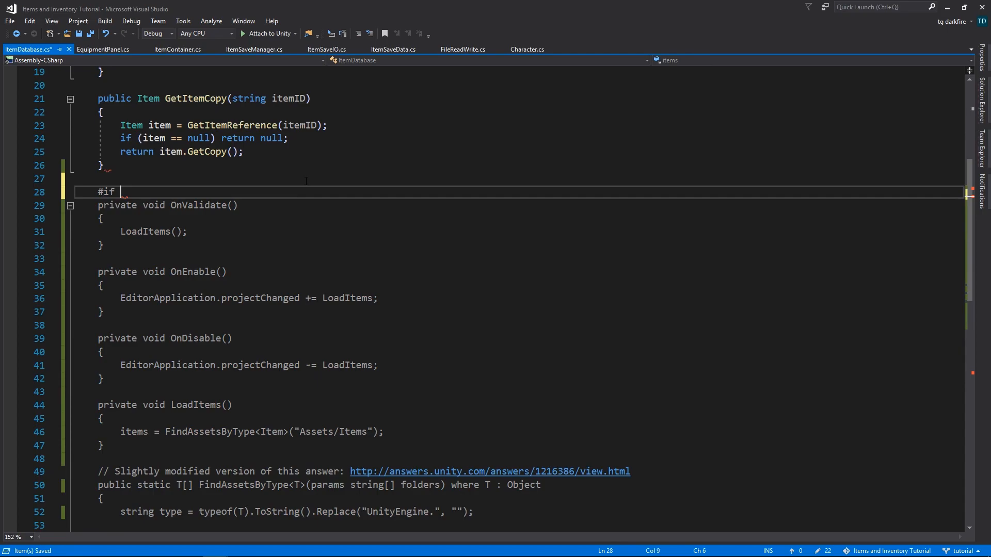
{"action": "type", "text": "UNITY_"}
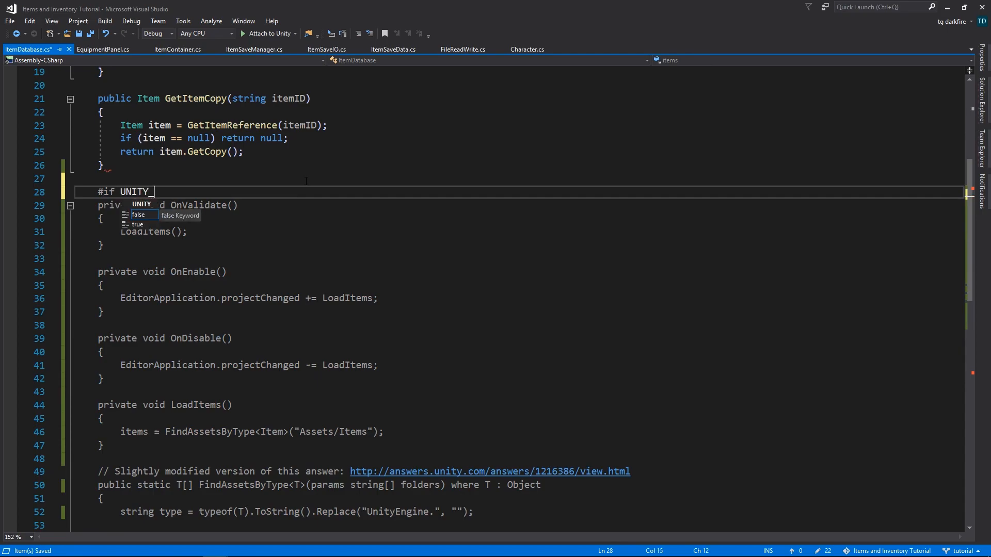
{"action": "type", "text": "EDITOR"}
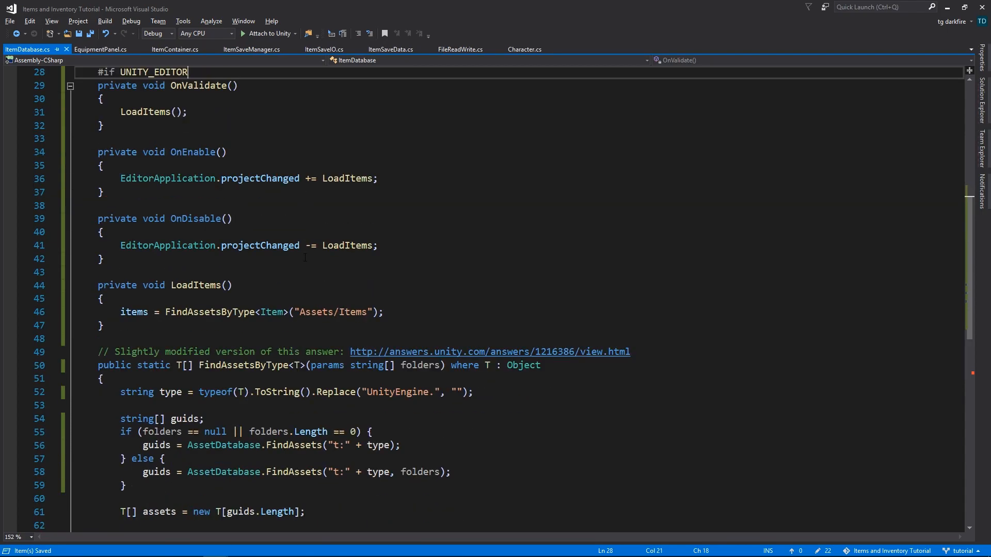
{"action": "scroll", "scroll_direction": "down", "scroll_amount": 3}
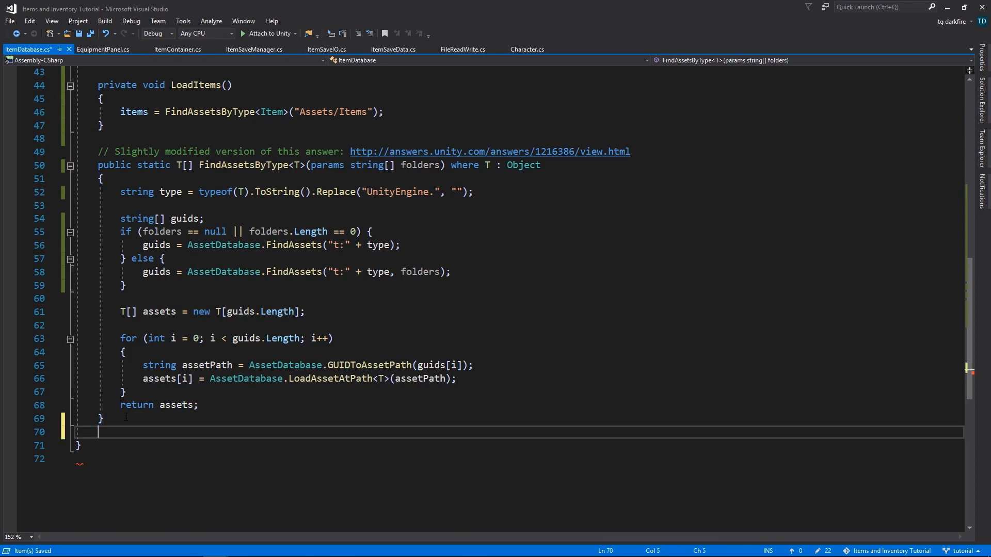
{"action": "type", "text": "#e"}
{"action": "type", "text": "using UnityEditor;"}
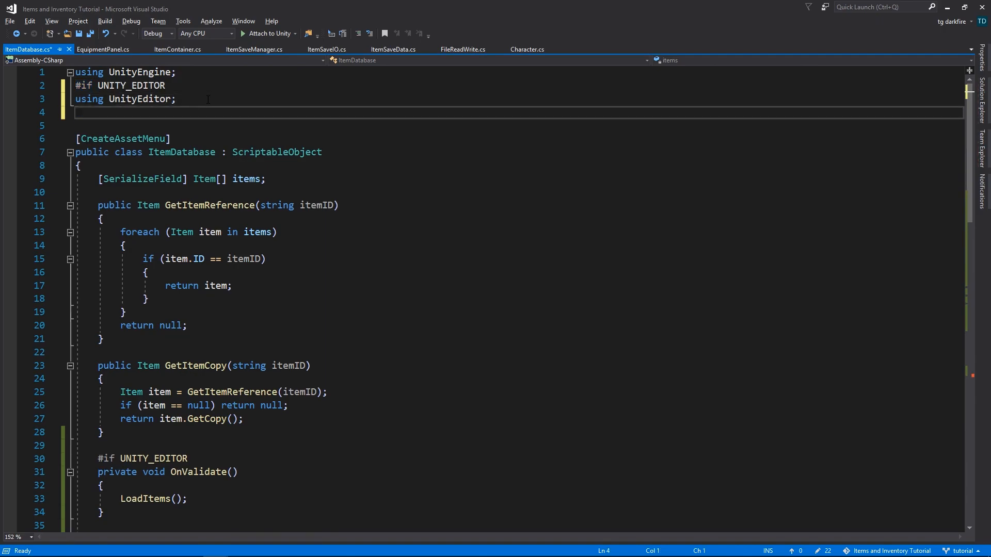
{"action": "type", "text": "#endif"}
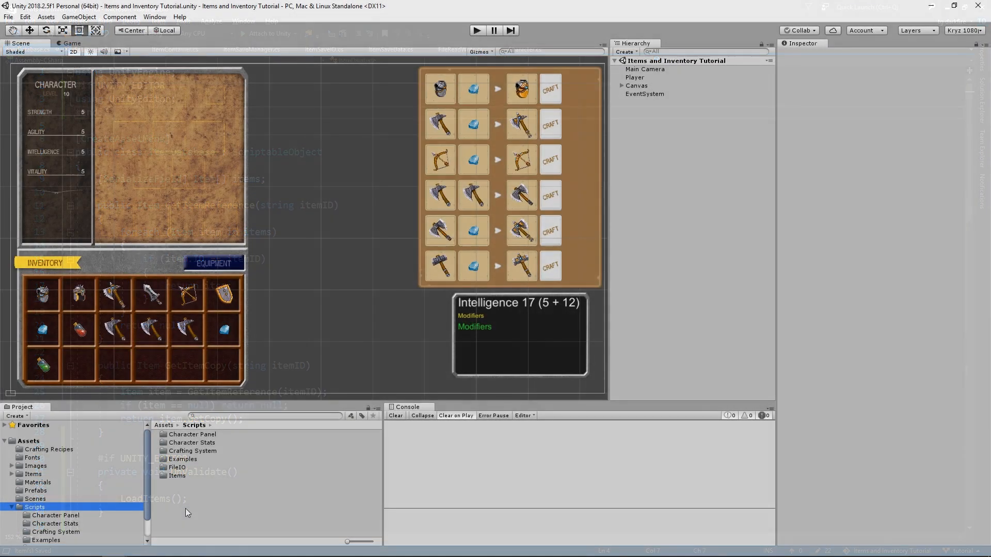
Create a test Item in Assets/Items and see the Item Database grow to 21 entries
{"action": "left_click", "coordinate": [32, 465]}
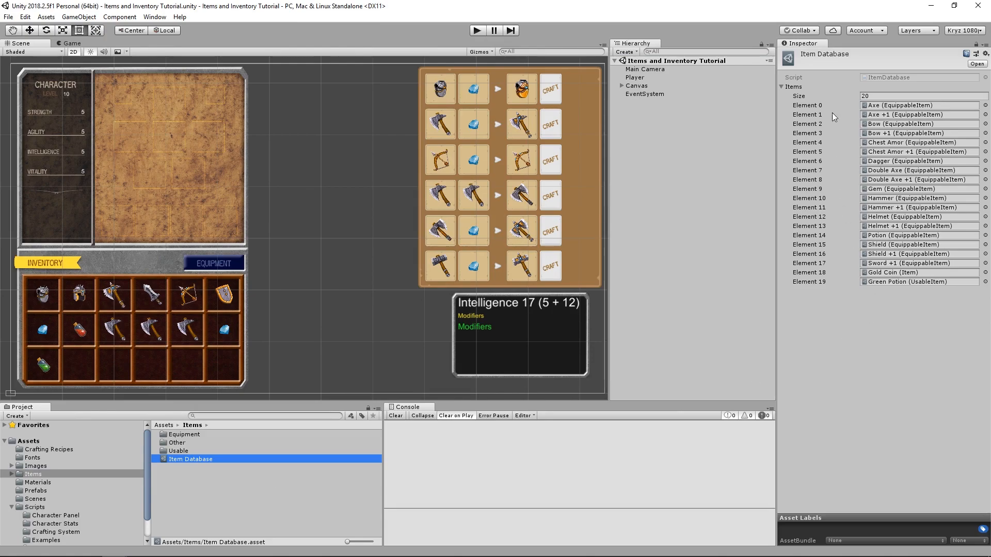
{"action": "mouse_move", "coordinate": [858, 143]}
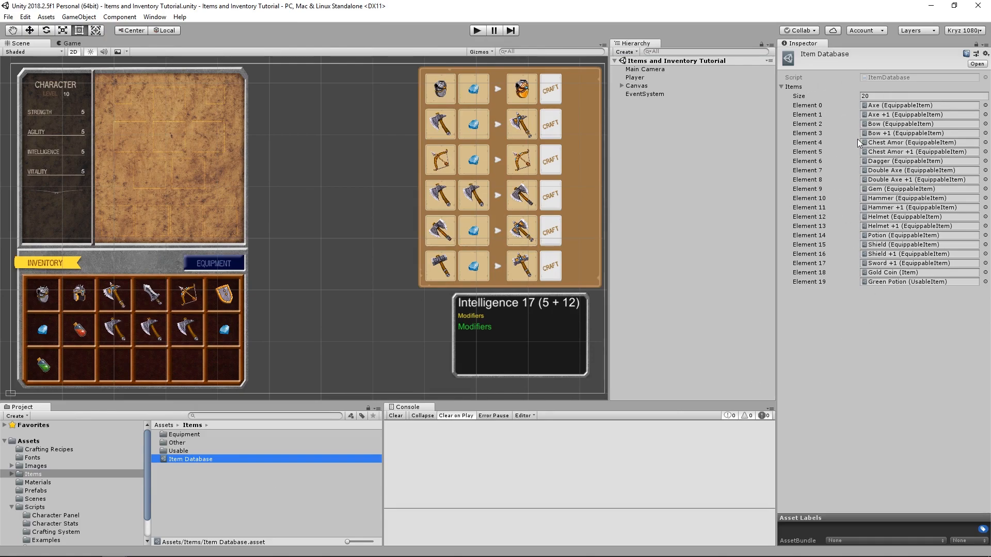
{"action": "left_click", "coordinate": [923, 96]}
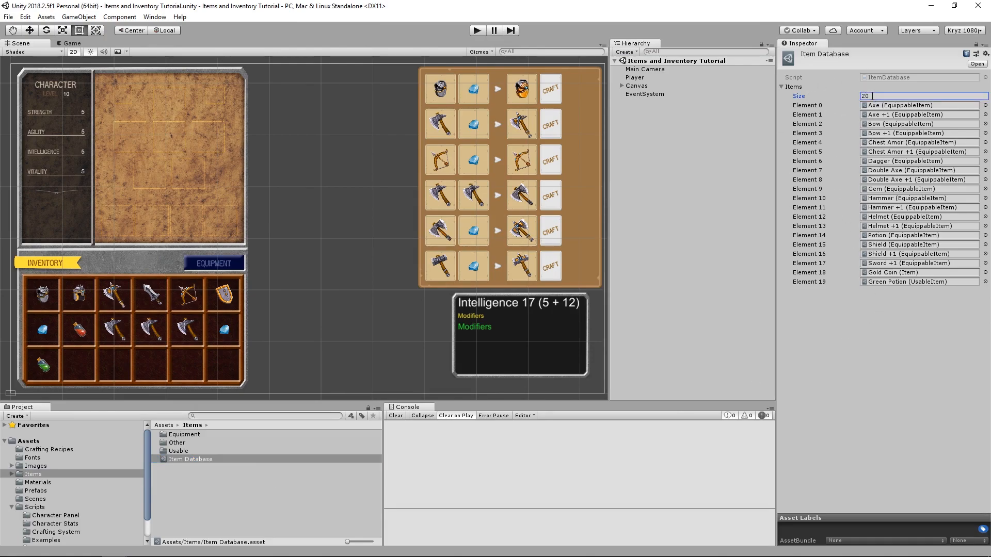
{"action": "right_click", "coordinate": [190, 459]}
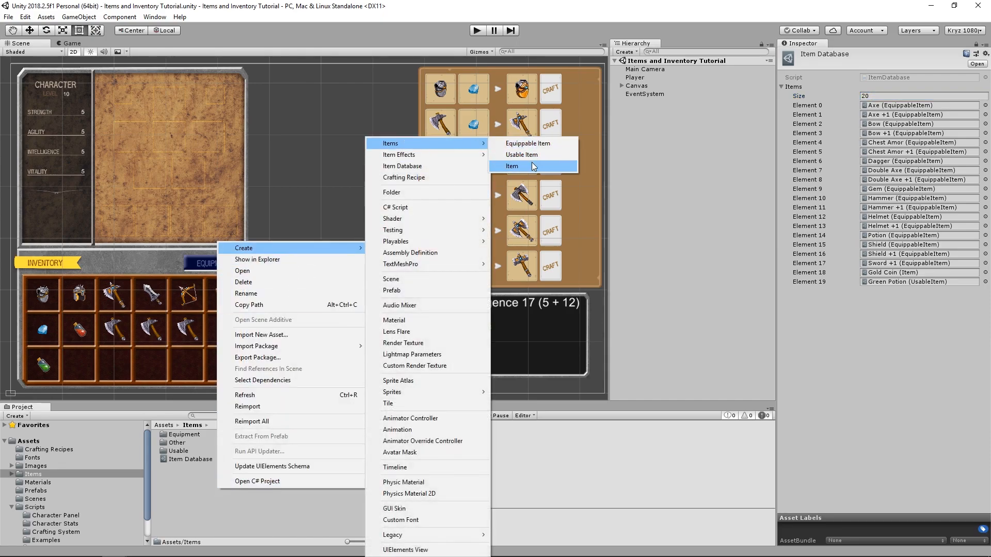
{"action": "left_click", "coordinate": [512, 166]}
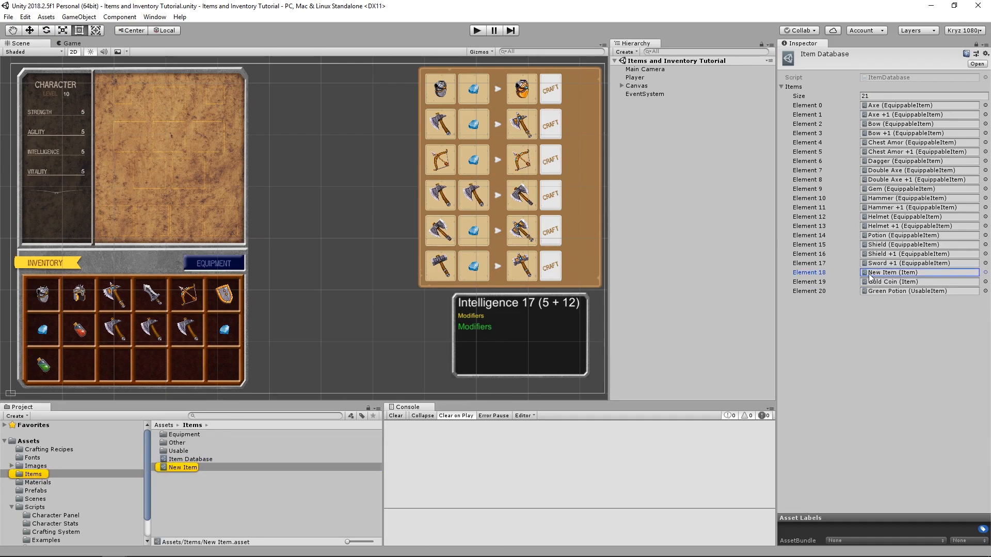
Delete the test New Item and recheck that the database returns to 20 items
{"action": "right_click", "coordinate": [181, 467]}
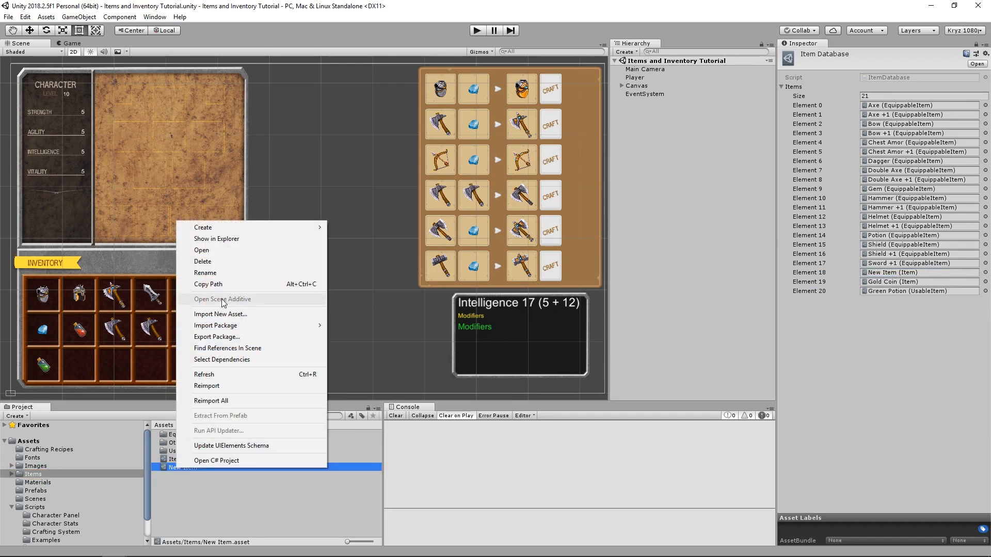
{"action": "left_click", "coordinate": [201, 261]}
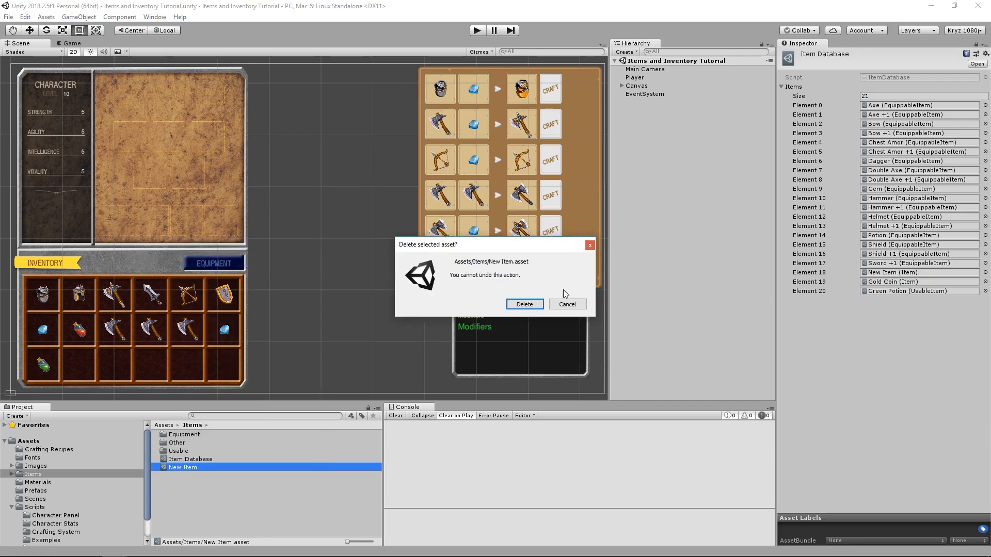
{"action": "left_click", "coordinate": [524, 304]}
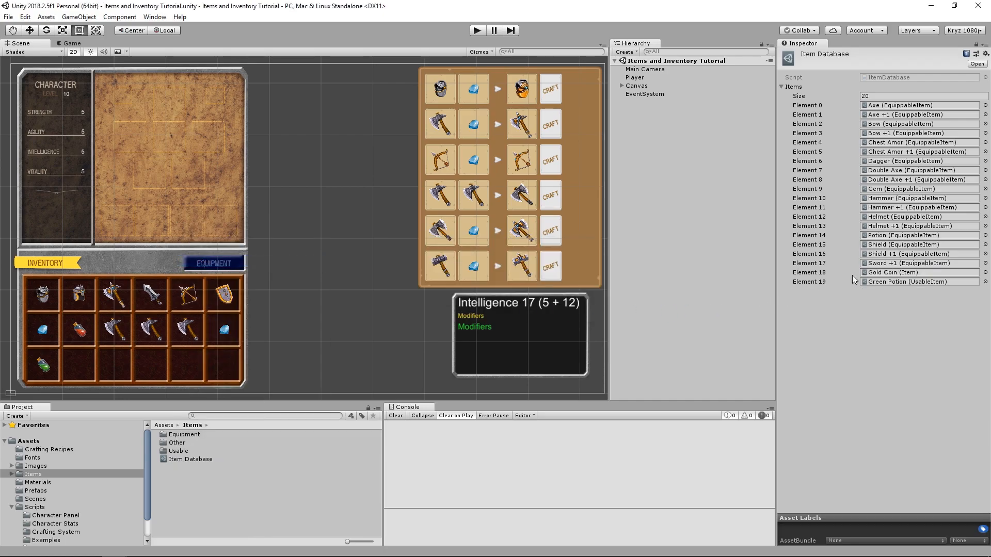
{"action": "mouse_move", "coordinate": [884, 309]}
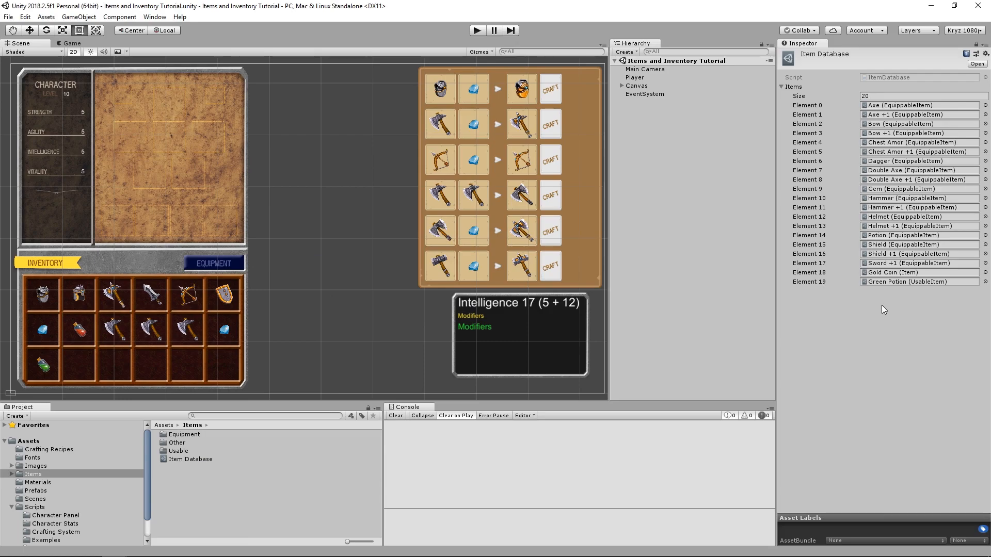
{"action": "left_click", "coordinate": [190, 460]}
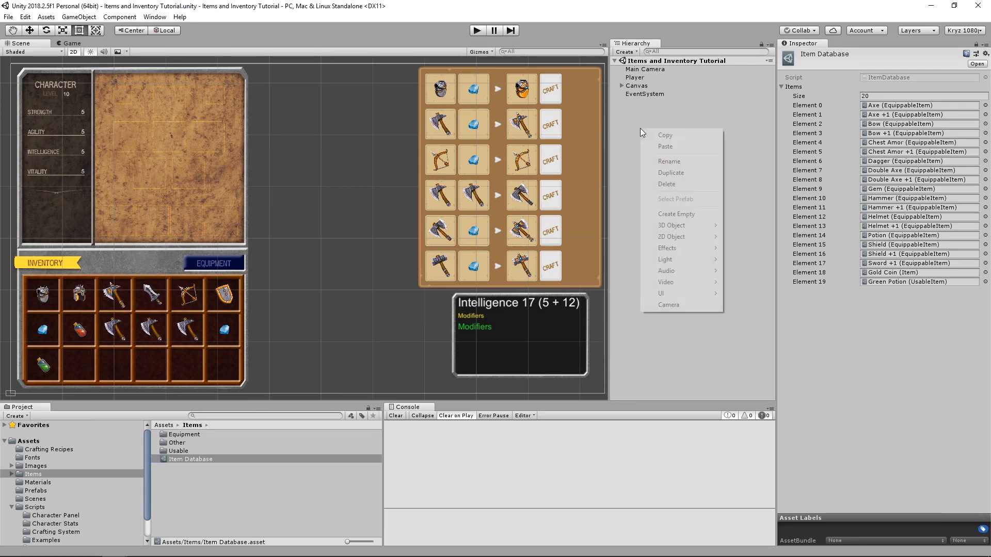
{"action": "mouse_move", "coordinate": [689, 226]}
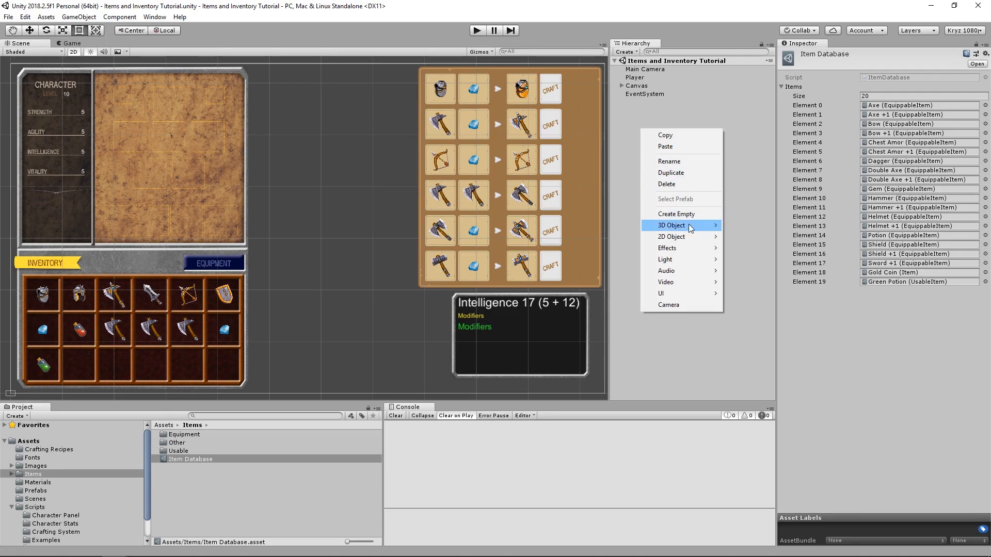
Create an empty Item Save Manager object with the ItemSaveManager script referencing the Item Database
{"action": "left_click", "coordinate": [676, 214]}
{"action": "type", "text": "Item Save Manager"}
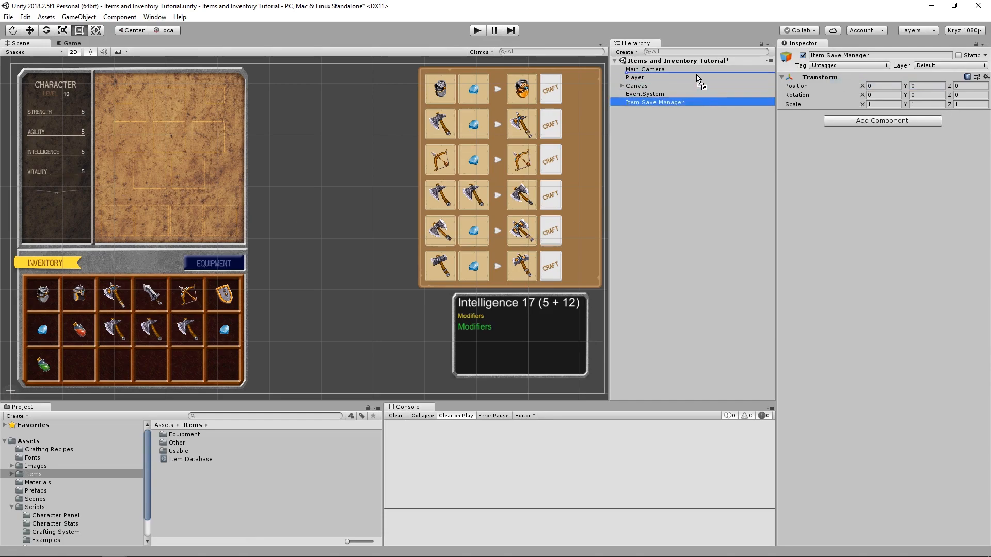
{"action": "left_click", "coordinate": [189, 460]}
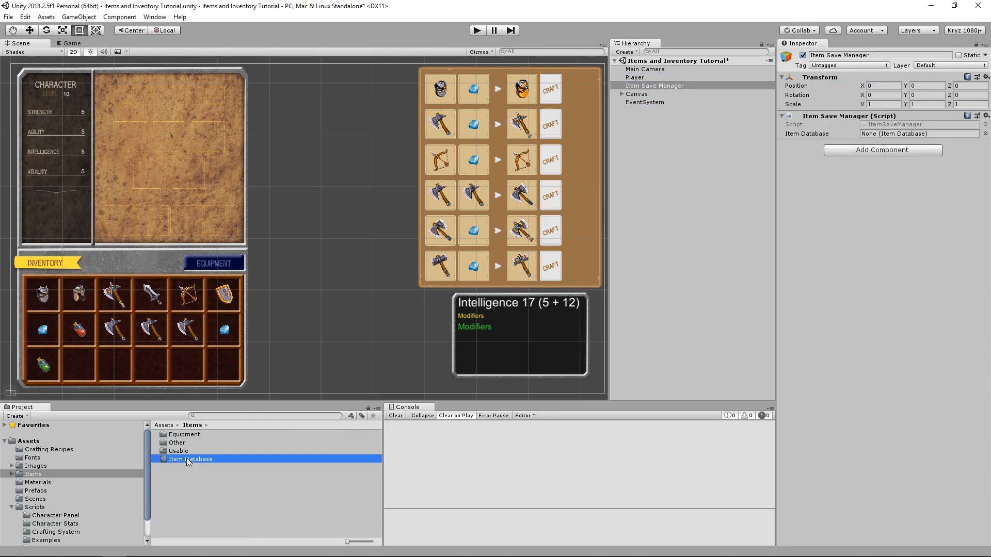
{"action": "left_click", "coordinate": [896, 134]}
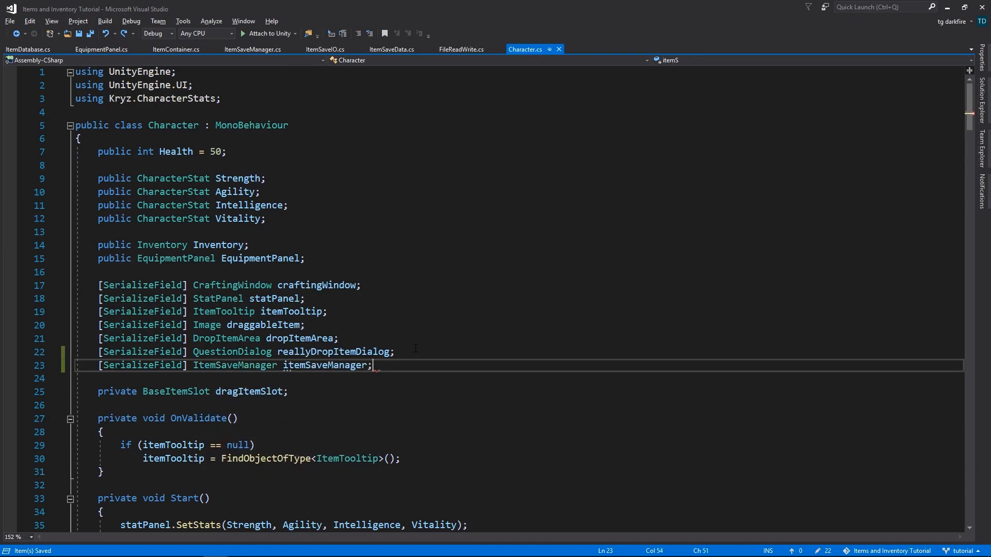
Call itemSaveManager.LoadEquipment/LoadInventory(this) in Start and SaveEquipment/SaveInventory(this) in OnDestroy
{"action": "scroll", "scroll_direction": "down", "scroll_amount": 3}
{"action": "type", "text": "itemSaveManager"}
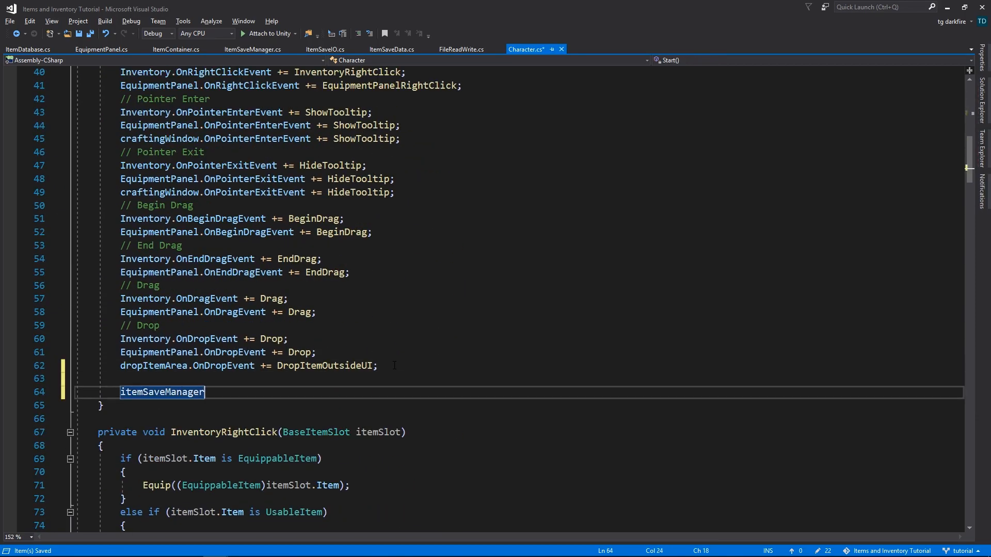
{"action": "type", "text": ".LoadEquipment(t"}
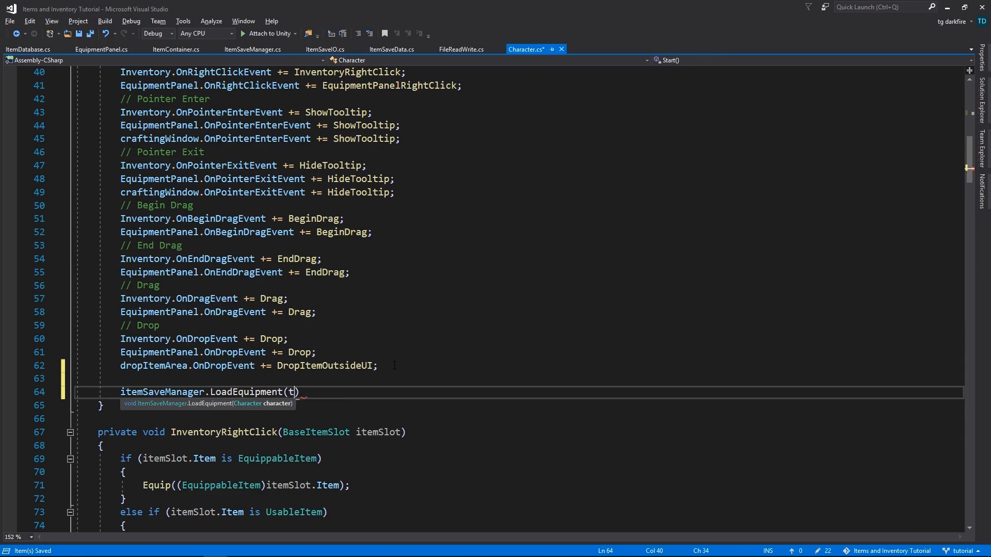
{"action": "type", "text": "his);"}
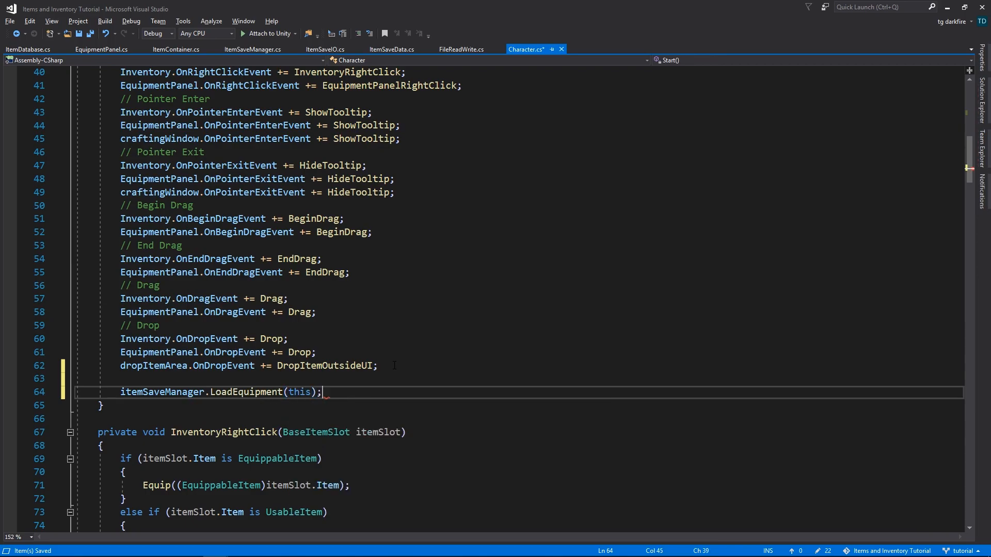
{"action": "type", "text": "itemSaveManager.LoadInventory(this);"}
{"action": "type", "text": "private void OnDestroy("}
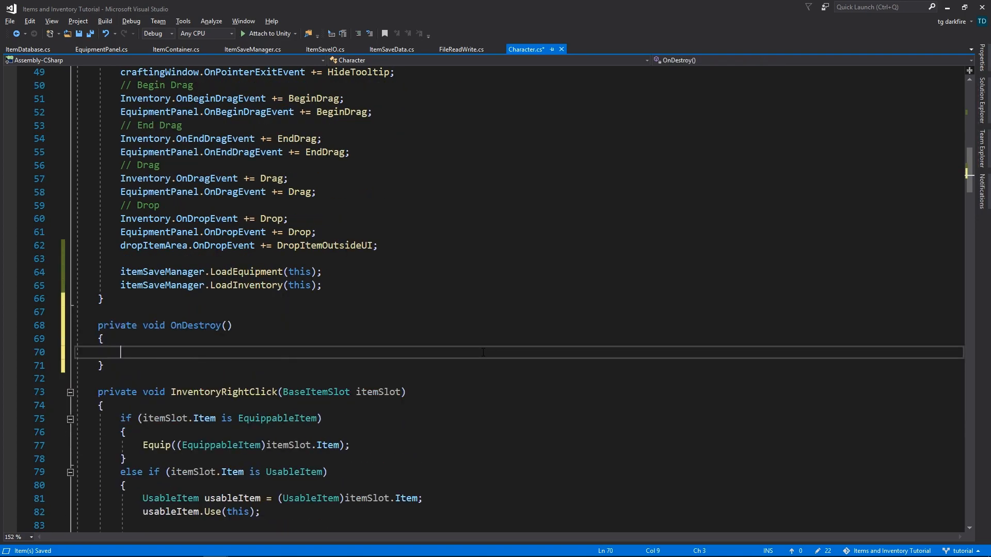
{"action": "type", "text": "itemSaveManager.SaveEquipment()"}
{"action": "type", "text": "itemSaveManager.SaveInventory(this);"}
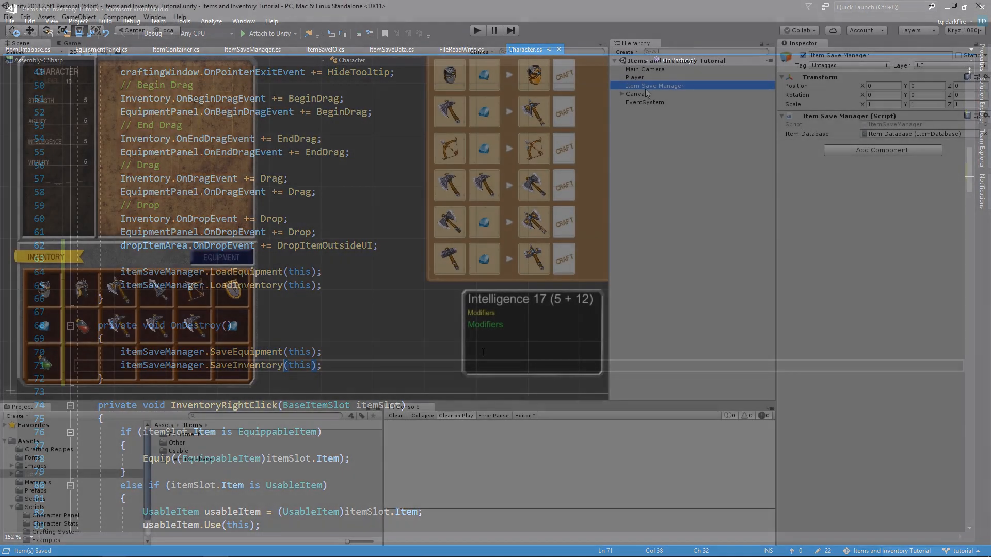
Assign Inventory, Equipment Panel and Item Save Manager to the Player's Character fields
{"action": "left_click", "coordinate": [635, 77]}
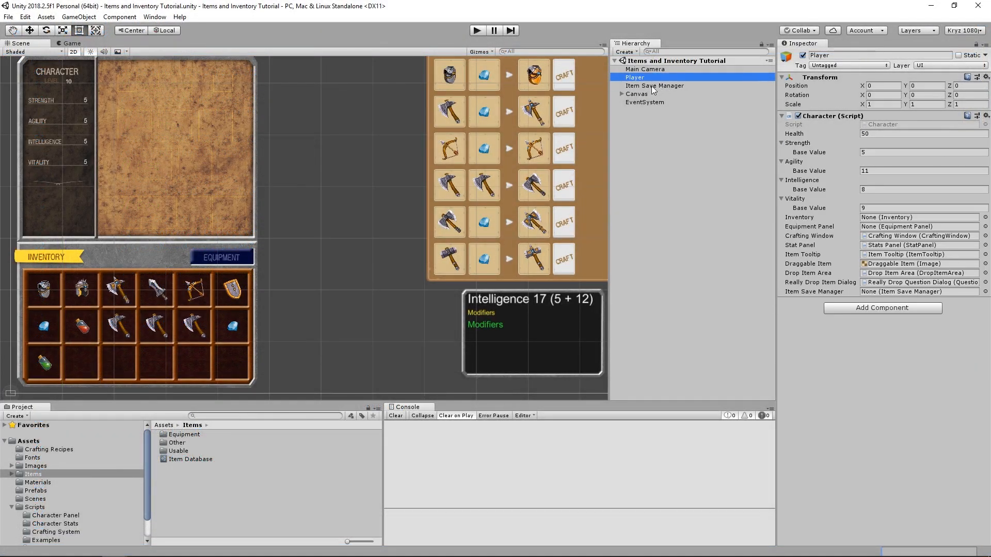
{"action": "left_click", "coordinate": [920, 291]}
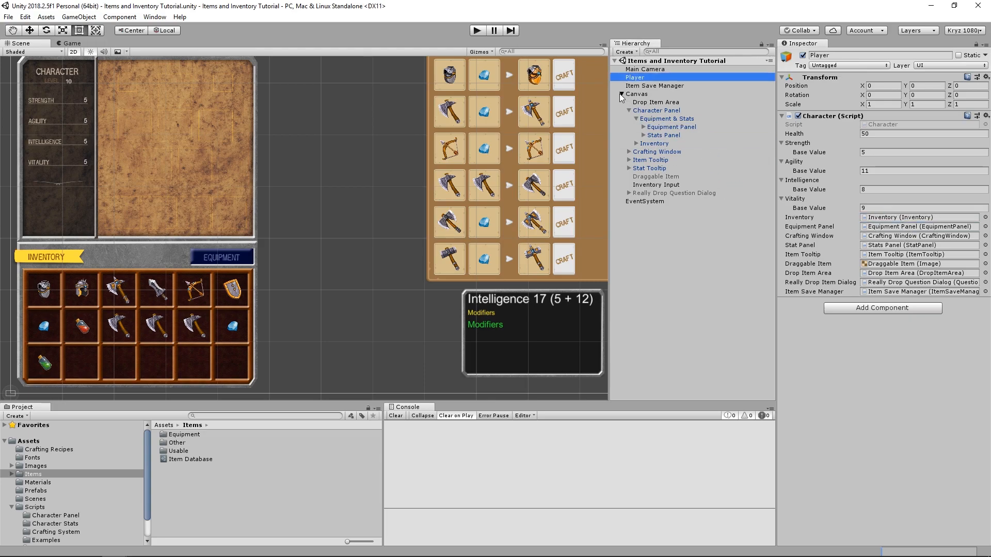
{"action": "left_click", "coordinate": [621, 94]}
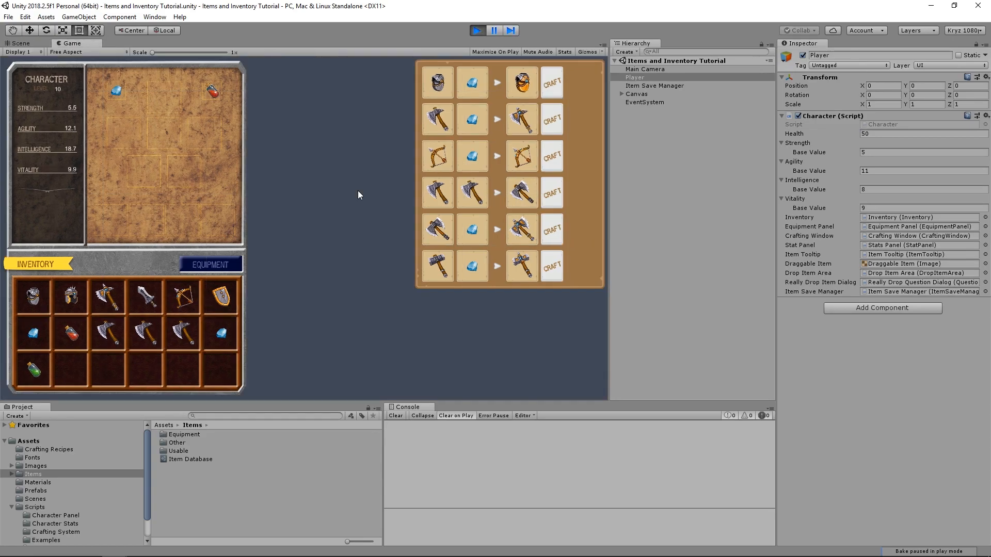
{"action": "mouse_move", "coordinate": [184, 300]}
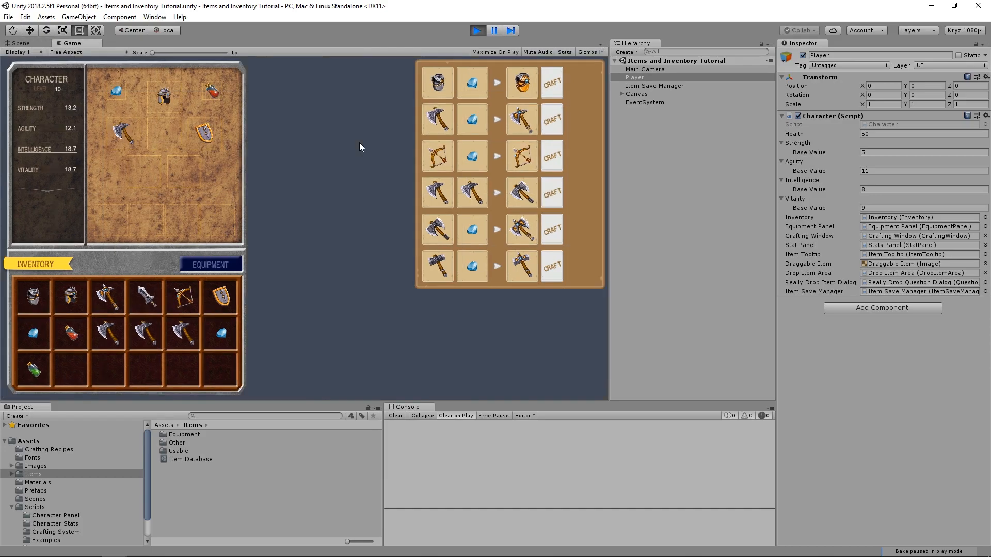
{"action": "mouse_move", "coordinate": [351, 87]}
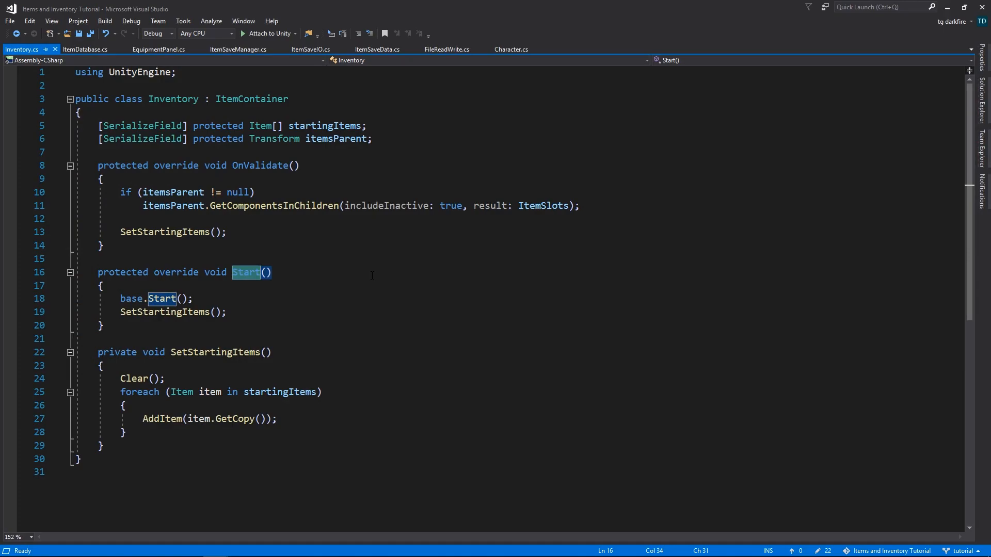
Rename Inventory's Start override to Awake, updating the base call
{"action": "type", "text": "Awake"}
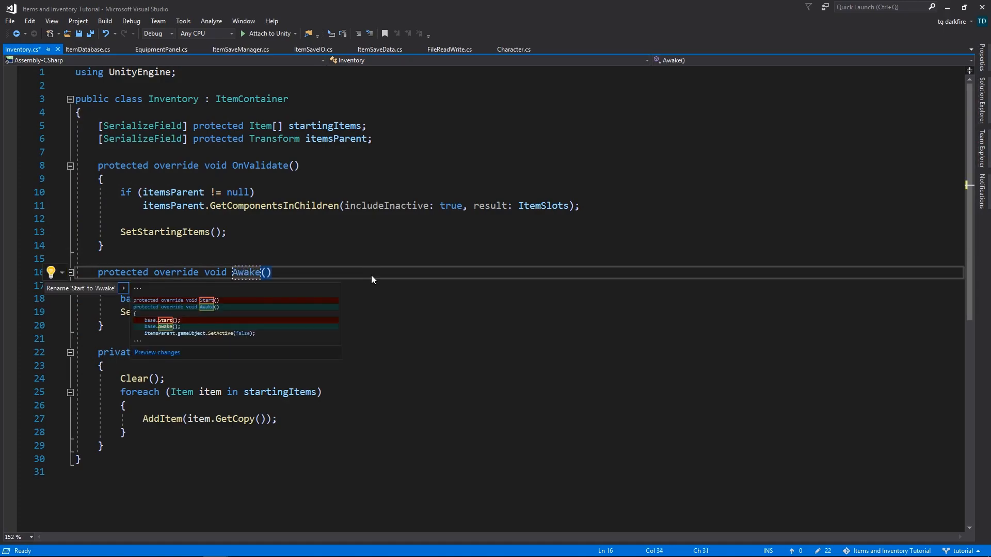